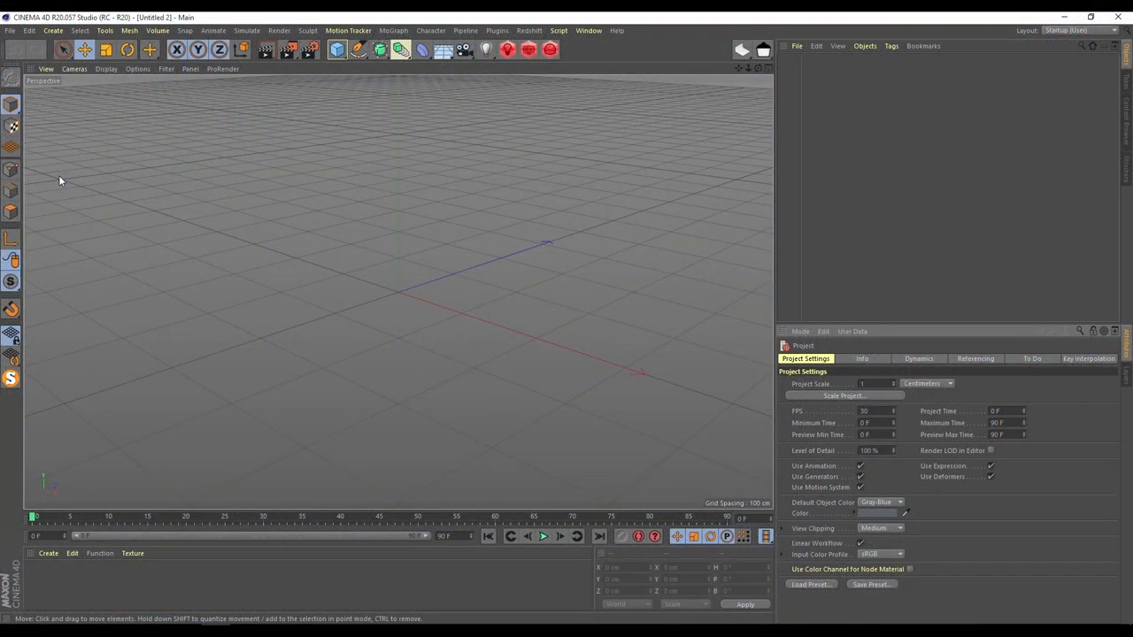
{"action": "mouse_move", "coordinate": [746, 383]}
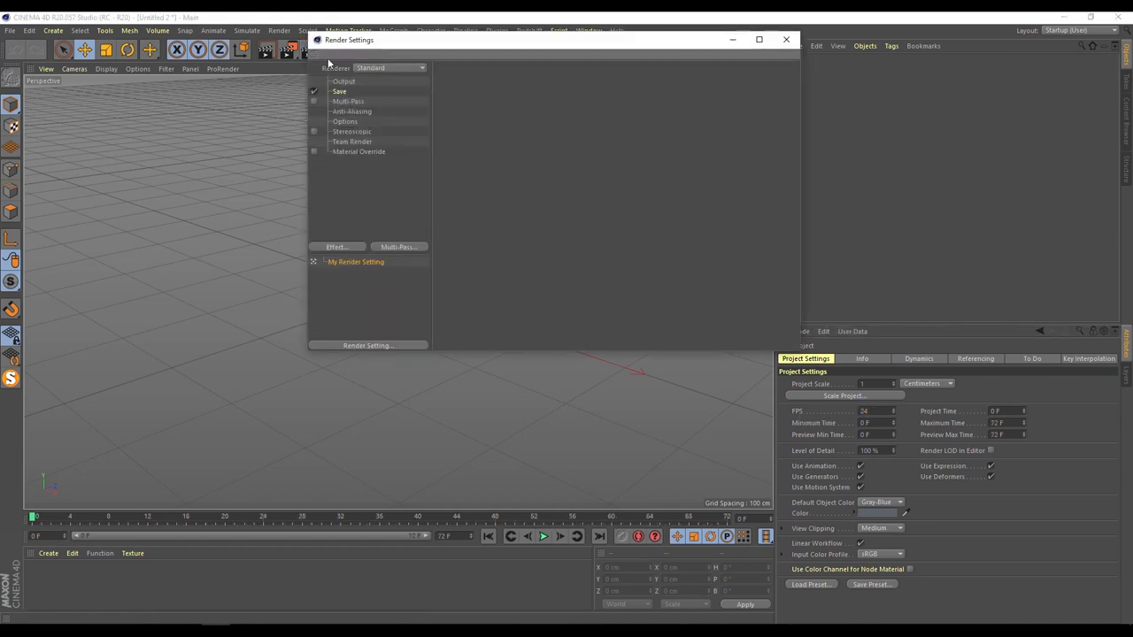
- Switch the renderer to Redshift and review the 1280×720 output settings
{"action": "left_click", "coordinate": [389, 67]}
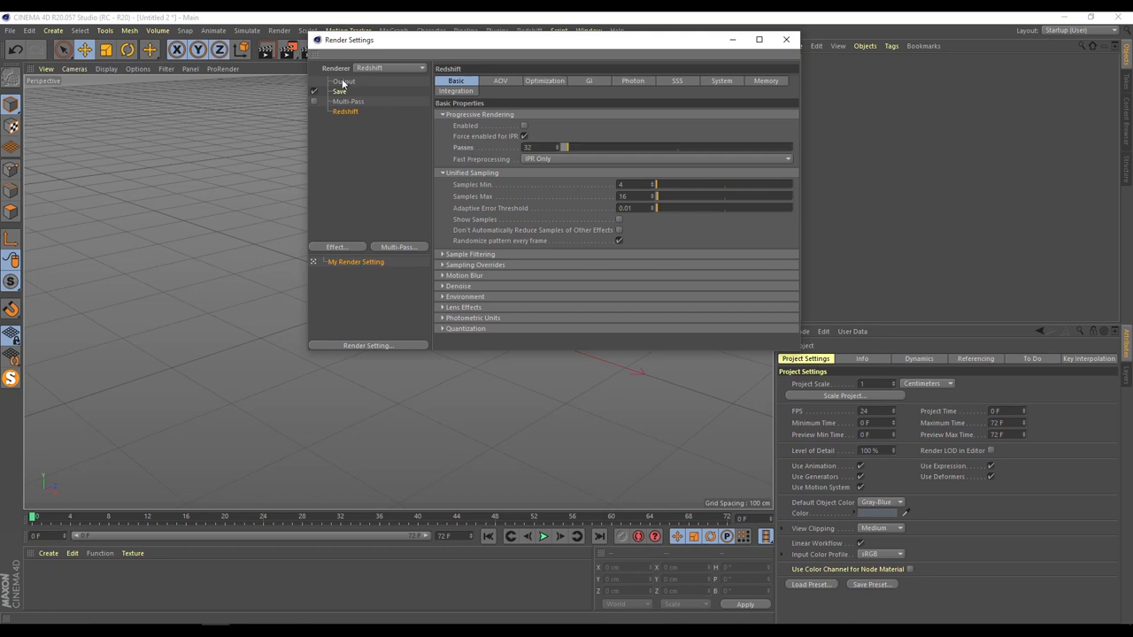
{"action": "left_click", "coordinate": [344, 81]}
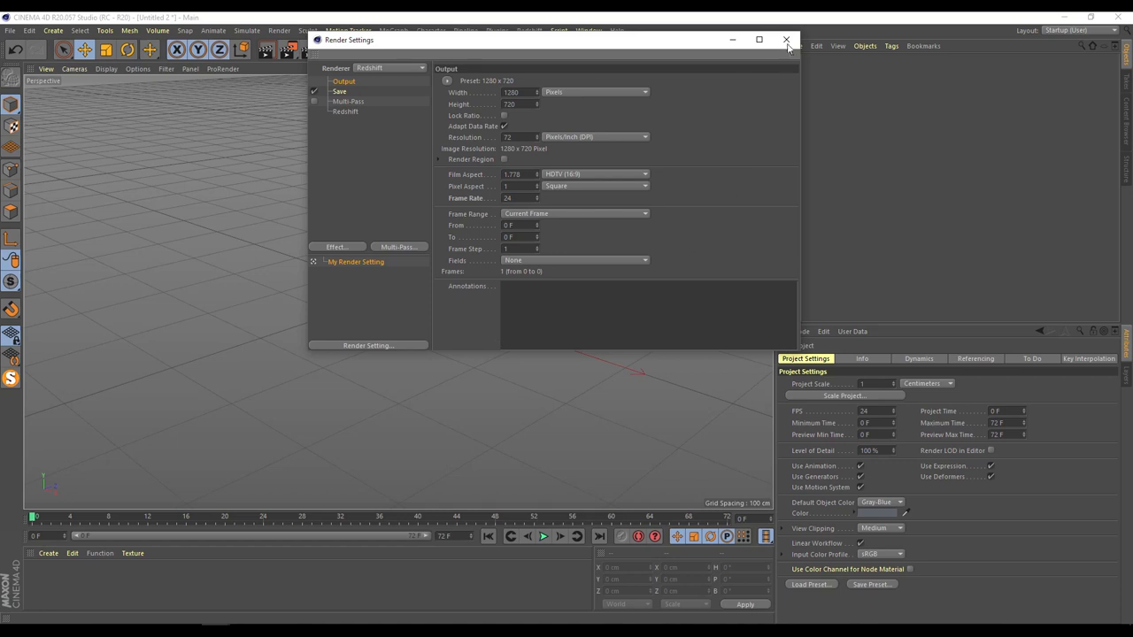
{"action": "left_click", "coordinate": [786, 41]}
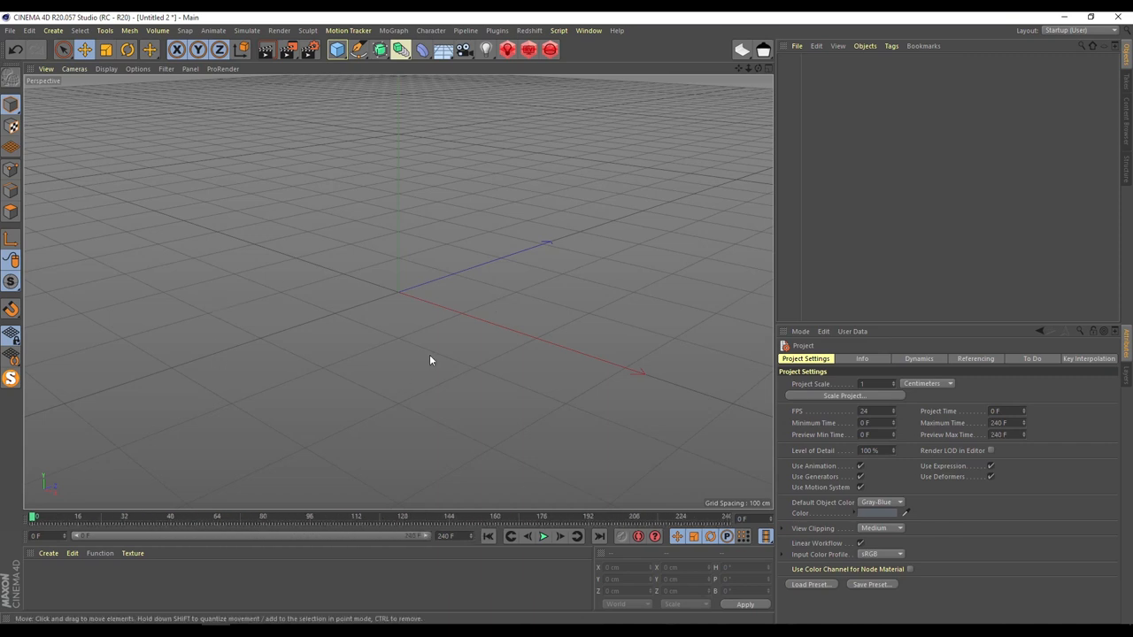
- Add an RS Dome Light and browse for its dome map image from the General settings
{"action": "left_click", "coordinate": [506, 50]}
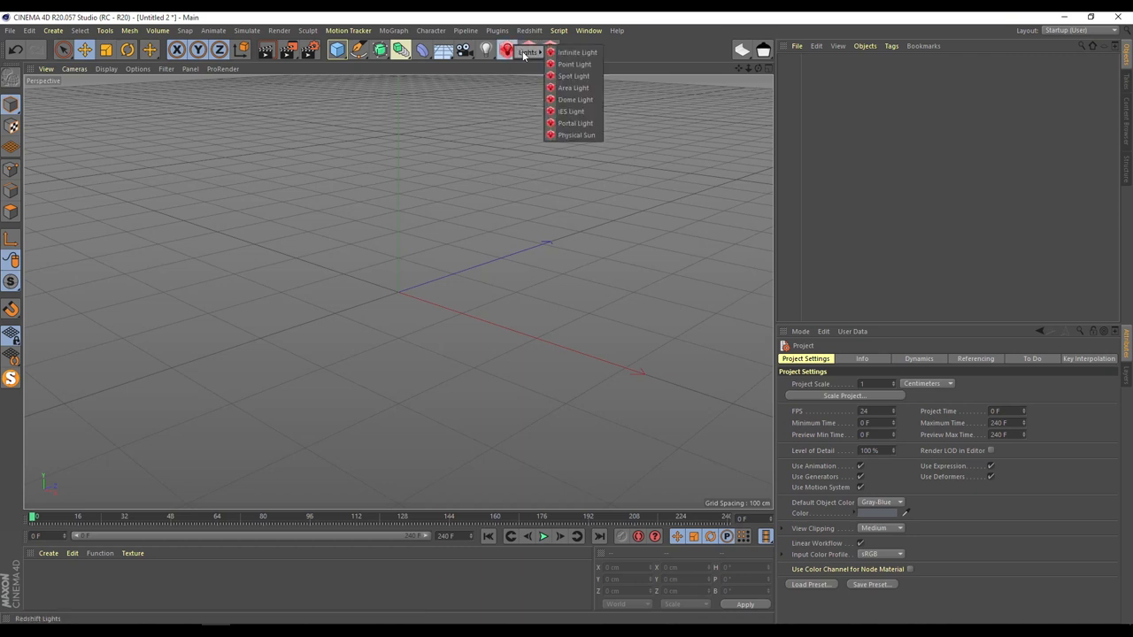
{"action": "left_click", "coordinate": [574, 99]}
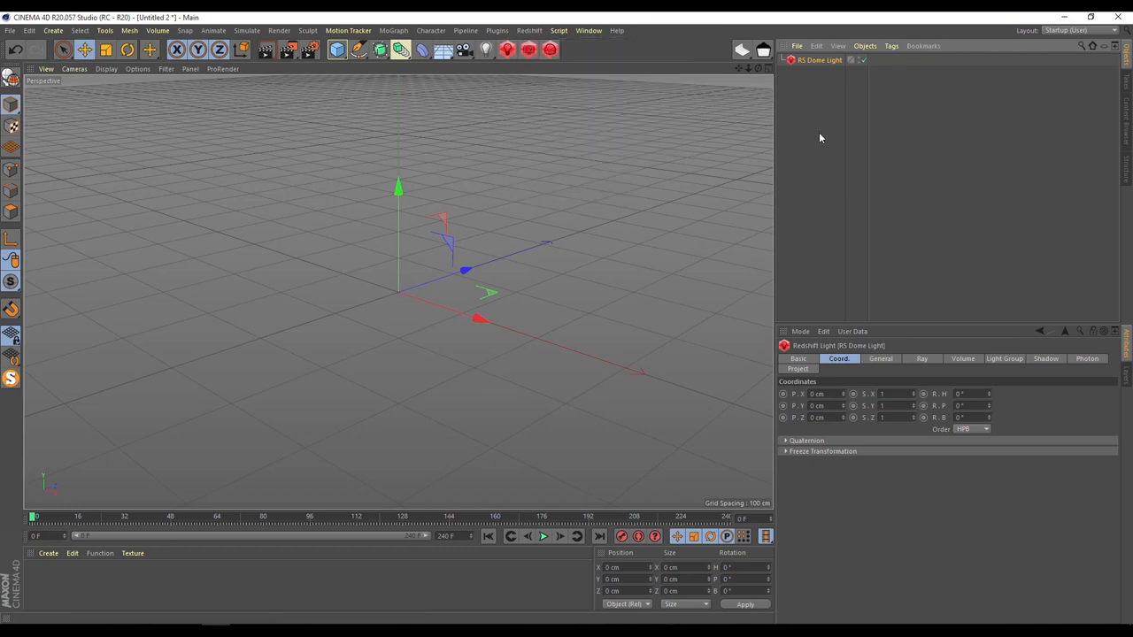
{"action": "mouse_move", "coordinate": [874, 357]}
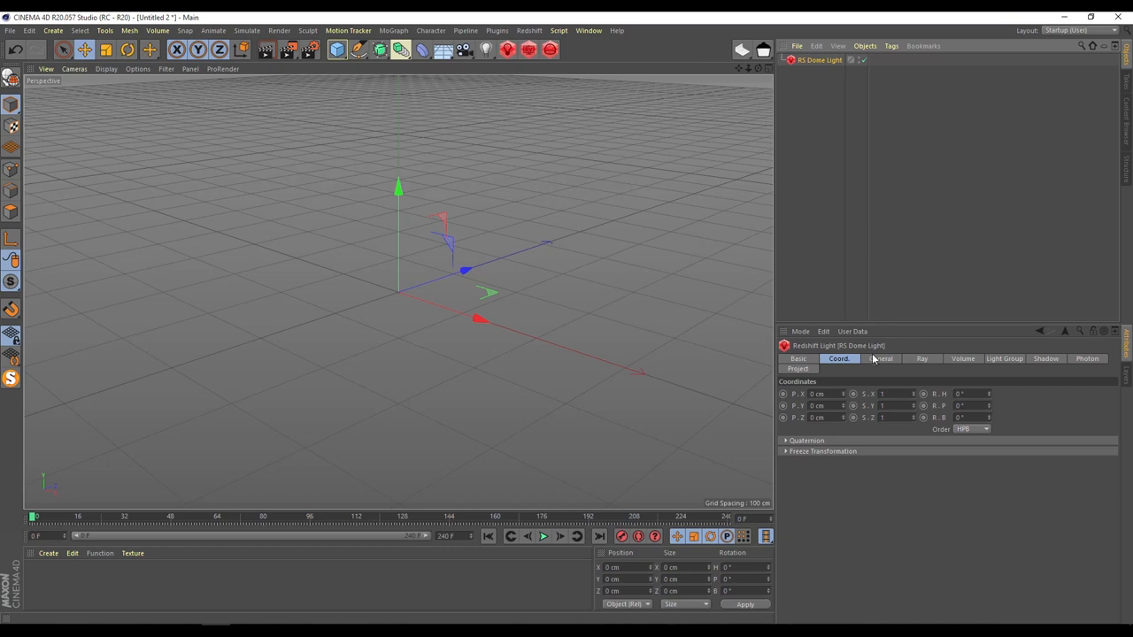
{"action": "left_click", "coordinate": [880, 357]}
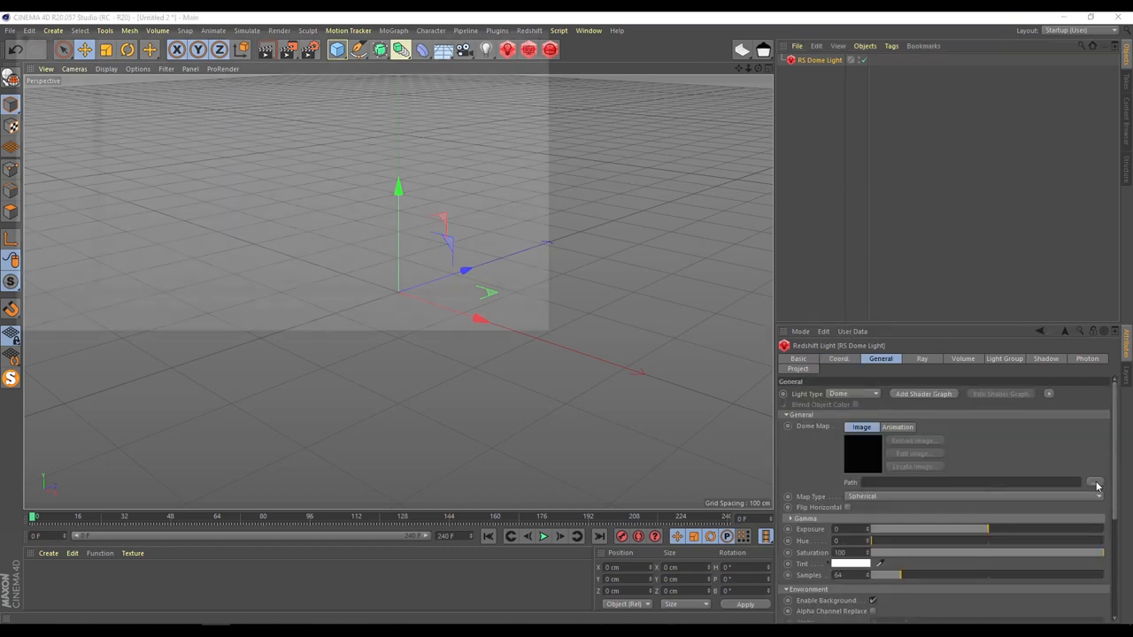
{"action": "left_click", "coordinate": [1098, 485]}
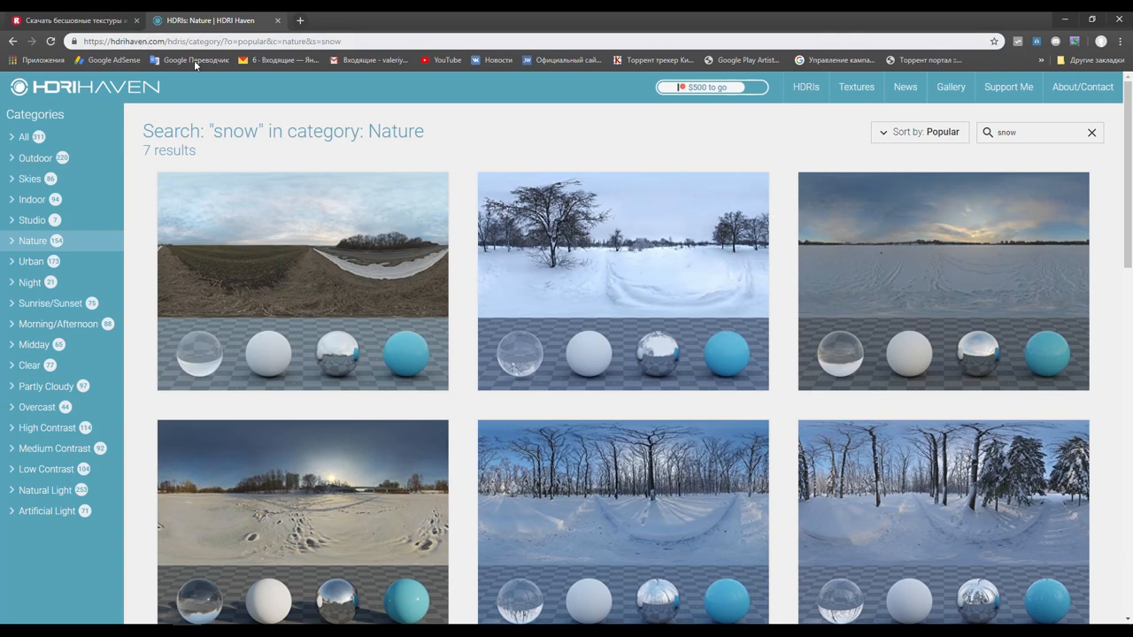
{"action": "mouse_move", "coordinate": [103, 345]}
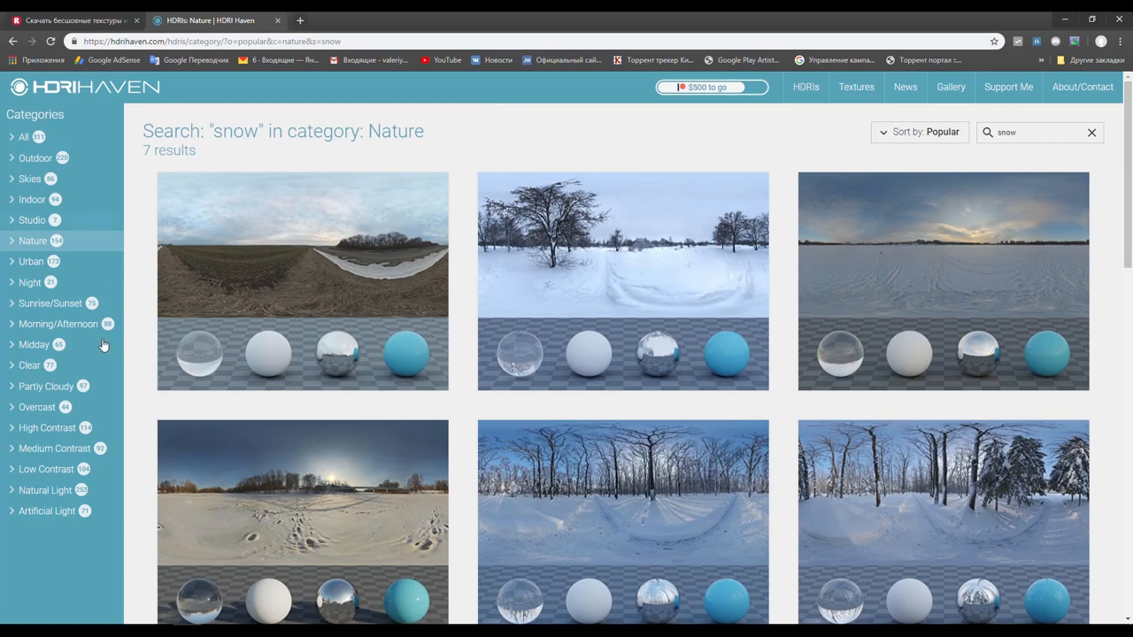
{"action": "mouse_move", "coordinate": [999, 138]}
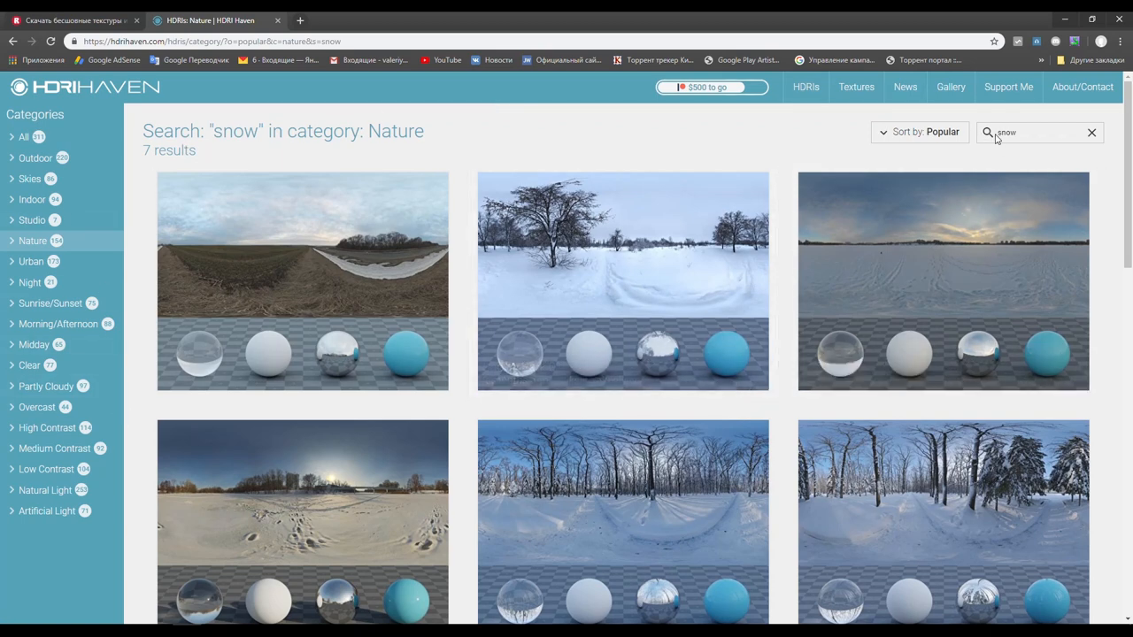
{"action": "left_click", "coordinate": [1041, 131]}
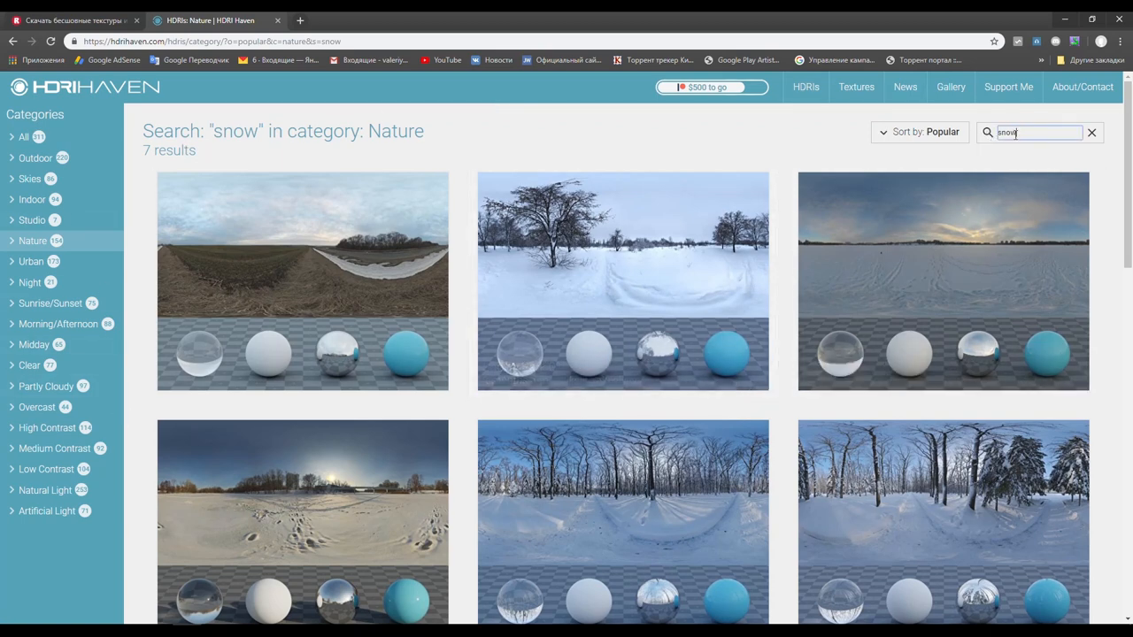
{"action": "scroll", "scroll_direction": "down", "scroll_amount": 3}
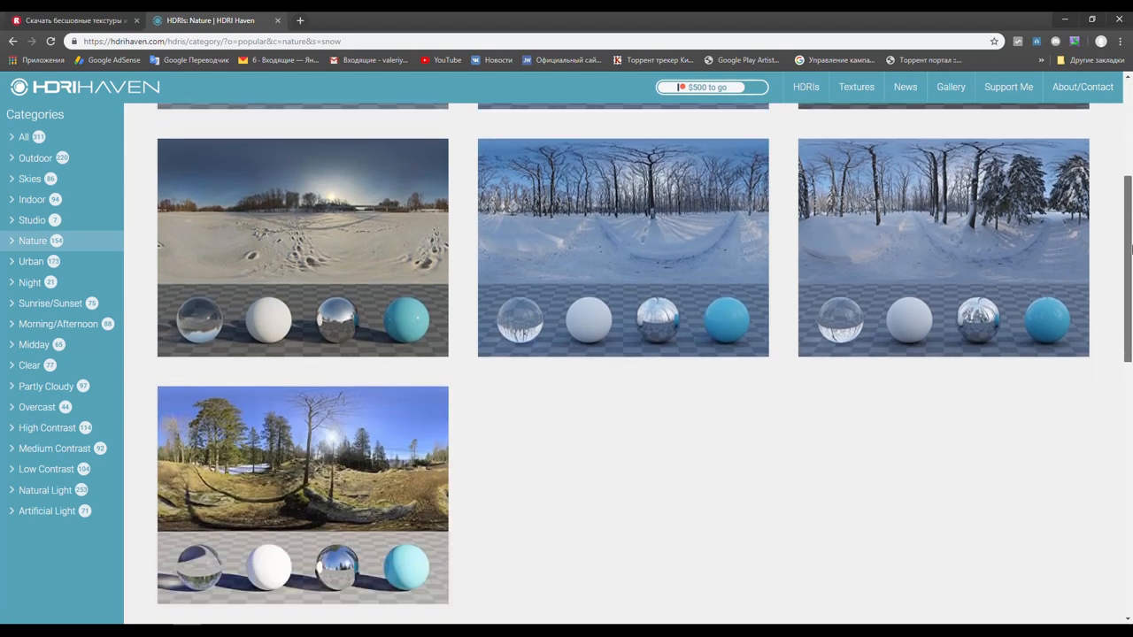
{"action": "scroll", "scroll_direction": "up", "scroll_amount": 3}
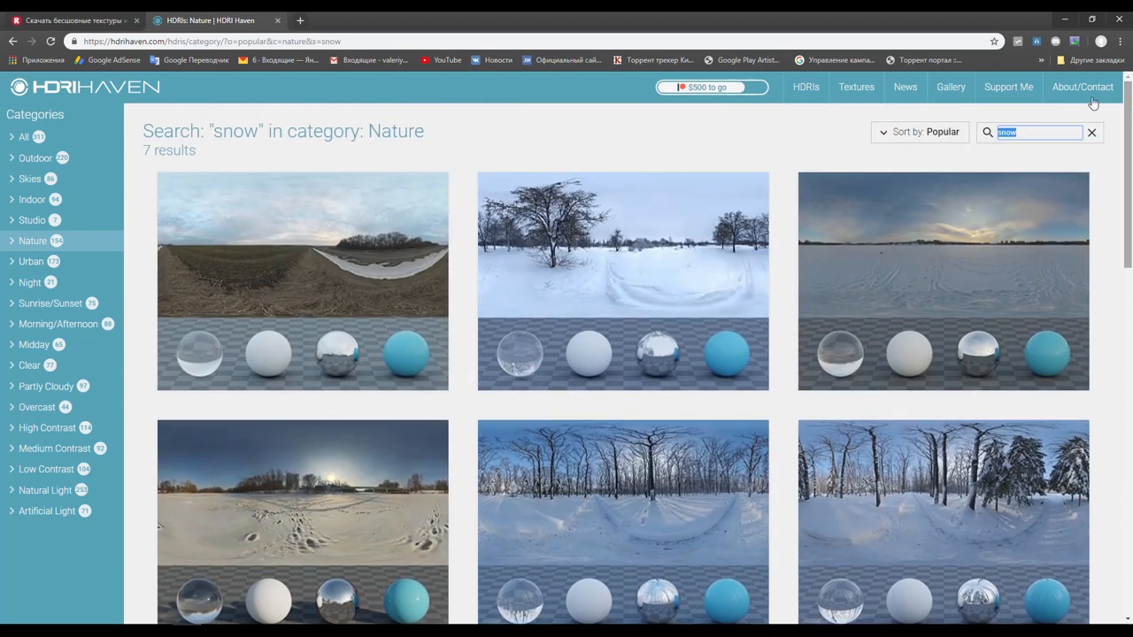
{"action": "scroll", "scroll_direction": "down", "scroll_amount": 3}
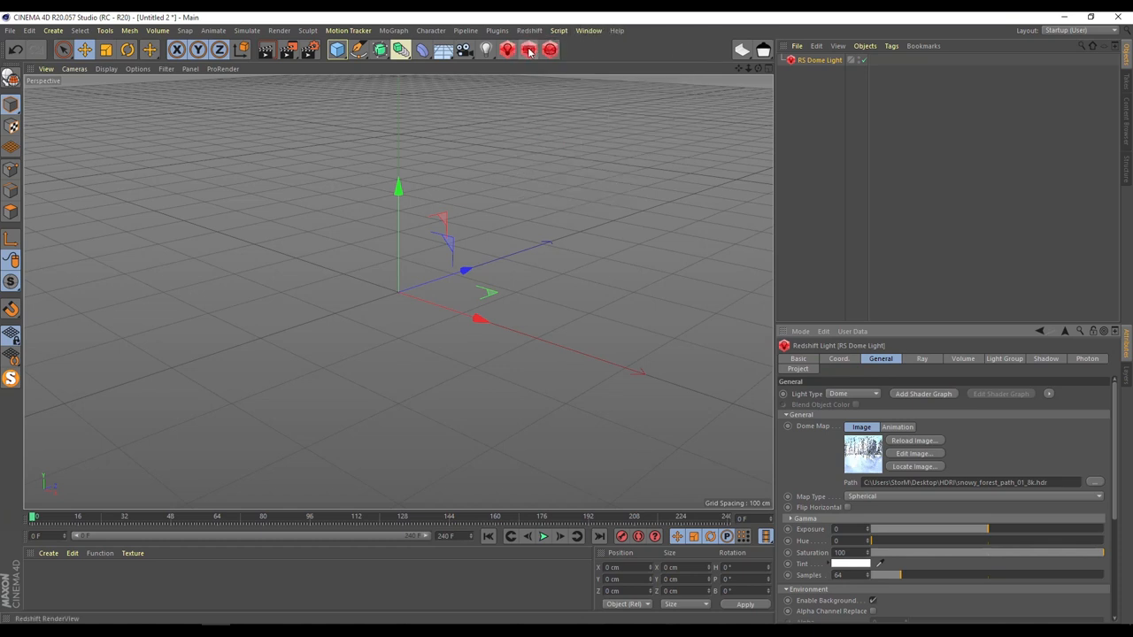
- Start the Redshift RenderView preview of the snowy forest and move it aside
{"action": "left_click", "coordinate": [528, 50]}
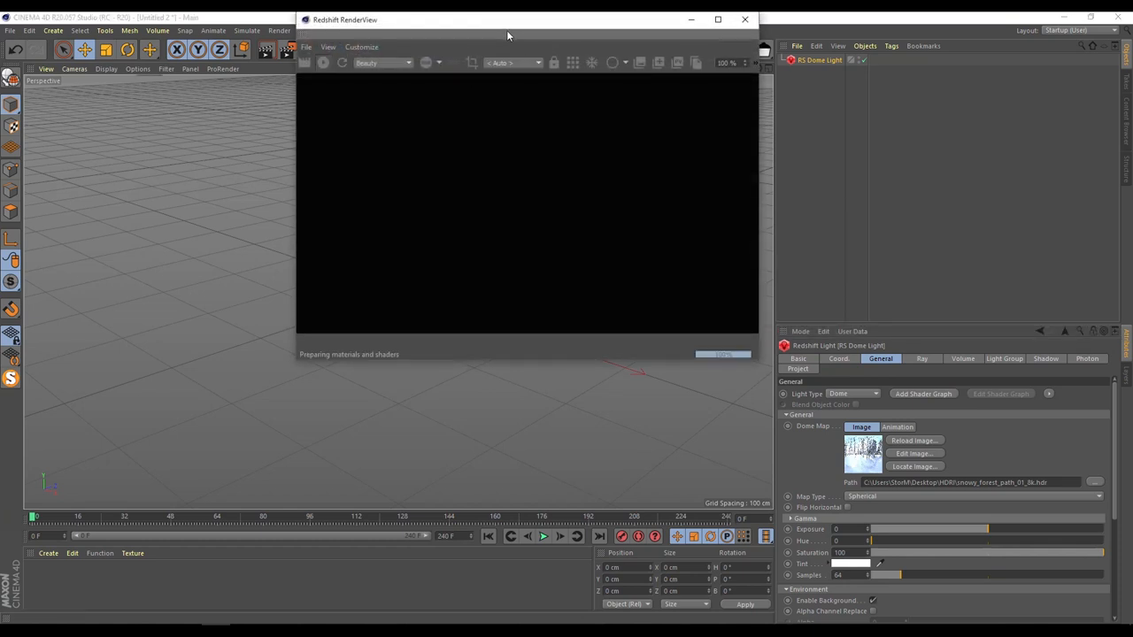
{"action": "left_click_drag", "start_coordinate": [510, 19], "coordinate": [240, 124]}
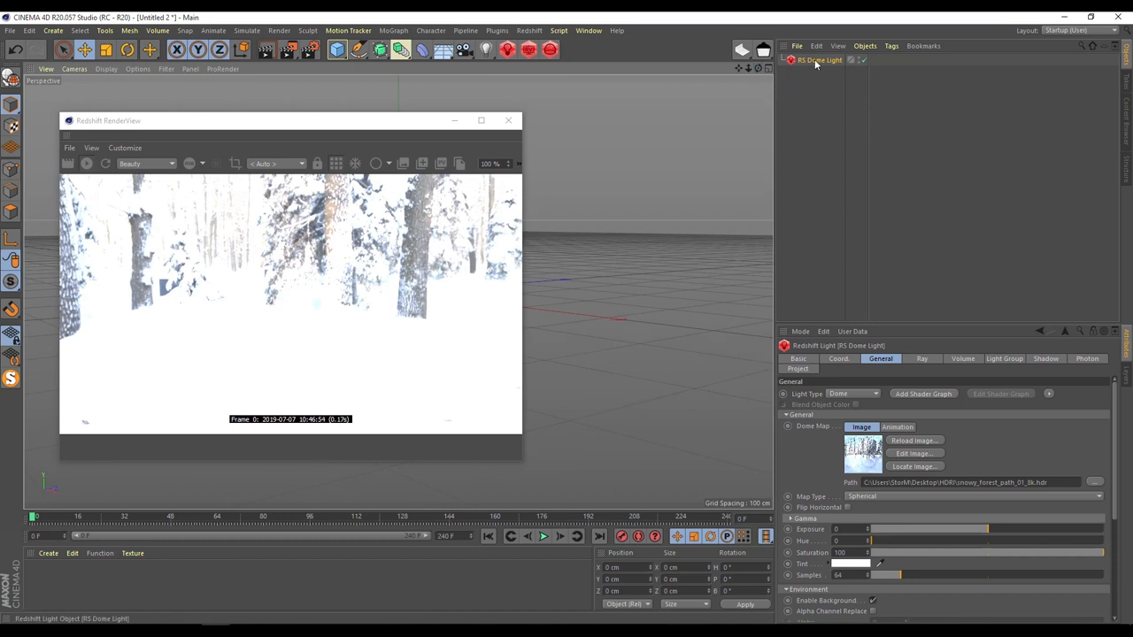
{"action": "mouse_move", "coordinate": [800, 529]}
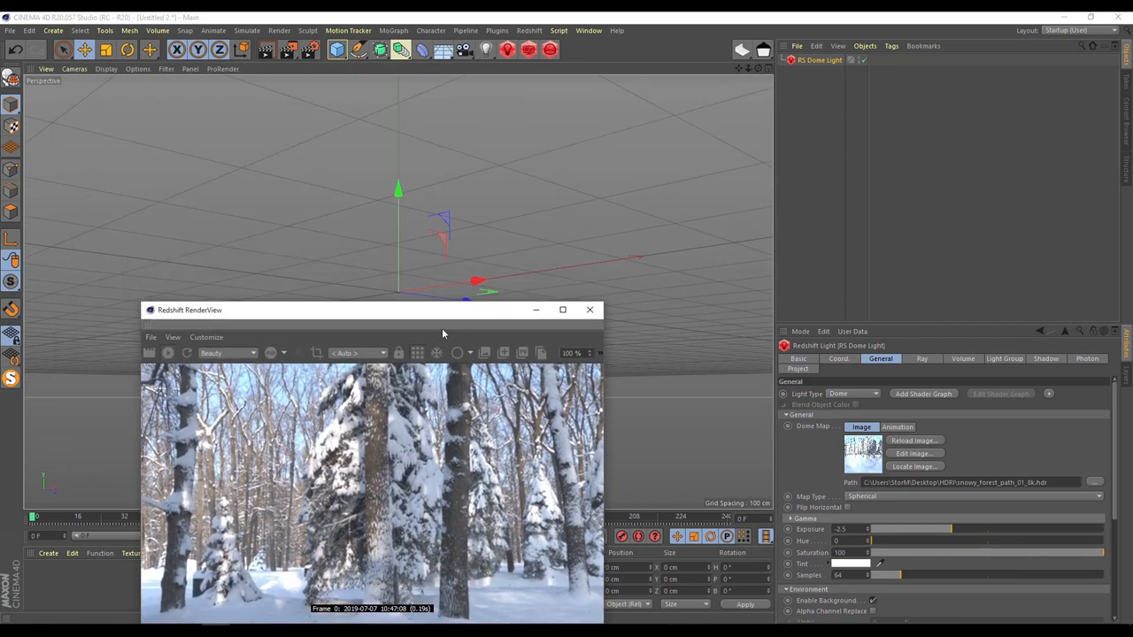
{"action": "left_click_drag", "start_coordinate": [371, 310], "coordinate": [248, 272]}
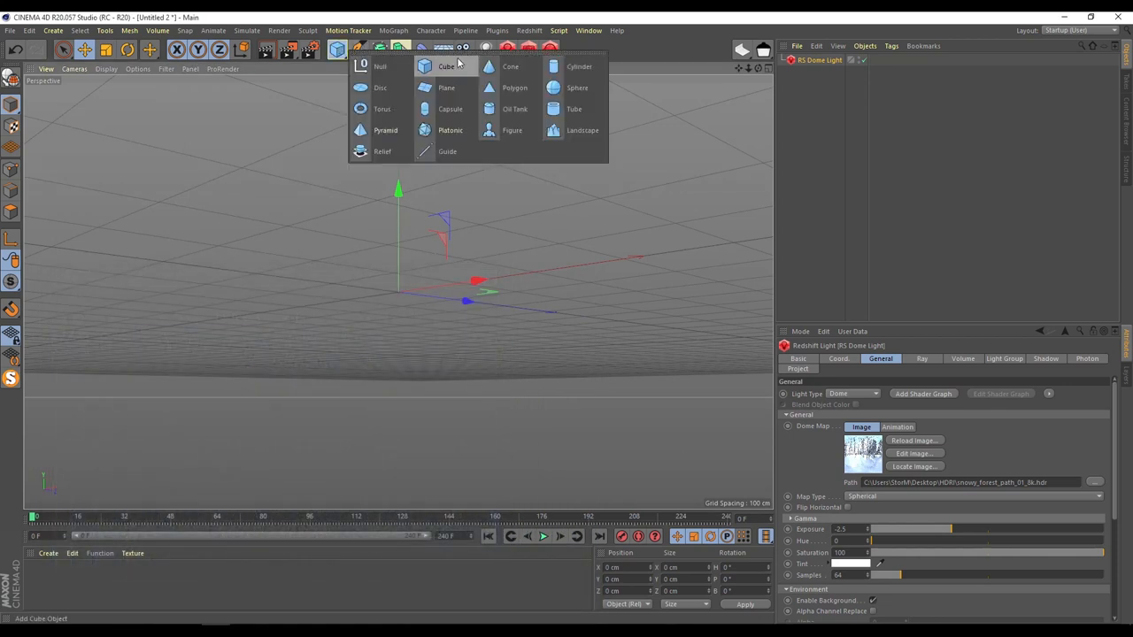
- Add a cube primitive to the scene
{"action": "left_click", "coordinate": [446, 67]}
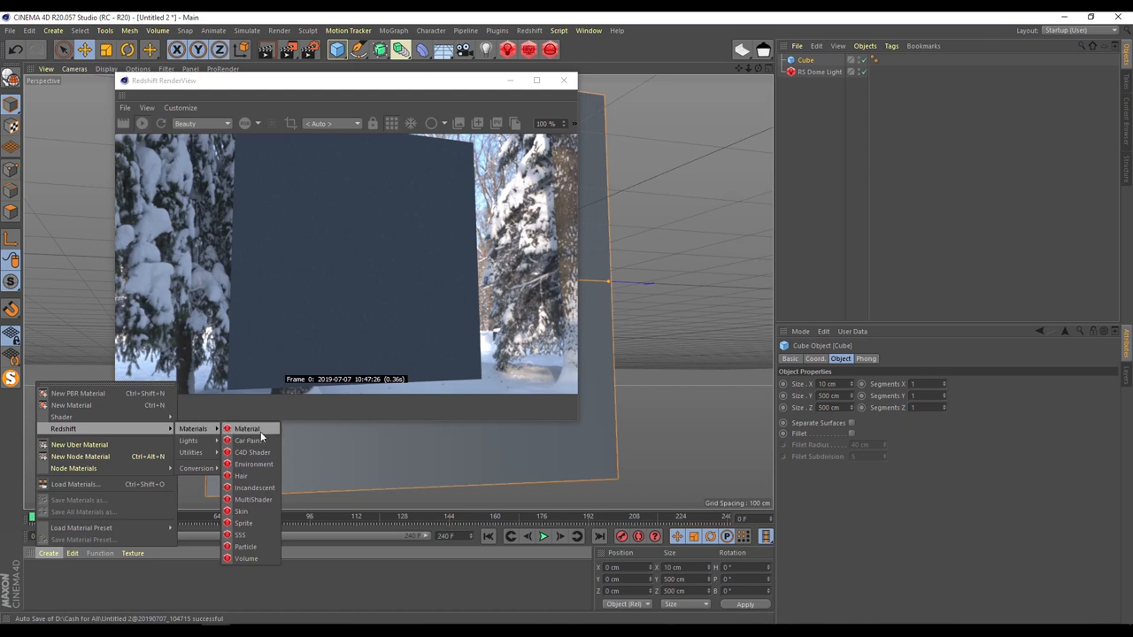
- Create an RS Material, edit its shader graph and add a Texture node
{"action": "left_click", "coordinate": [248, 428]}
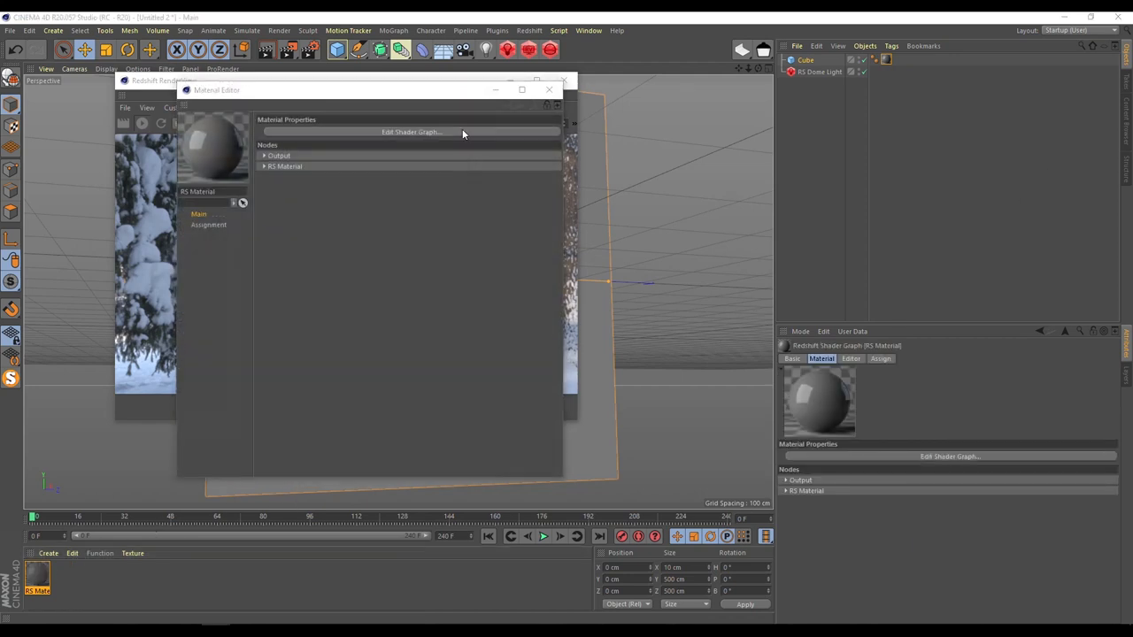
{"action": "left_click", "coordinate": [411, 131]}
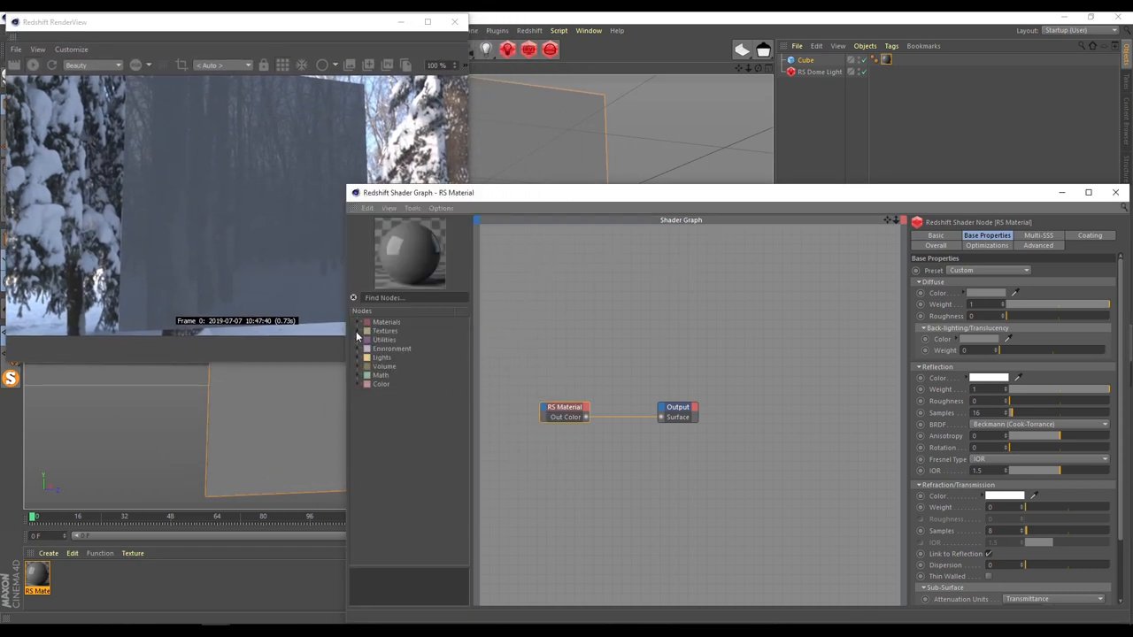
{"action": "left_click", "coordinate": [358, 332]}
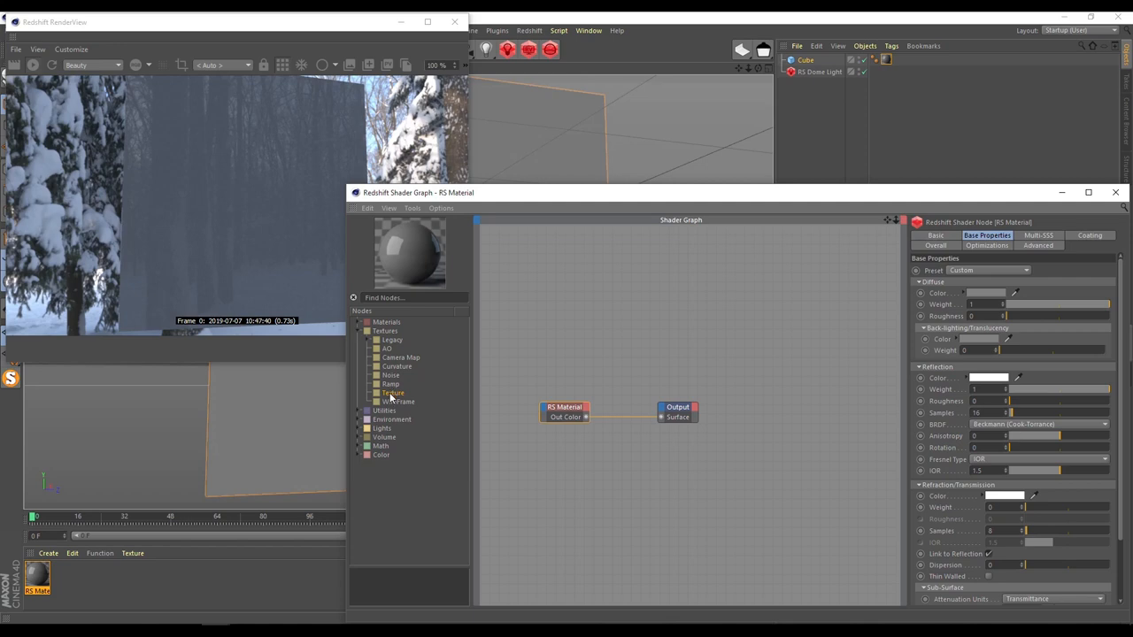
{"action": "double_click", "coordinate": [394, 393]}
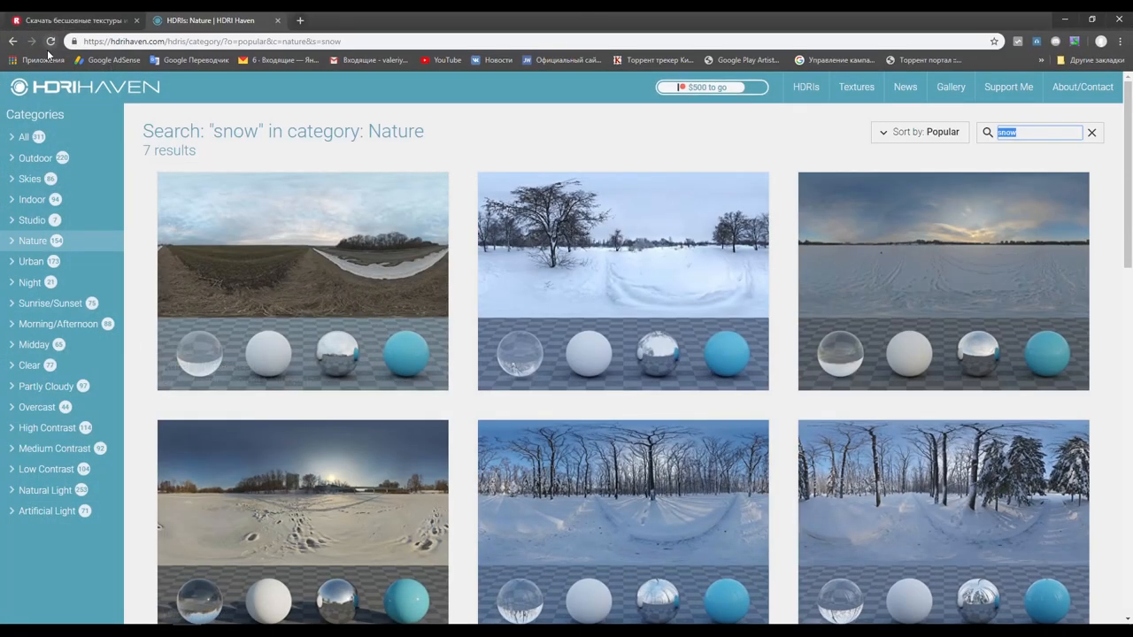
{"action": "left_click", "coordinate": [71, 20]}
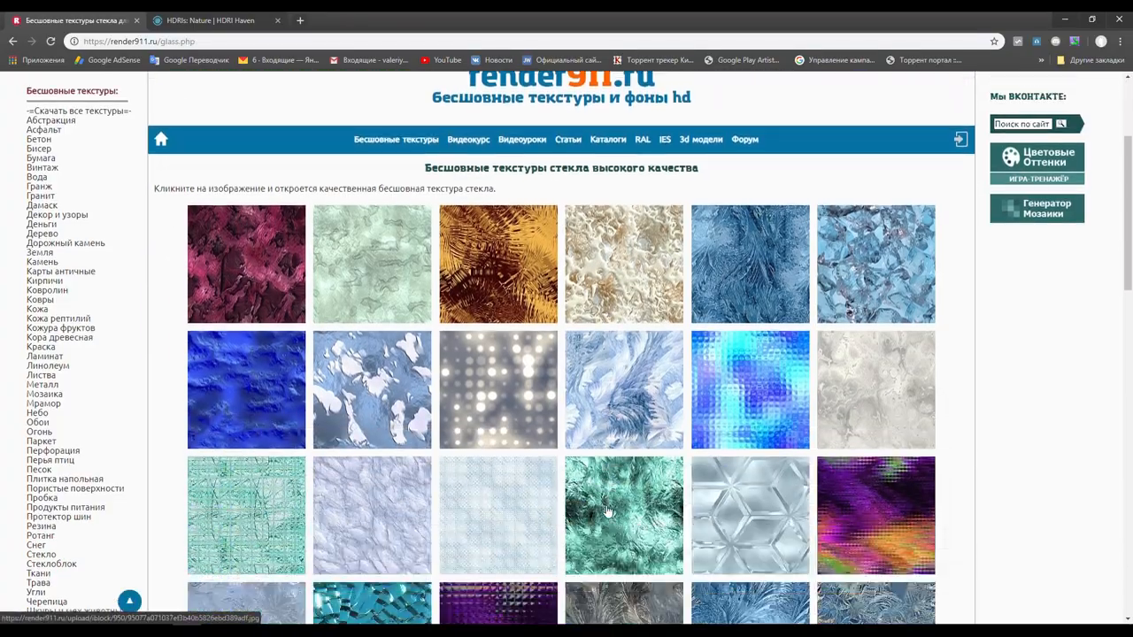
- Browse the seamless glass textures page and preview the frost textures full size
{"action": "scroll", "scroll_direction": "down", "scroll_amount": 3}
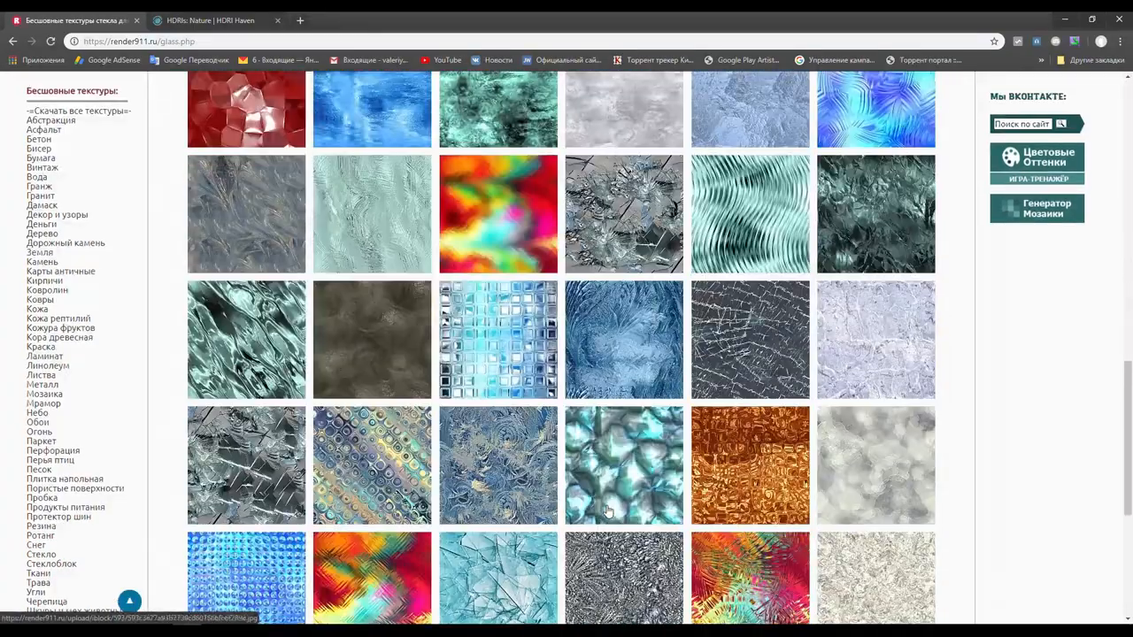
{"action": "scroll", "scroll_direction": "up", "scroll_amount": 3}
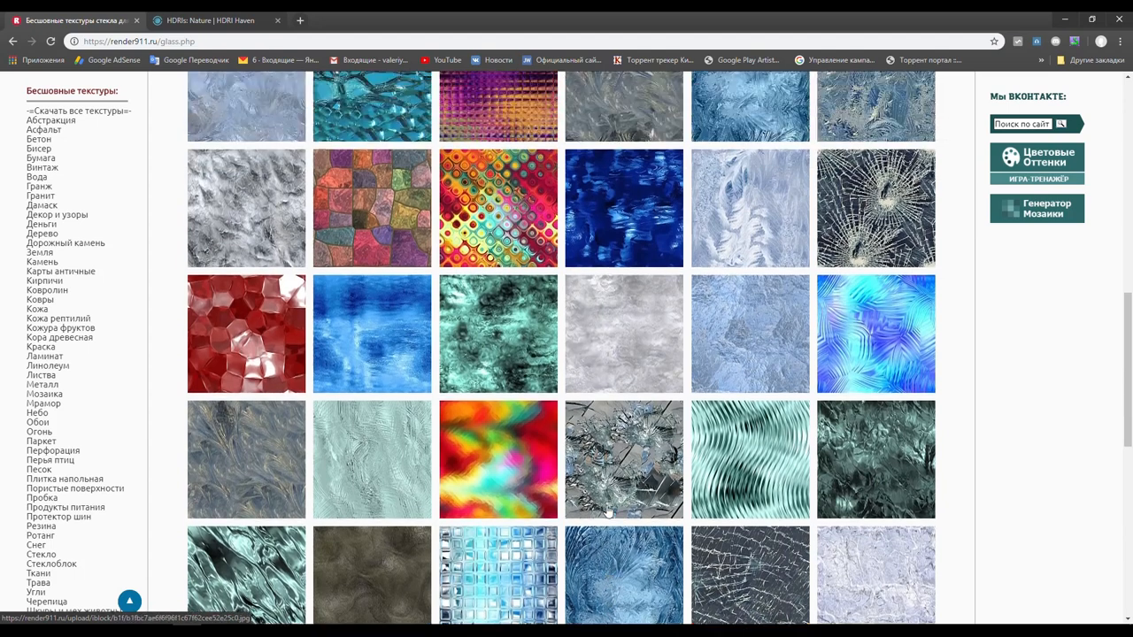
{"action": "scroll", "scroll_direction": "up", "scroll_amount": 3}
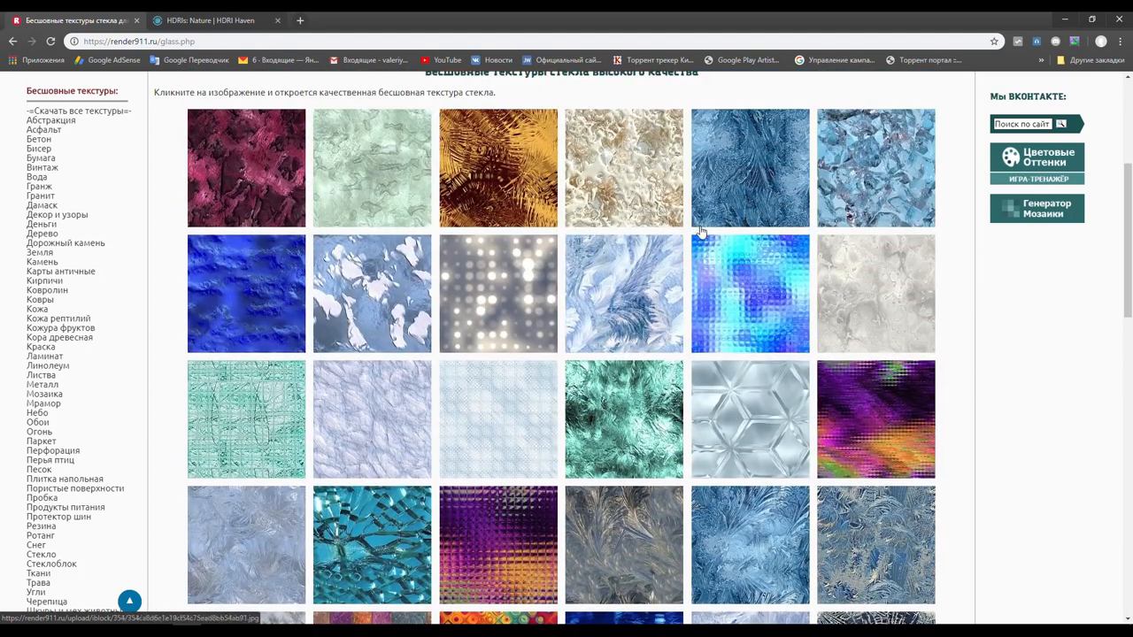
{"action": "mouse_move", "coordinate": [362, 439]}
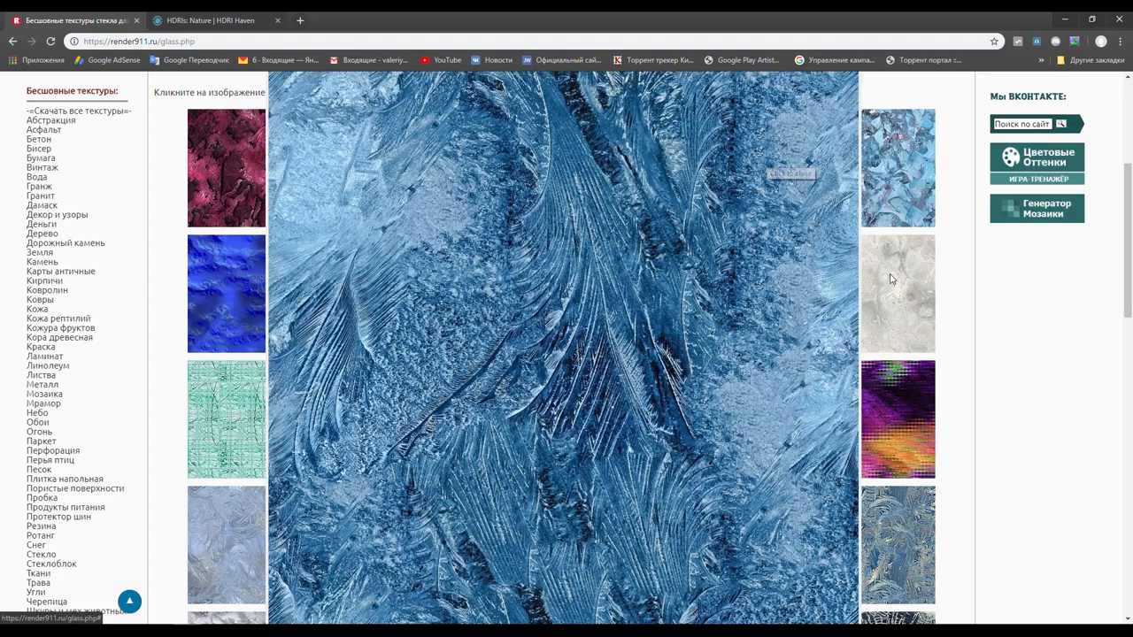
{"action": "left_click", "coordinate": [563, 354]}
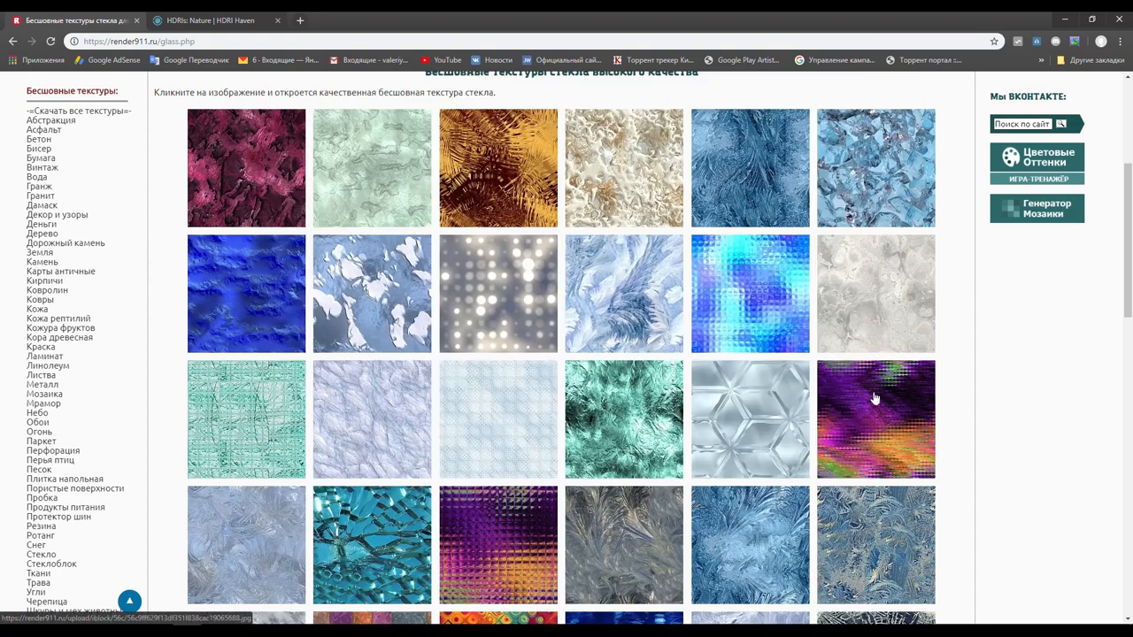
{"action": "scroll", "scroll_direction": "down", "scroll_amount": 3}
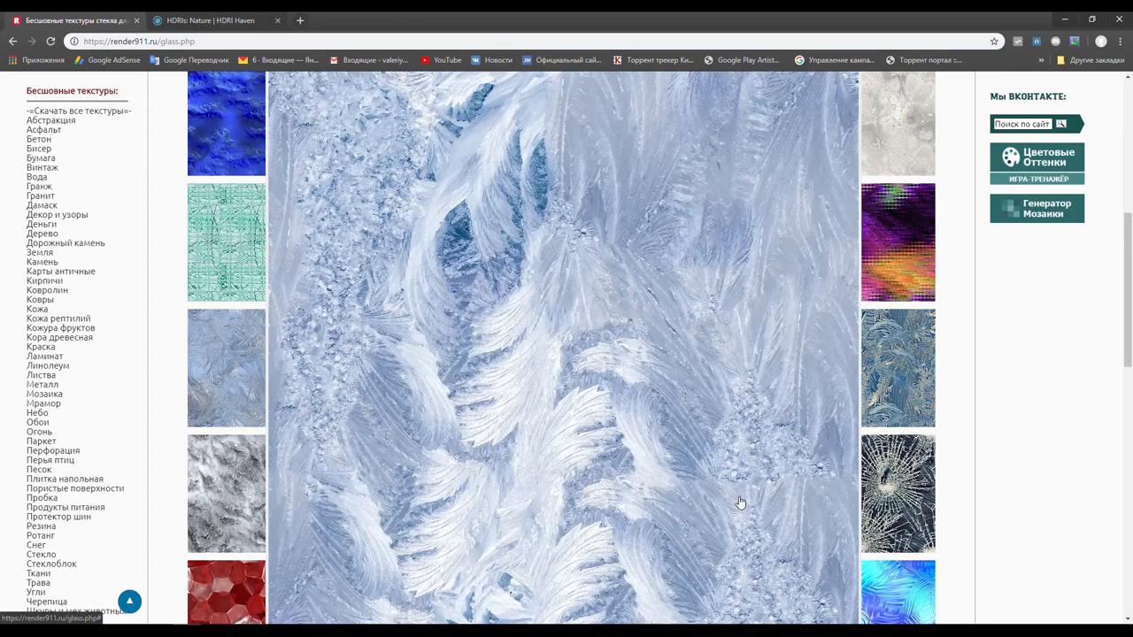
{"action": "scroll", "scroll_direction": "up", "scroll_amount": 3}
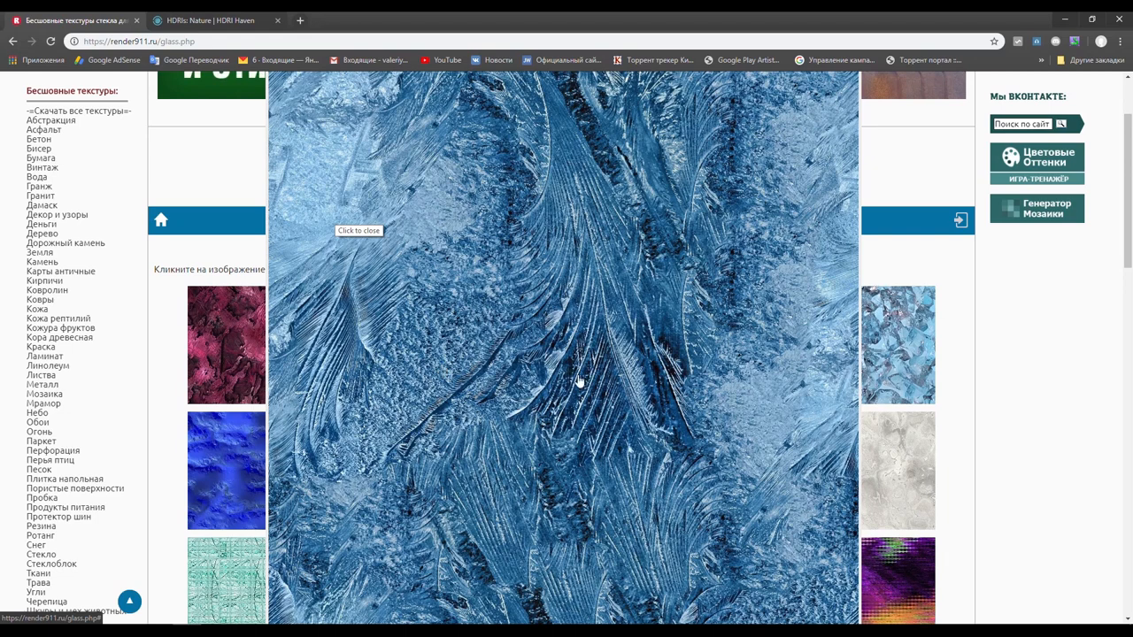
{"action": "mouse_move", "coordinate": [464, 287]}
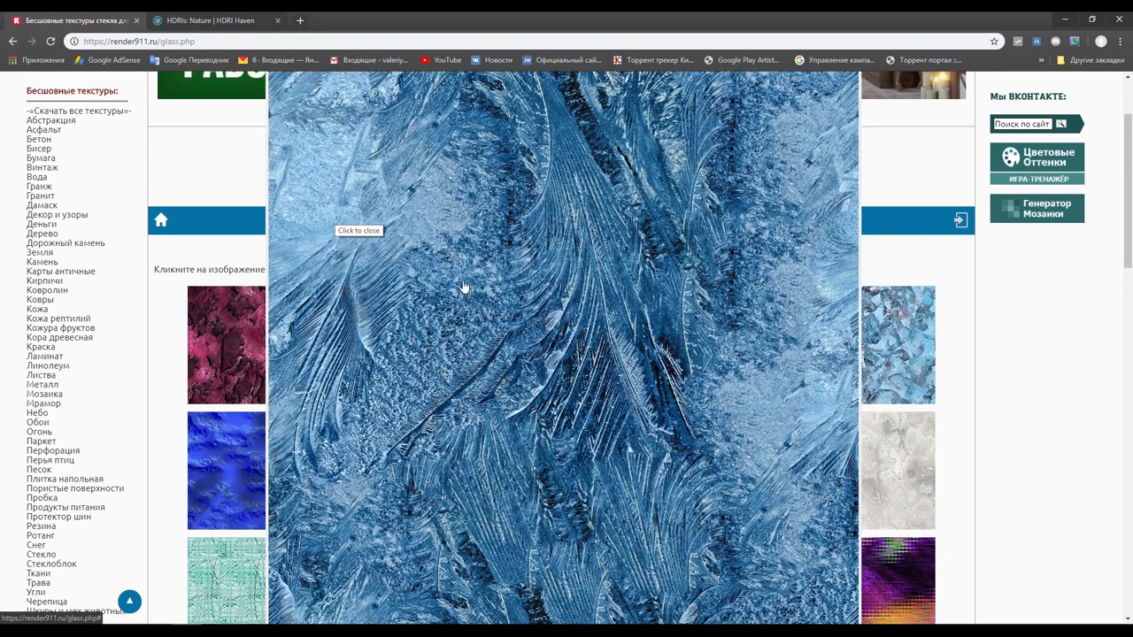
{"action": "left_click", "coordinate": [357, 231]}
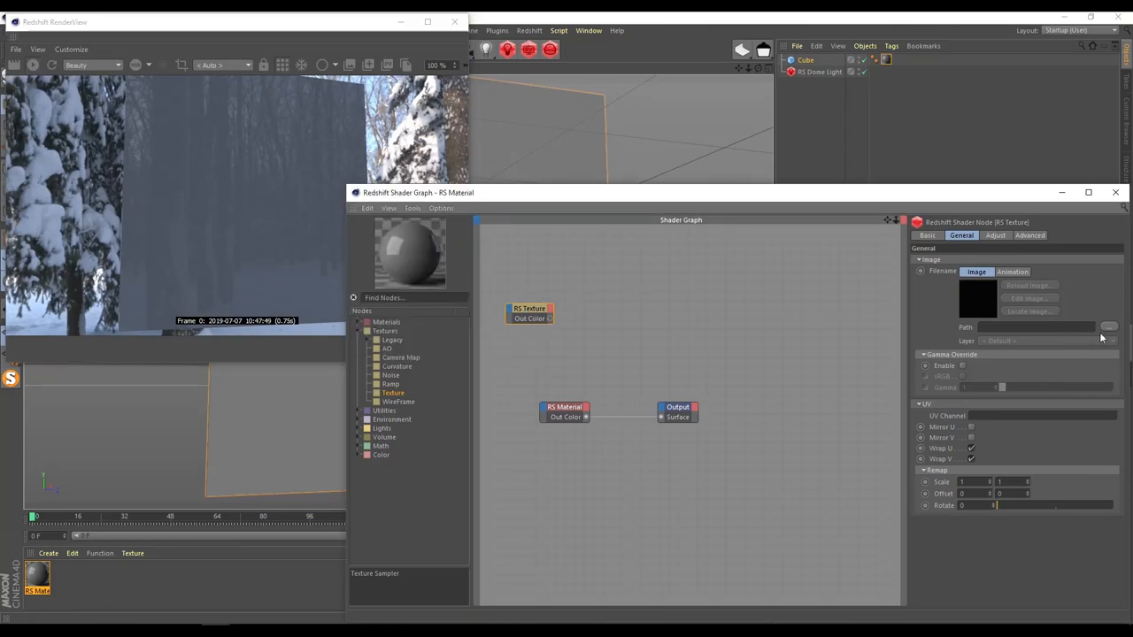
- Load the downloaded frost JPG from the Desktop into the RS Texture node
{"action": "left_click", "coordinate": [1108, 326]}
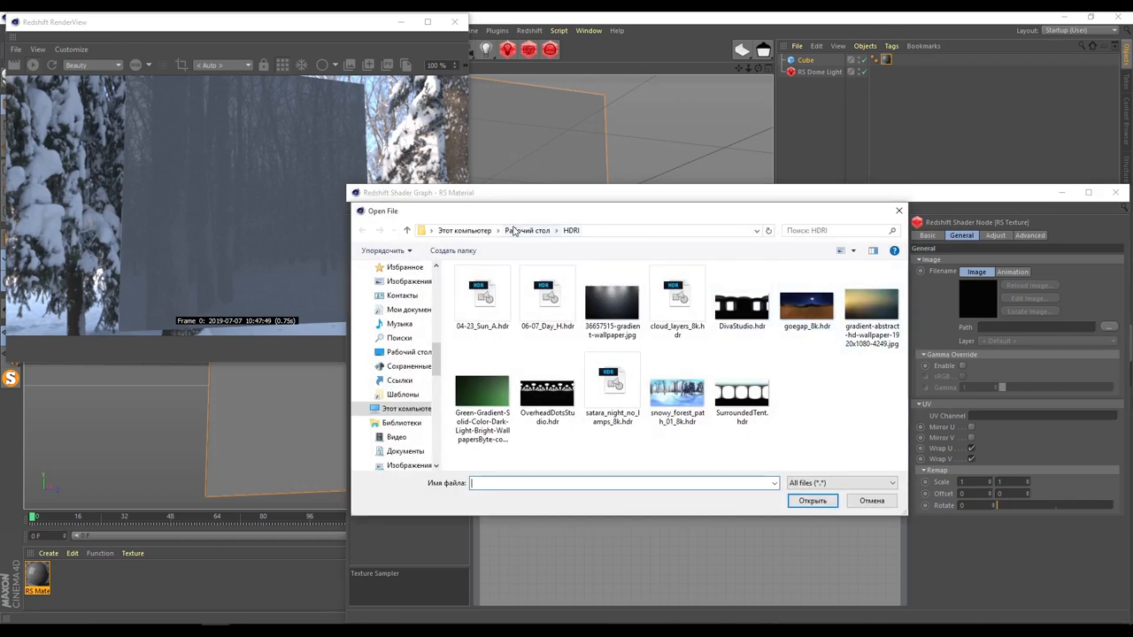
{"action": "left_click", "coordinate": [528, 231]}
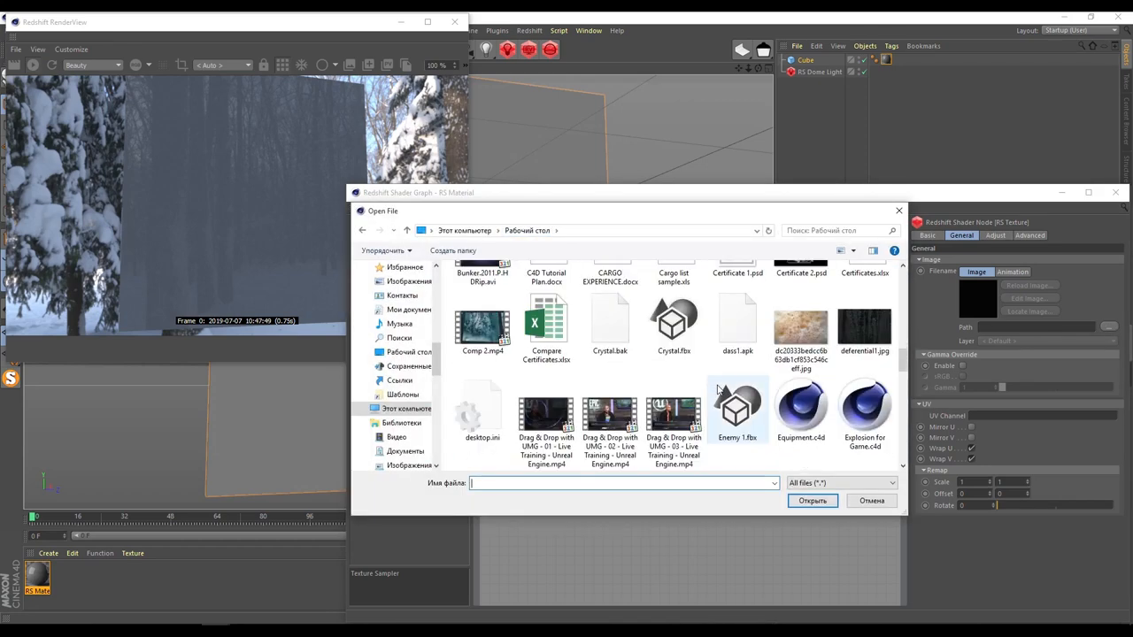
{"action": "scroll", "scroll_direction": "down", "scroll_amount": 3}
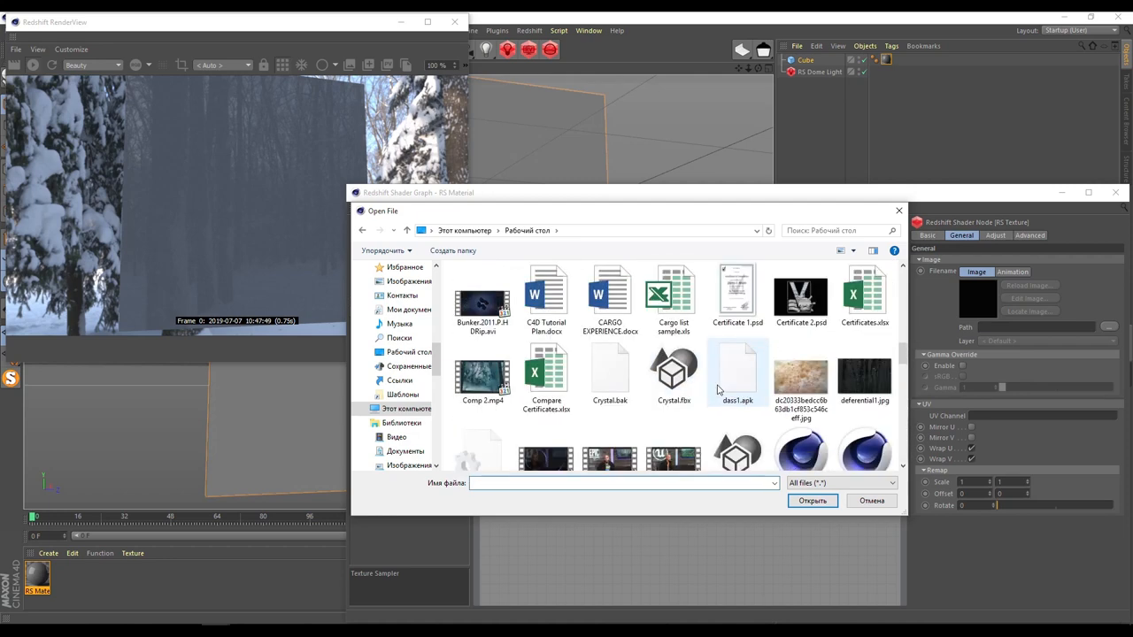
{"action": "scroll", "scroll_direction": "down", "scroll_amount": 3}
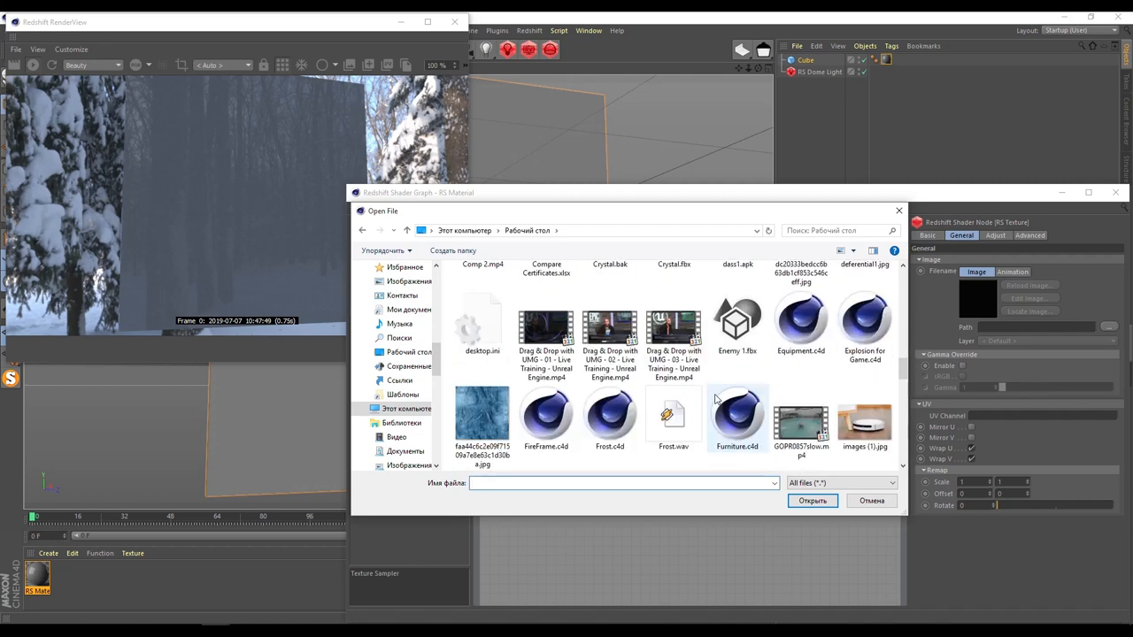
{"action": "left_click", "coordinate": [481, 416]}
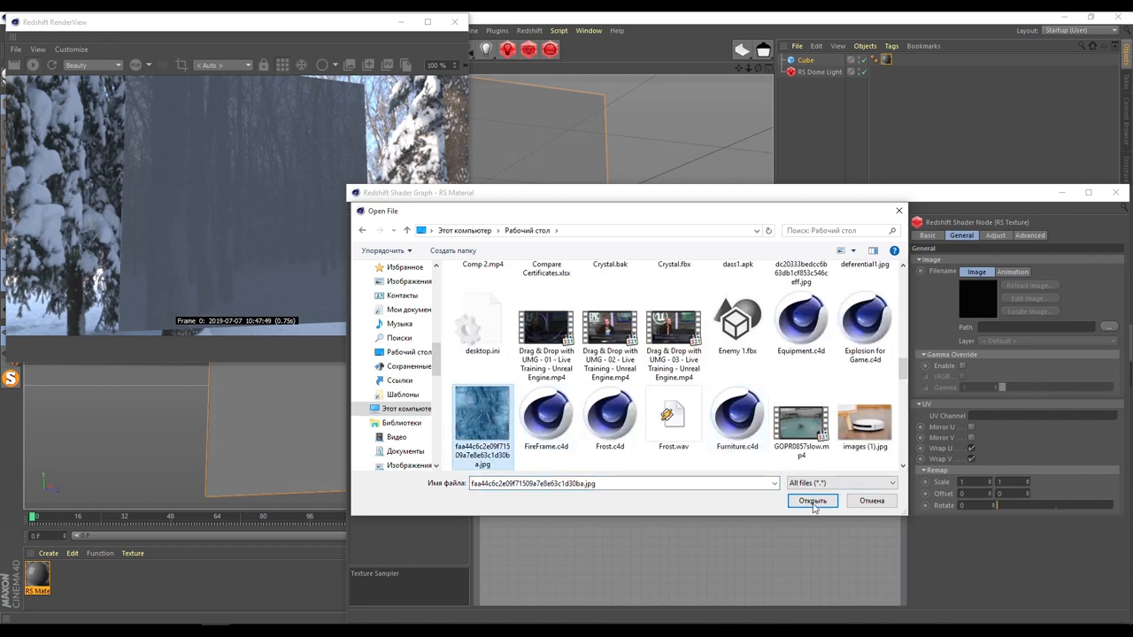
{"action": "left_click", "coordinate": [811, 501]}
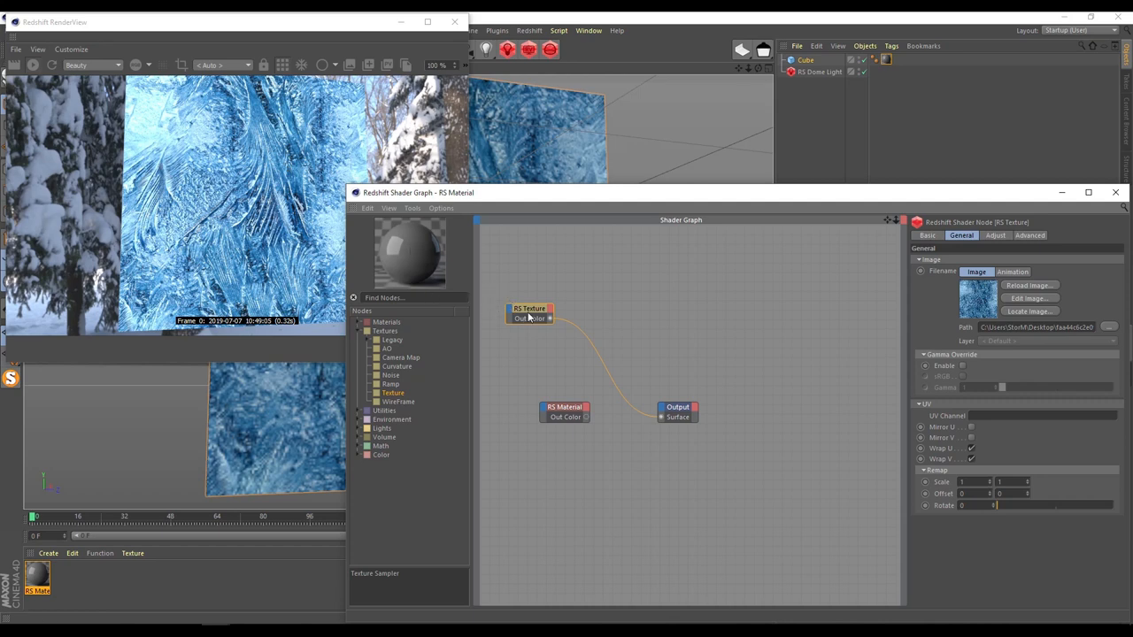
{"action": "mouse_move", "coordinate": [942, 488]}
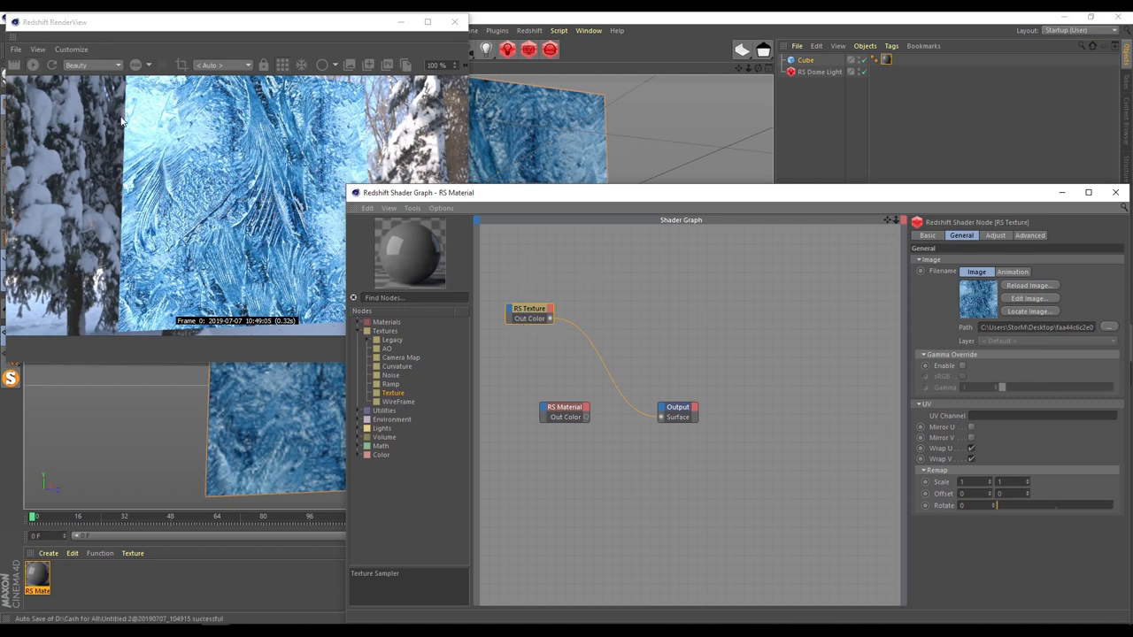
{"action": "mouse_move", "coordinate": [623, 372]}
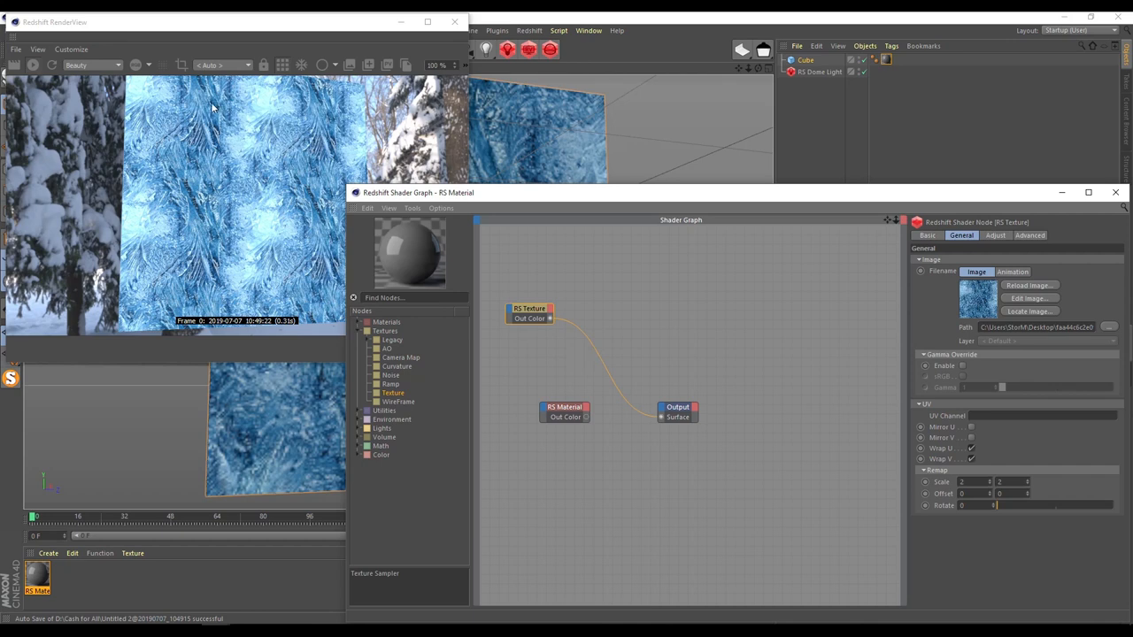
{"action": "mouse_move", "coordinate": [184, 287]}
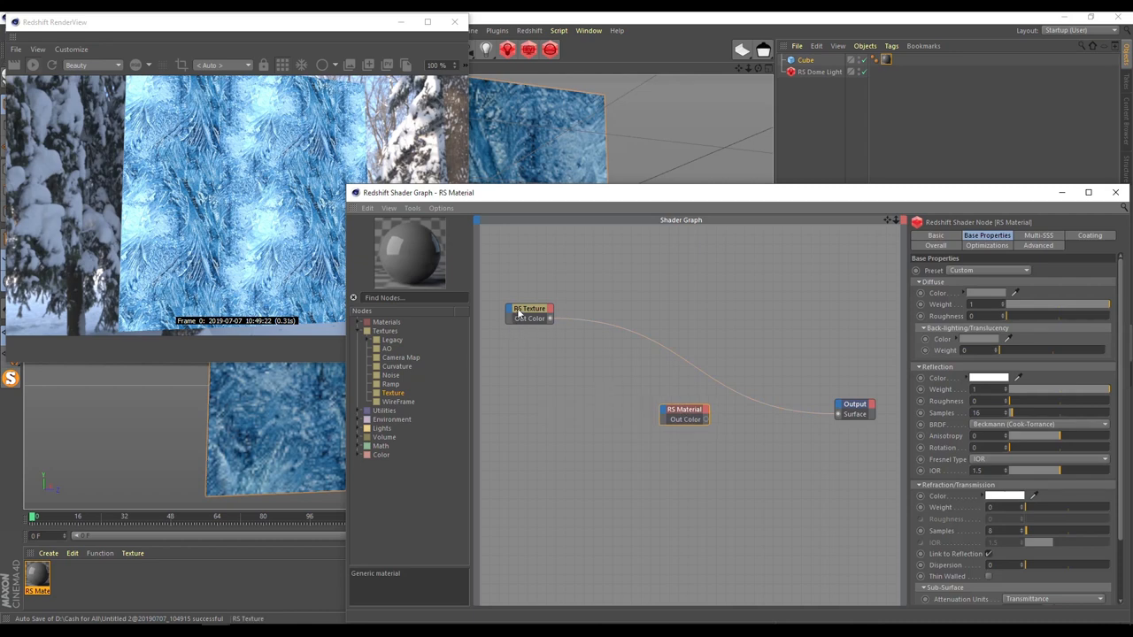
- Wire the frost texture into Refl and Refr Roughness and connect the material to Output Surface
{"action": "left_click", "coordinate": [529, 312]}
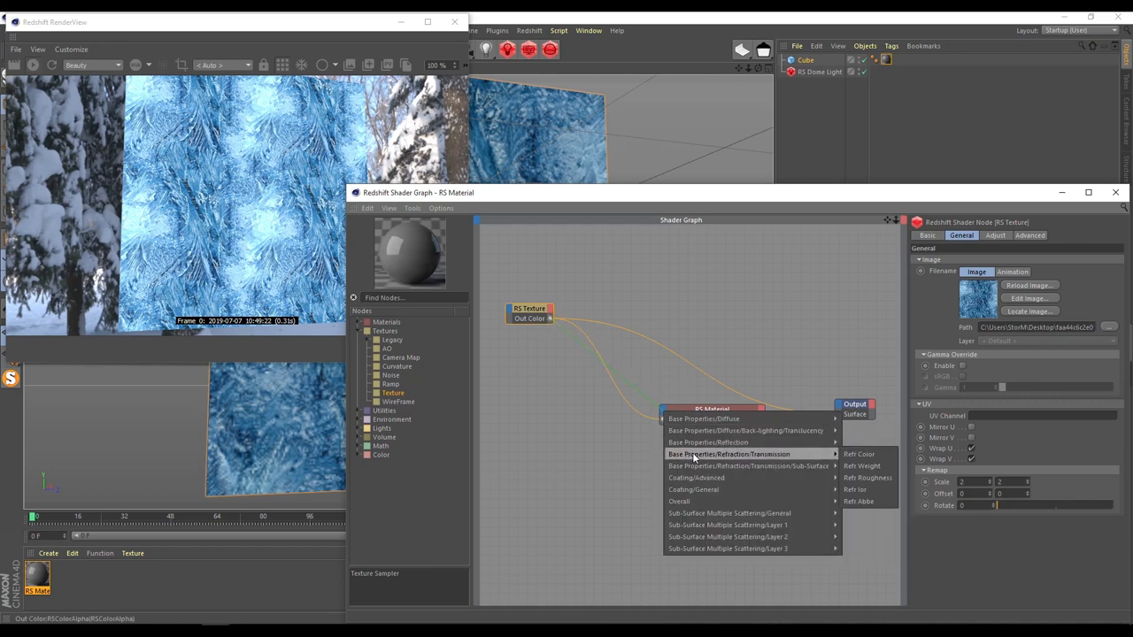
{"action": "left_click", "coordinate": [868, 478]}
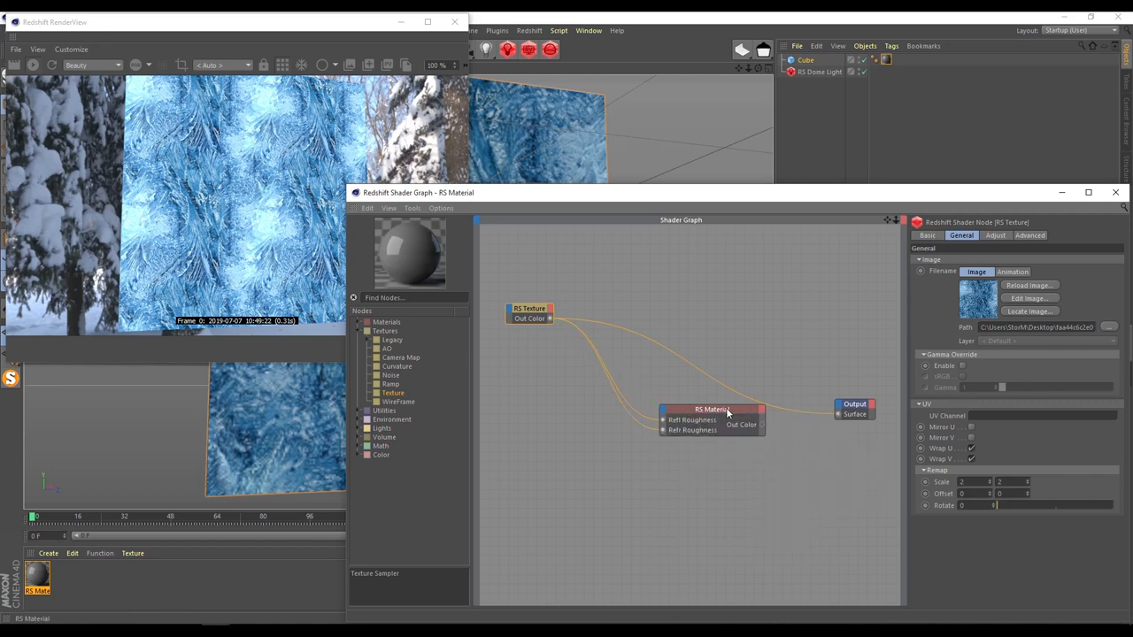
{"action": "left_click", "coordinate": [712, 409]}
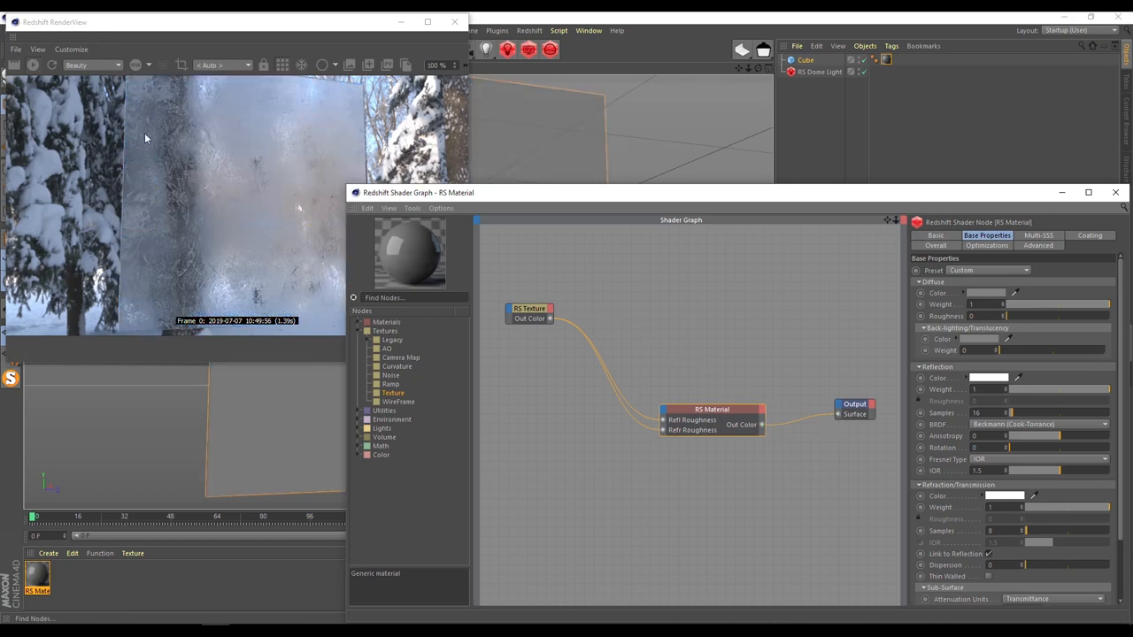
{"action": "mouse_move", "coordinate": [742, 78]}
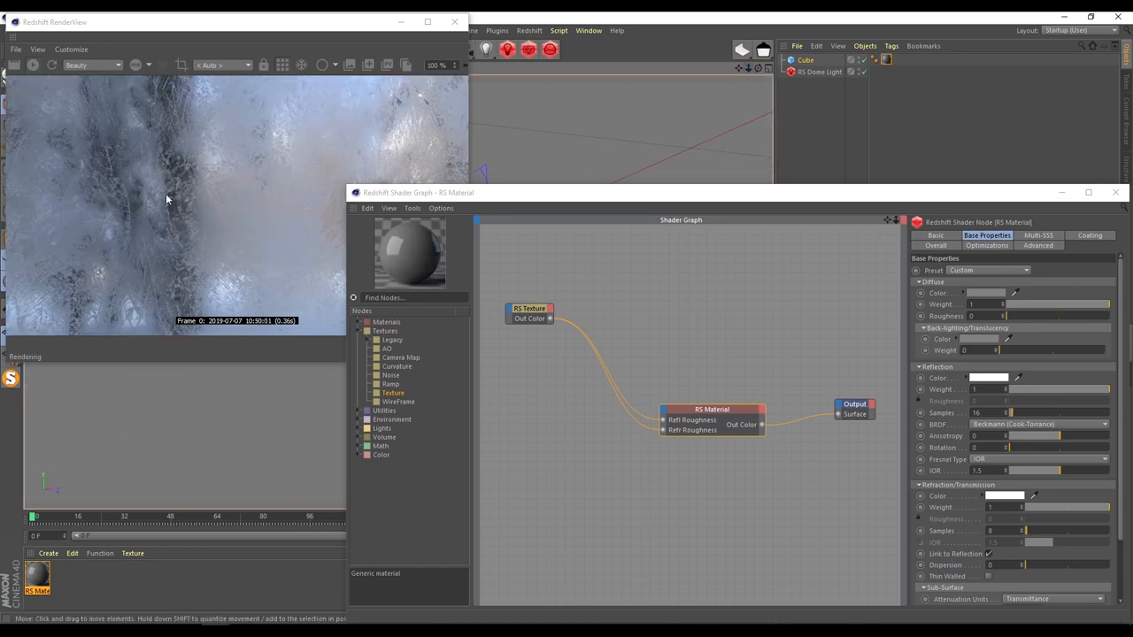
{"action": "mouse_move", "coordinate": [352, 161]}
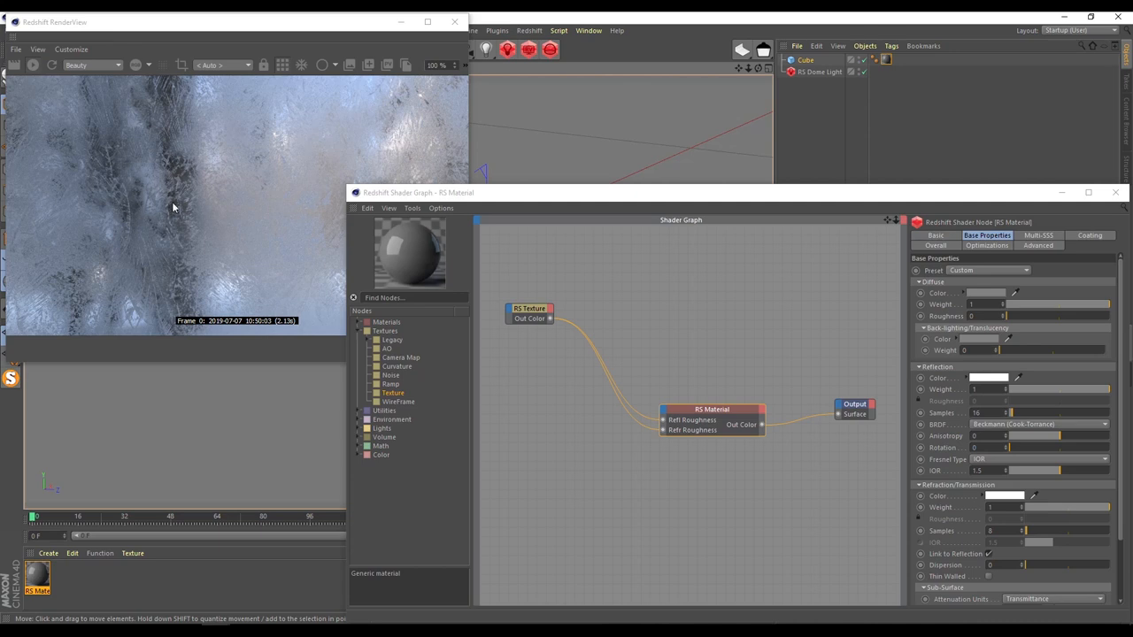
{"action": "mouse_move", "coordinate": [225, 162]}
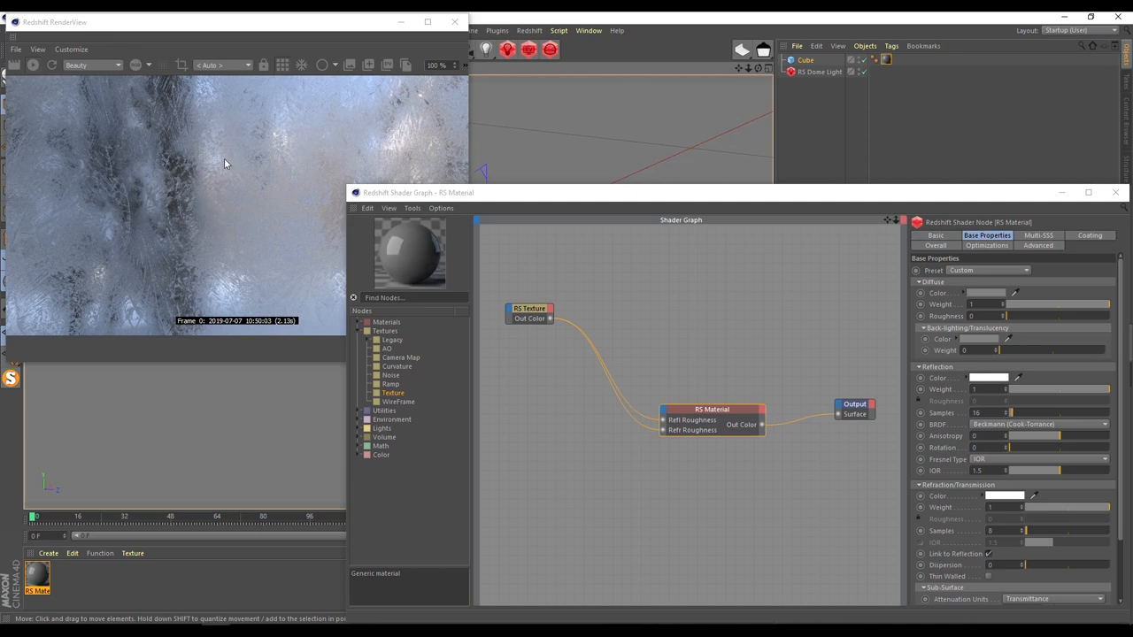
- Route the texture through an RS Color Correct node with Contrast 0.9 into Refl Roughness
{"action": "left_click", "coordinate": [514, 308]}
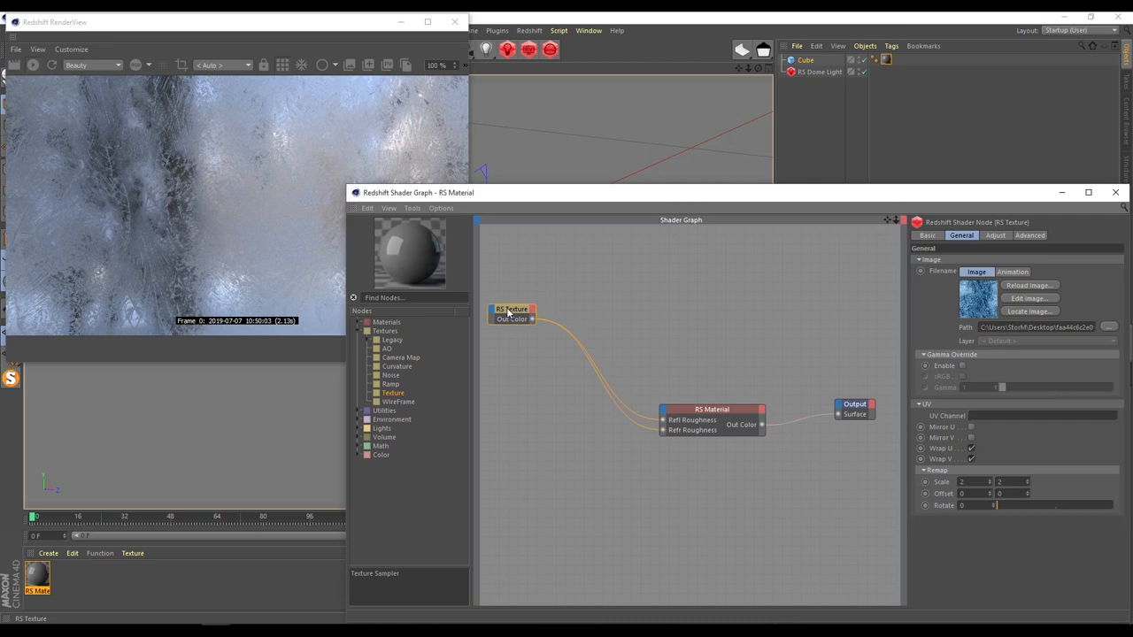
{"action": "left_click", "coordinate": [383, 455]}
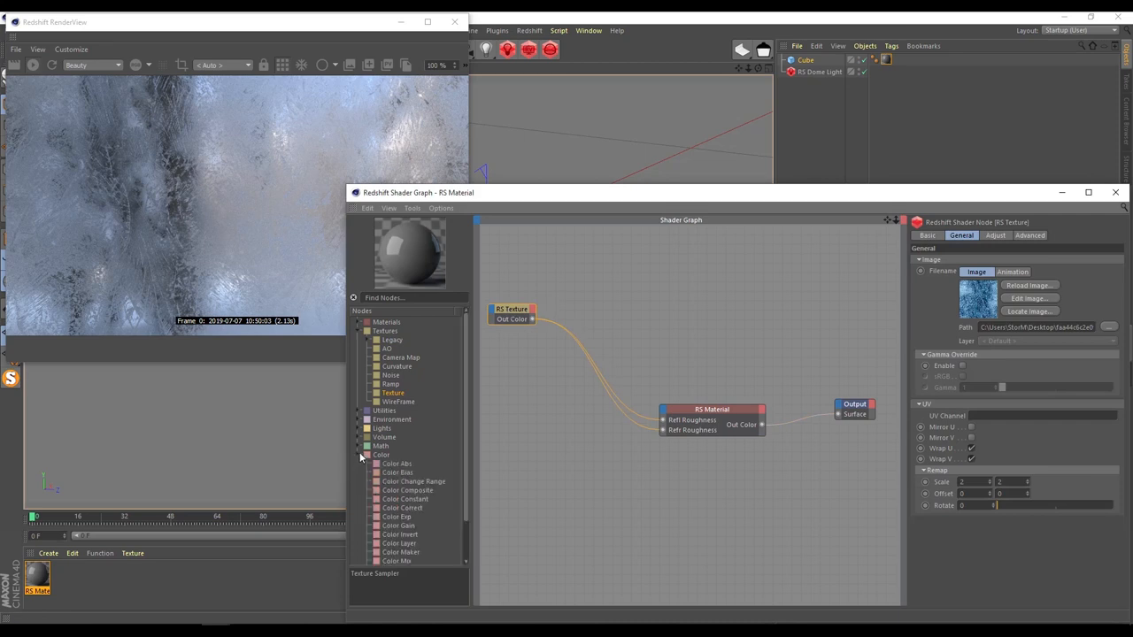
{"action": "double_click", "coordinate": [404, 506]}
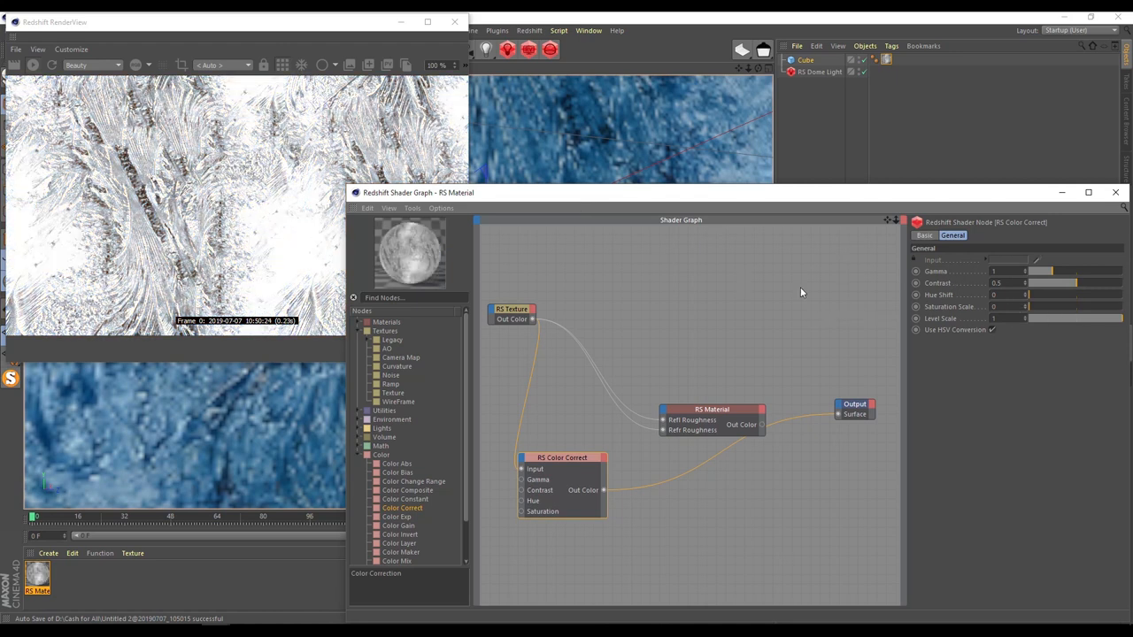
{"action": "triple_click", "coordinate": [995, 283]}
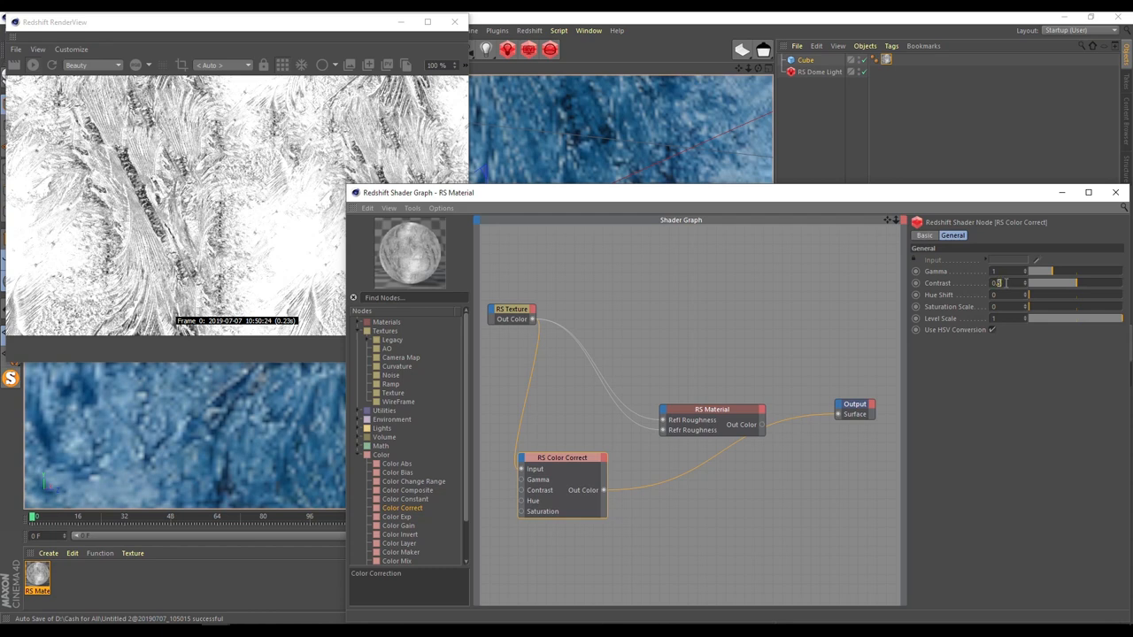
{"action": "type", "text": "0.9"}
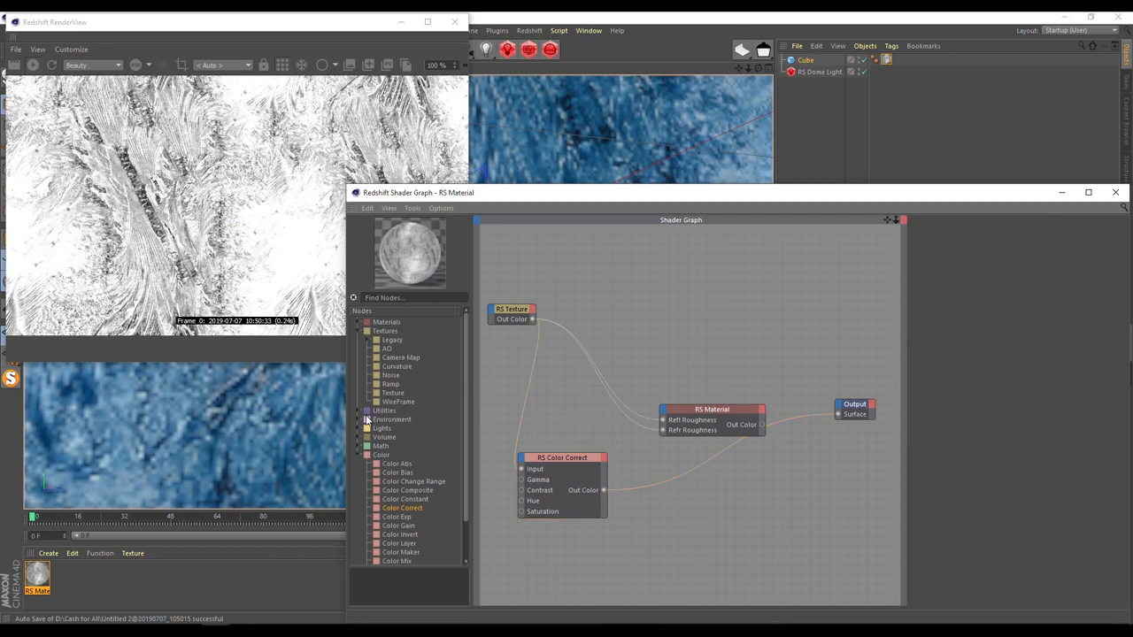
- Add a Bump Map node from Utilities fed by the Color Correct output into the Bump Input
{"action": "left_click", "coordinate": [369, 411]}
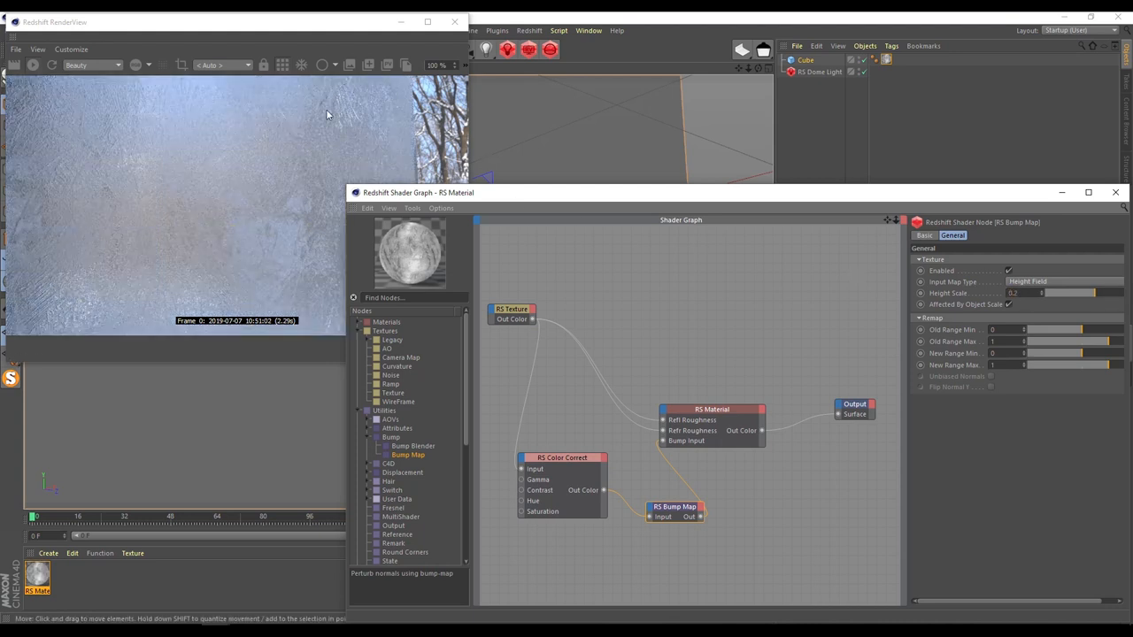
{"action": "mouse_move", "coordinate": [88, 131]}
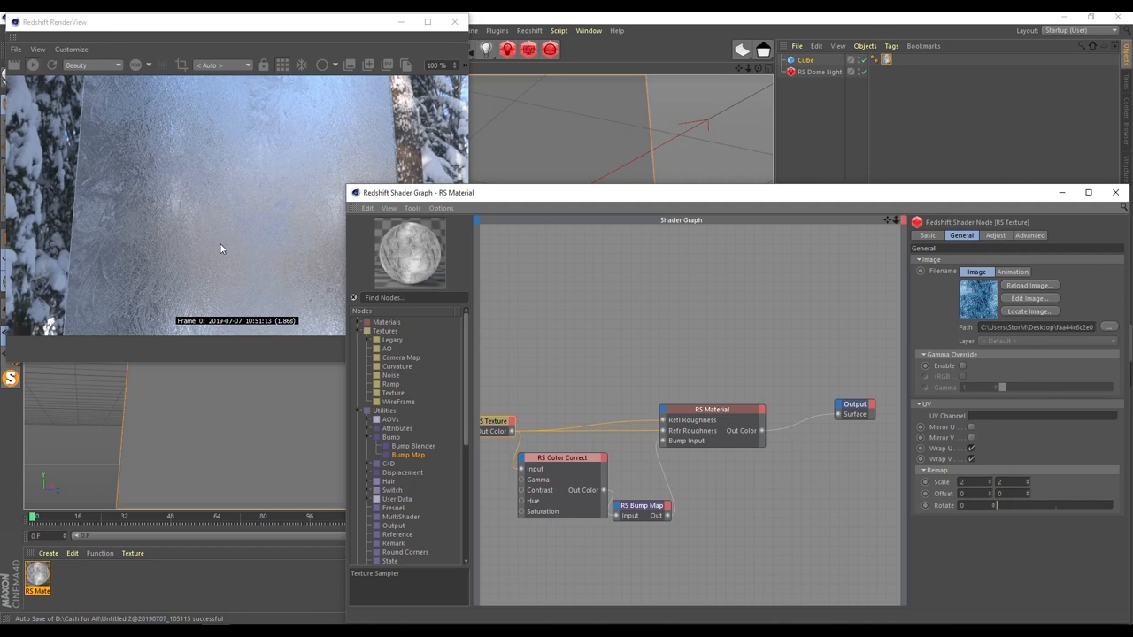
- Select the frosted RS Material node to show its Base Properties for editing
{"action": "left_click", "coordinate": [712, 425]}
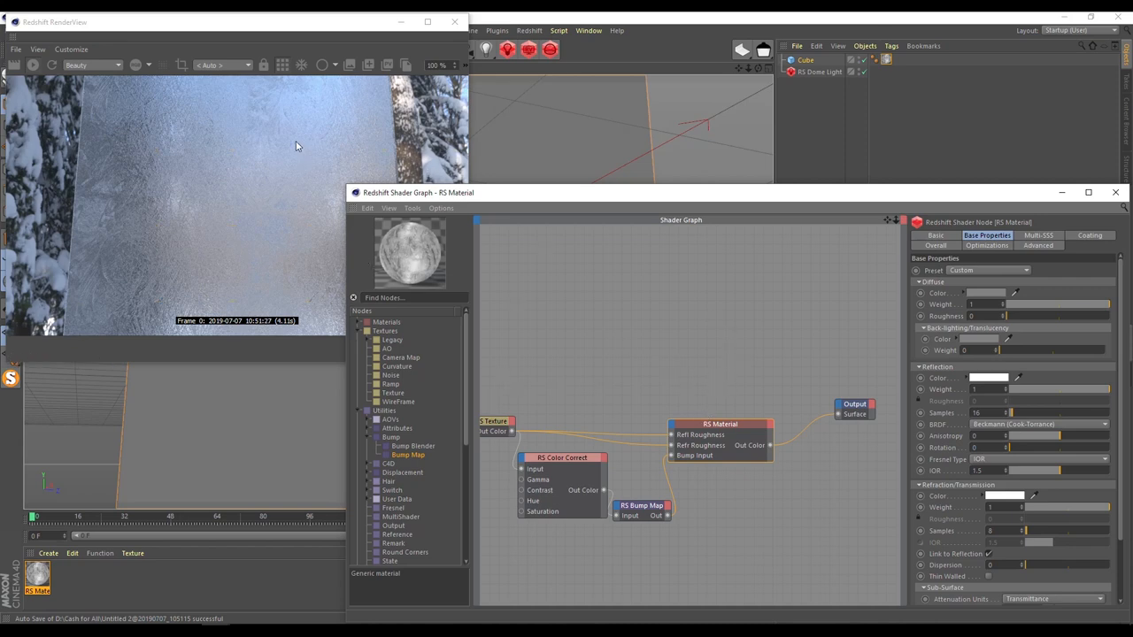
{"action": "mouse_move", "coordinate": [322, 184]}
{"action": "type", "text": "1.333"}
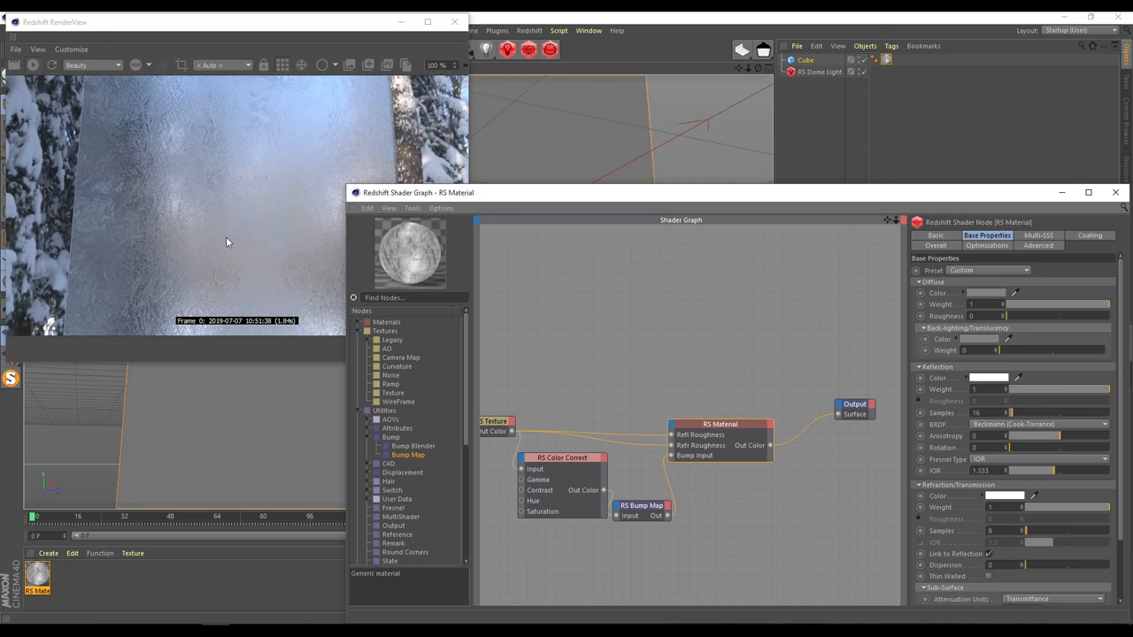
{"action": "mouse_move", "coordinate": [245, 240]}
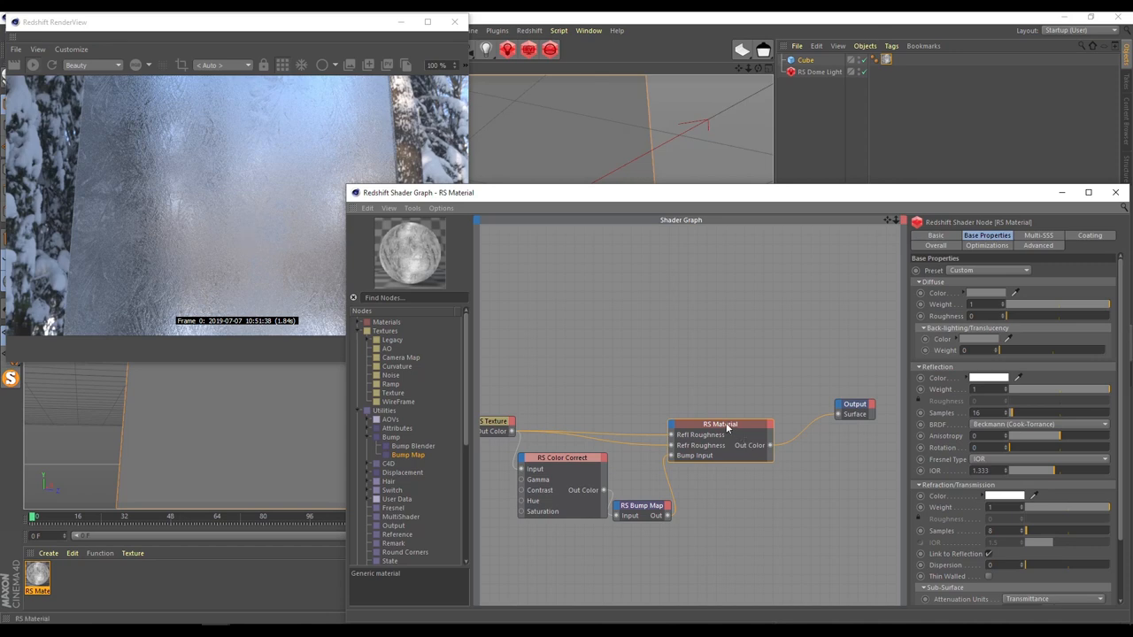
{"action": "mouse_move", "coordinate": [725, 430]}
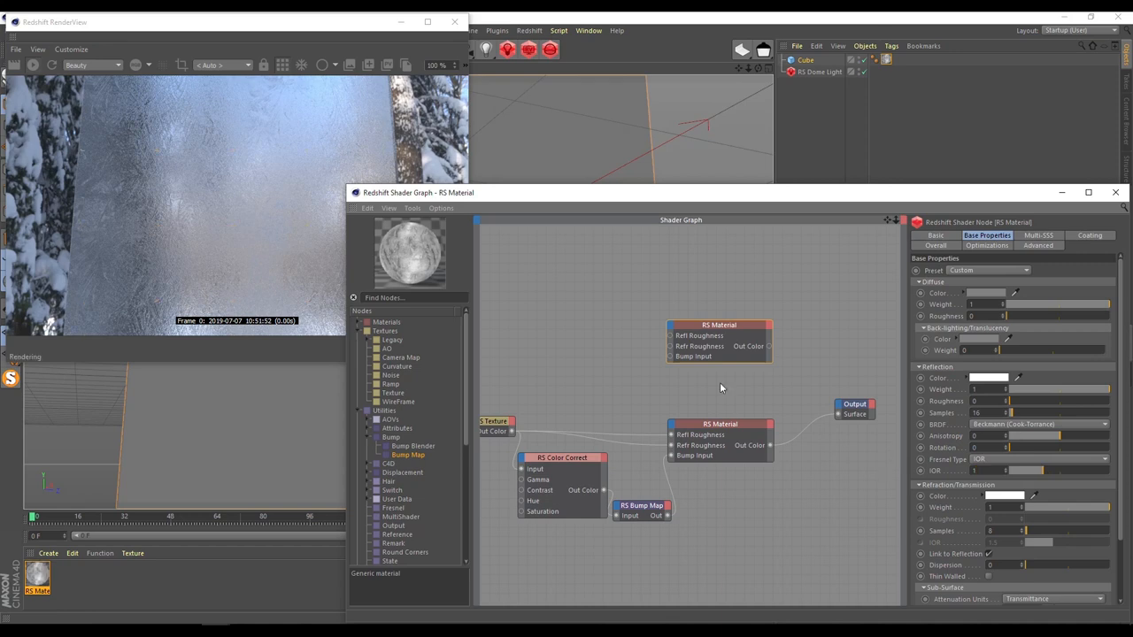
{"action": "mouse_move", "coordinate": [793, 376]}
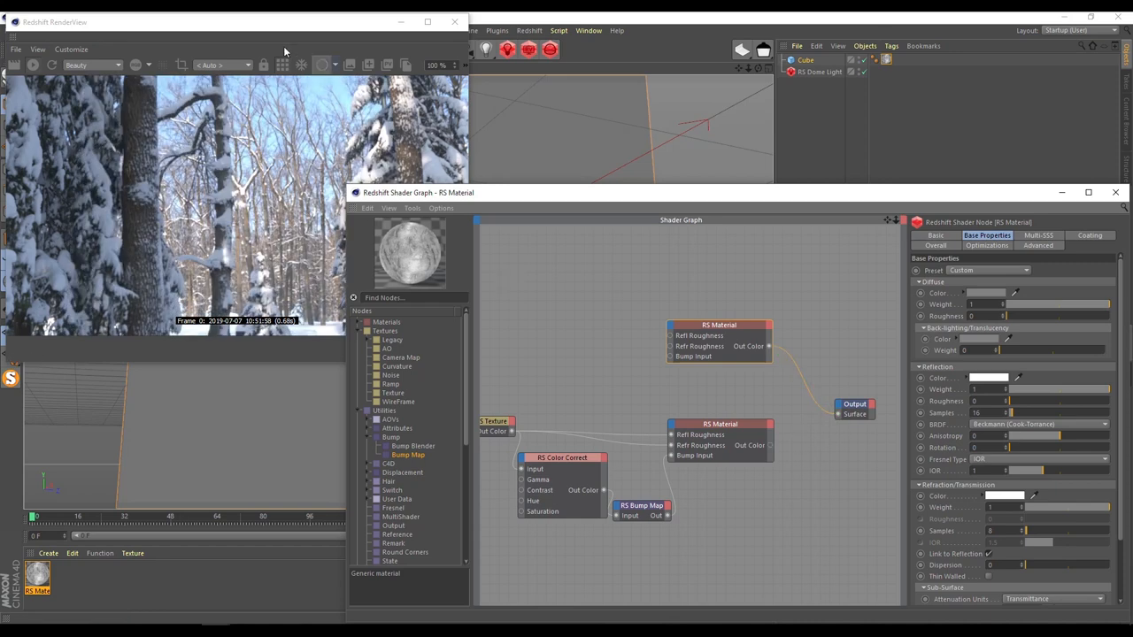
{"action": "mouse_move", "coordinate": [156, 292]}
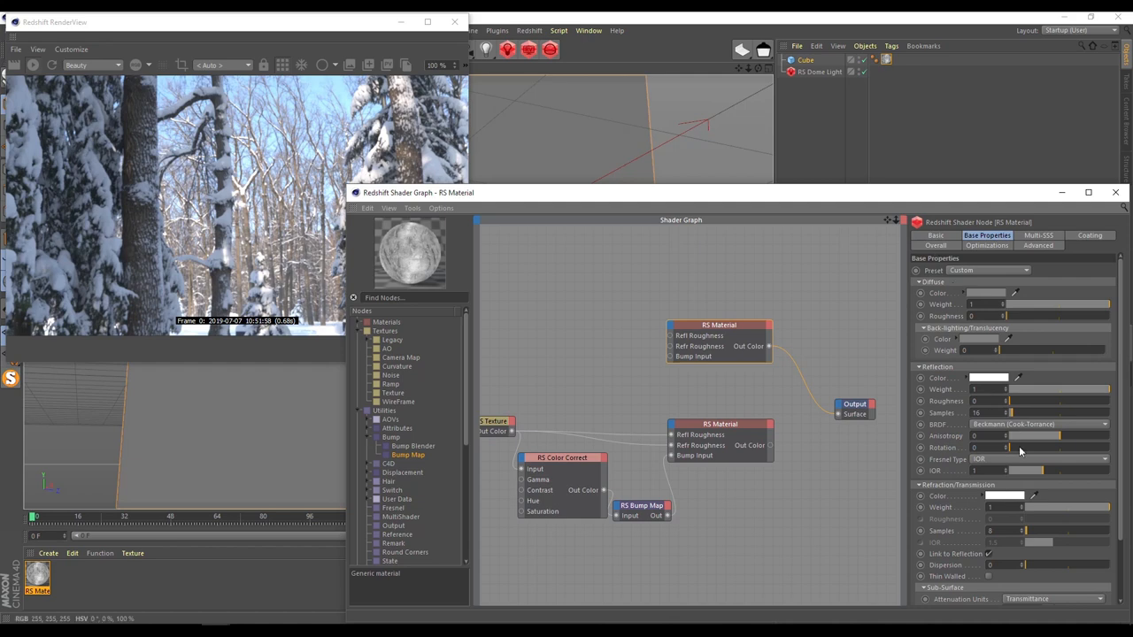
- Wire the copied clear RS Material's Out Color toward the Output Surface
{"action": "left_click_drag", "start_coordinate": [1006, 506], "coordinate": [1024, 506]}
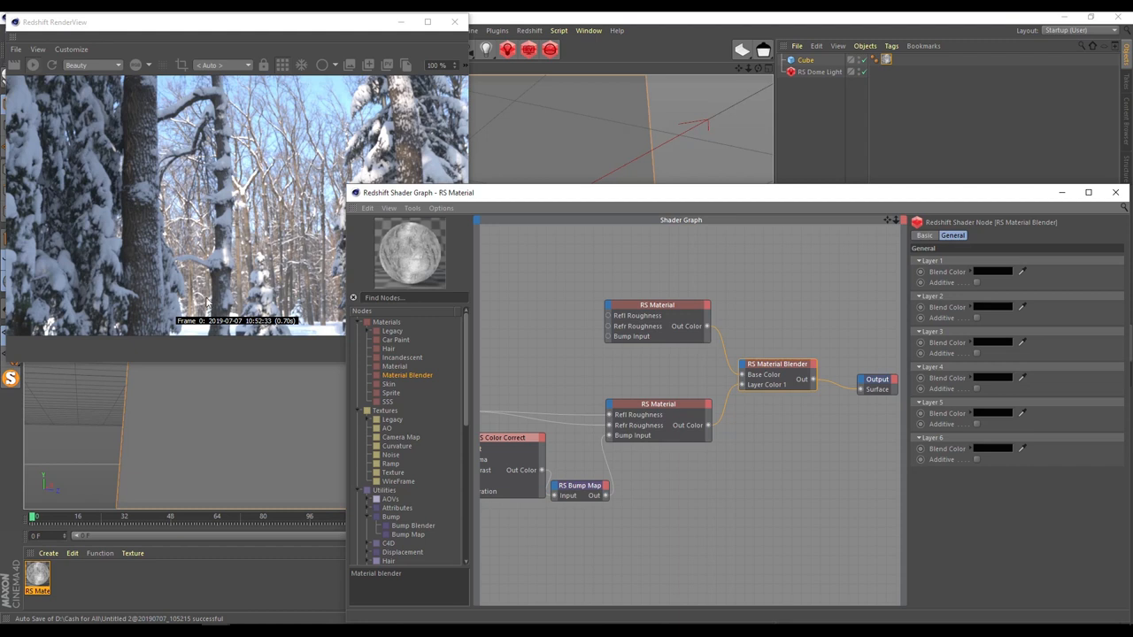
{"action": "mouse_move", "coordinate": [772, 390]}
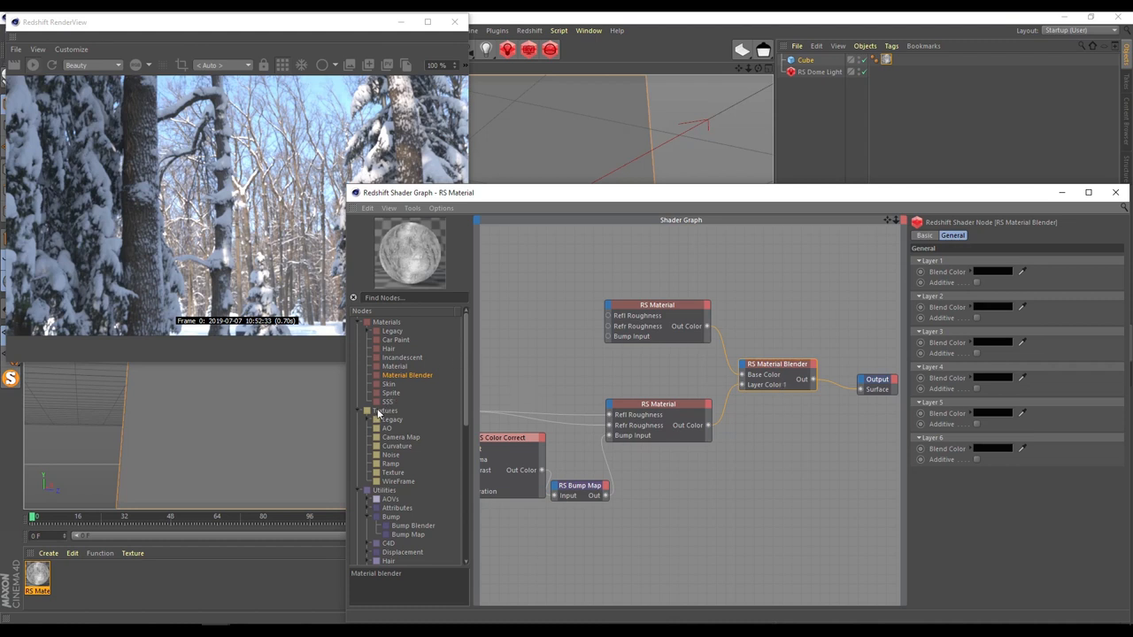
{"action": "mouse_move", "coordinate": [391, 468]}
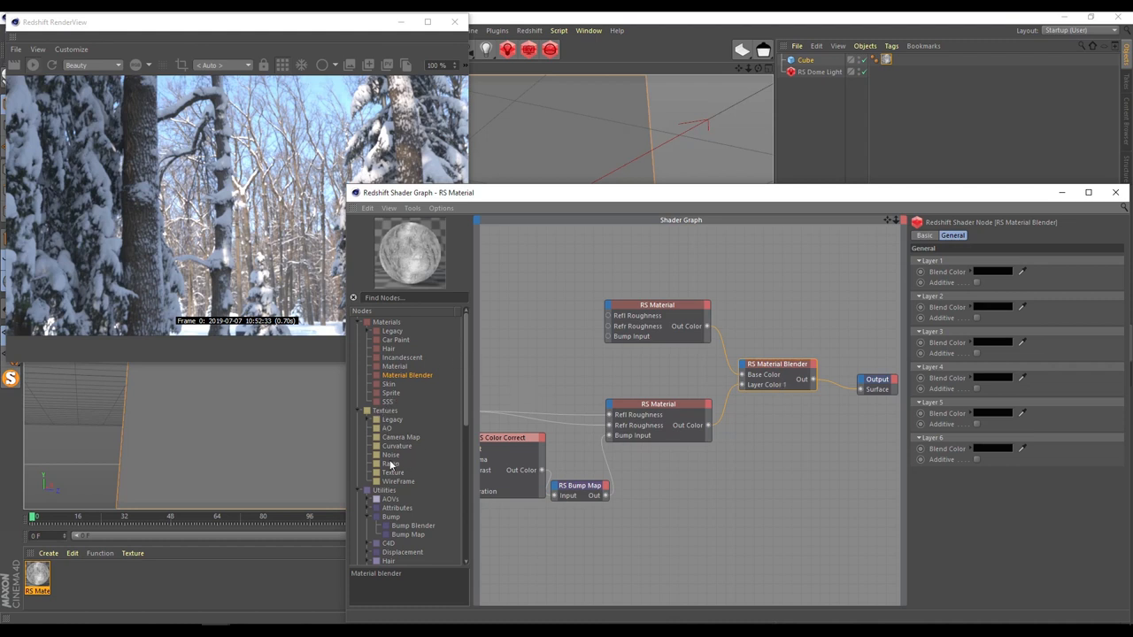
- Add an RS Ramp texture node to the shader graph
{"action": "left_click", "coordinate": [390, 464]}
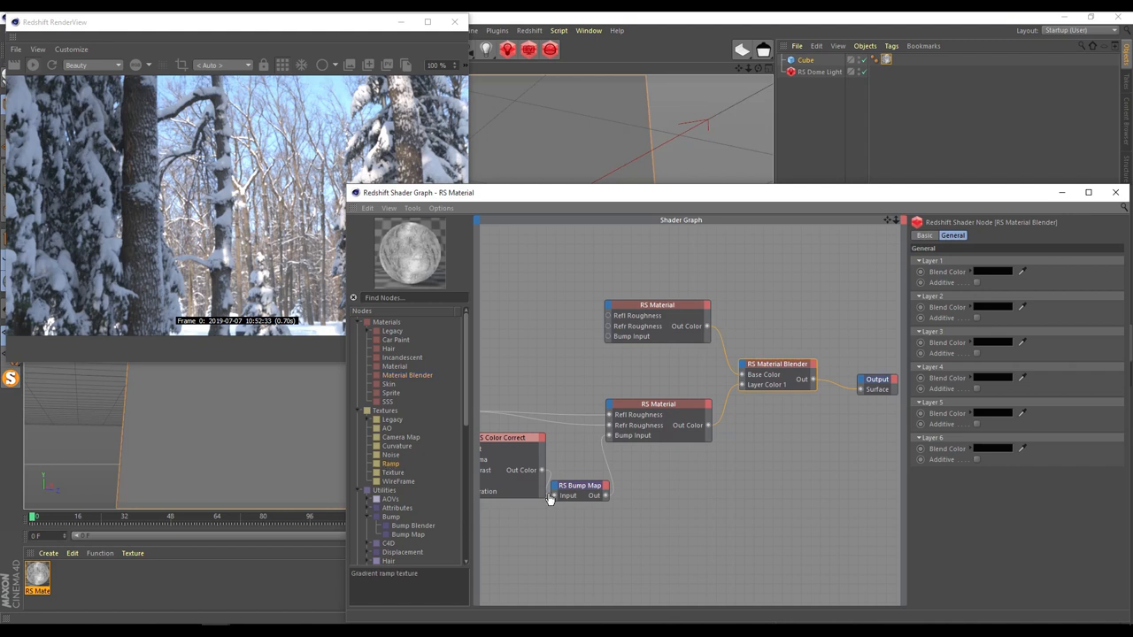
{"action": "double_click", "coordinate": [389, 464]}
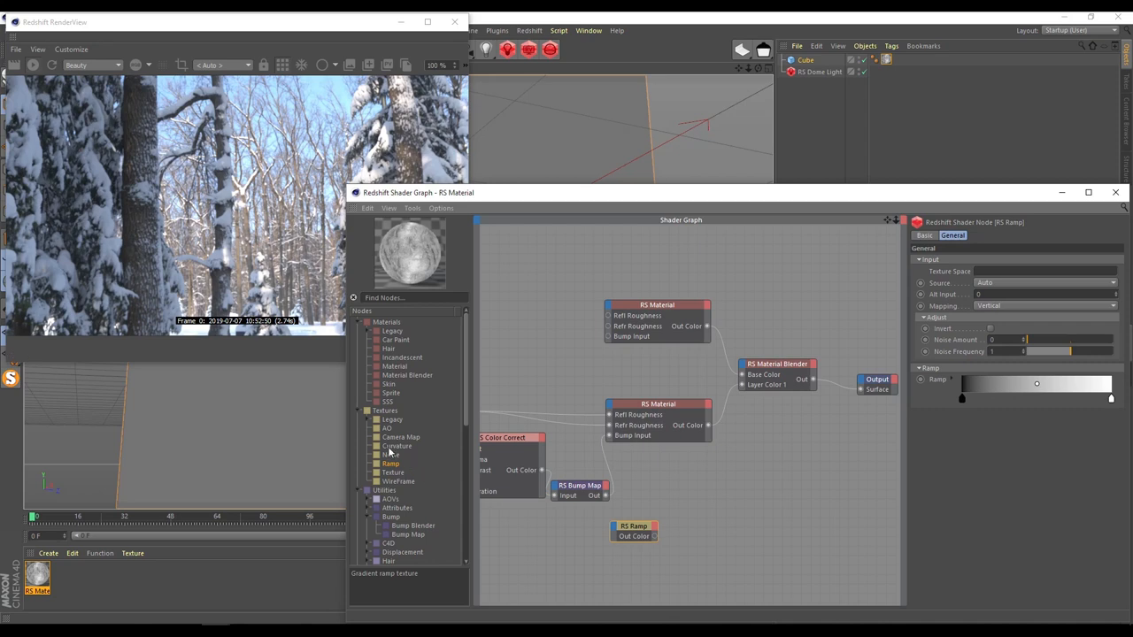
{"action": "mouse_move", "coordinate": [641, 535]}
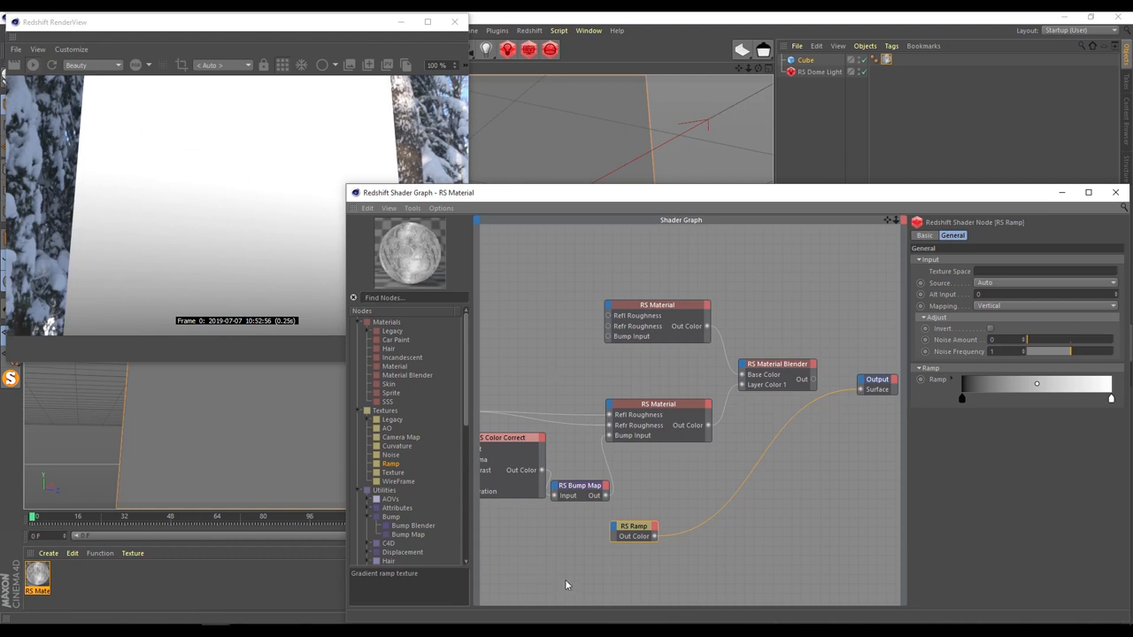
{"action": "mouse_move", "coordinate": [682, 335]}
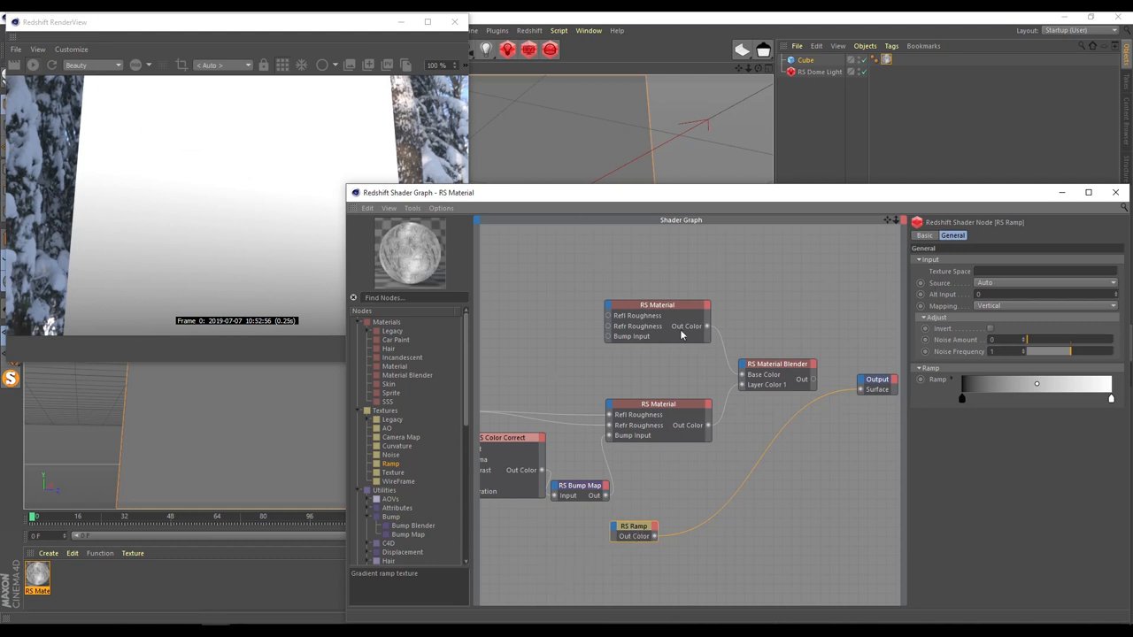
{"action": "mouse_move", "coordinate": [361, 85]}
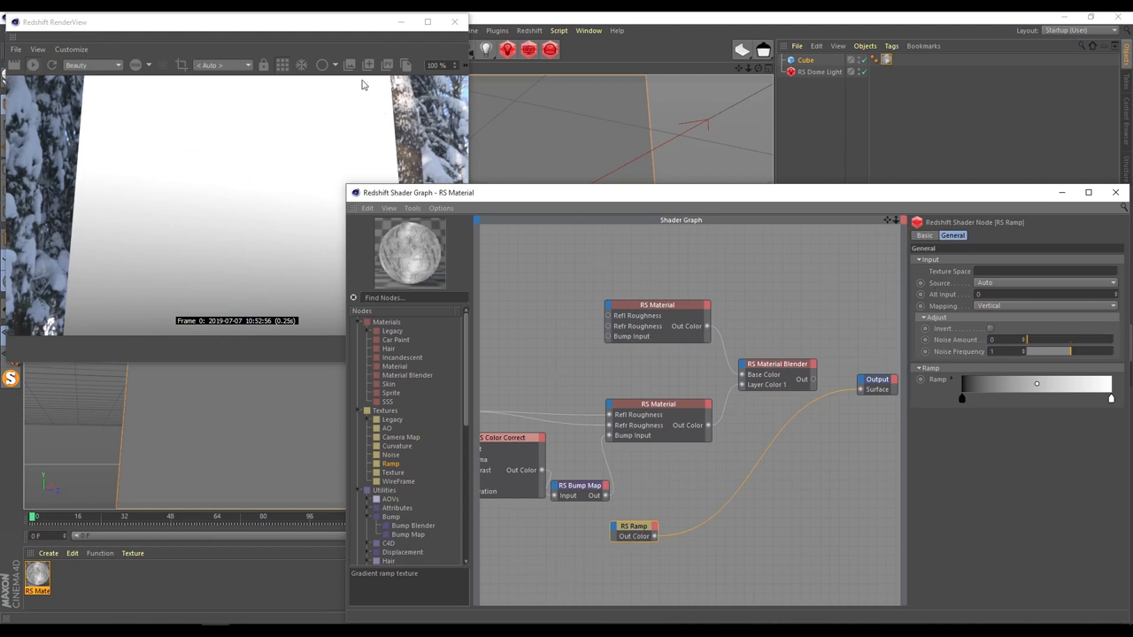
{"action": "mouse_move", "coordinate": [39, 199]}
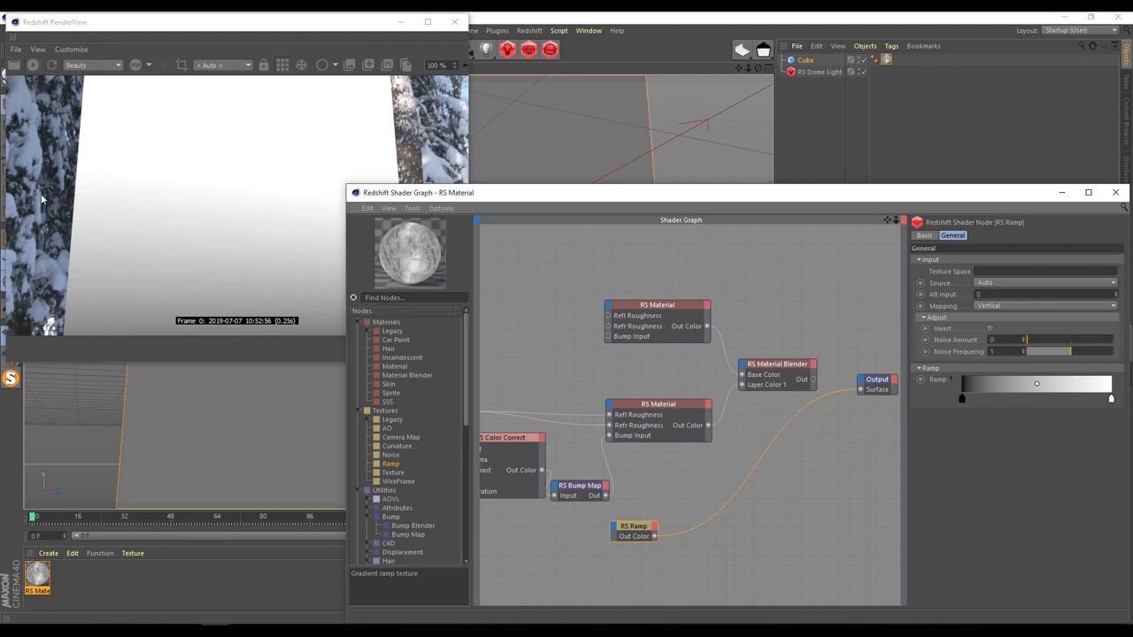
{"action": "mouse_move", "coordinate": [415, 244]}
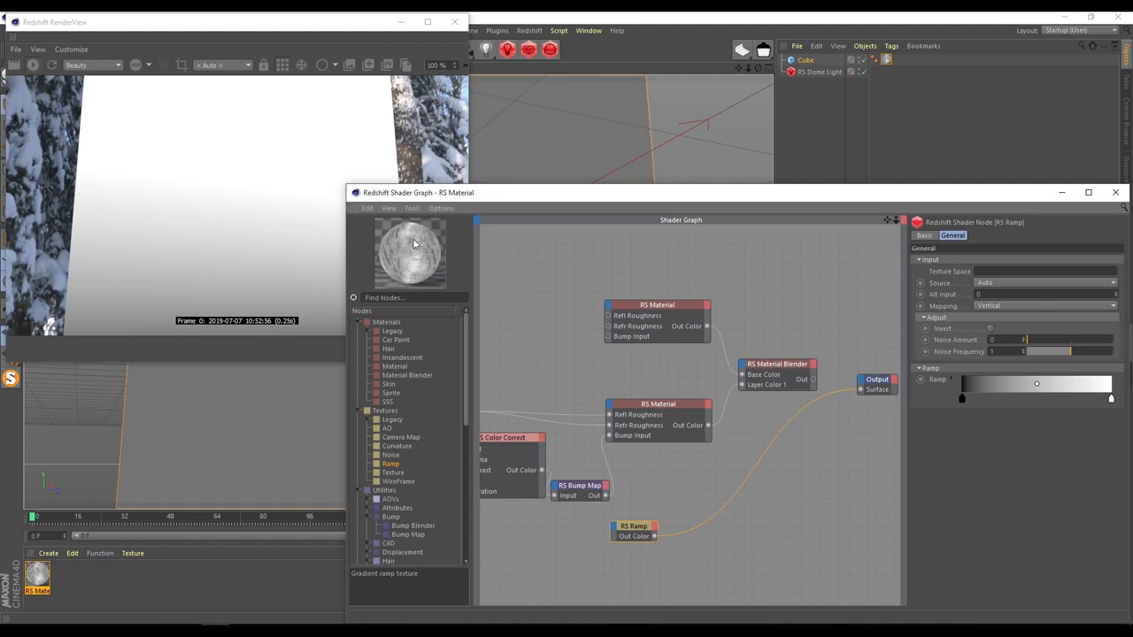
- Switch the Ramp to circular mapping with 0.2 noise, harden its edge, and wire it toward the Material Blender
{"action": "left_click", "coordinate": [1044, 305]}
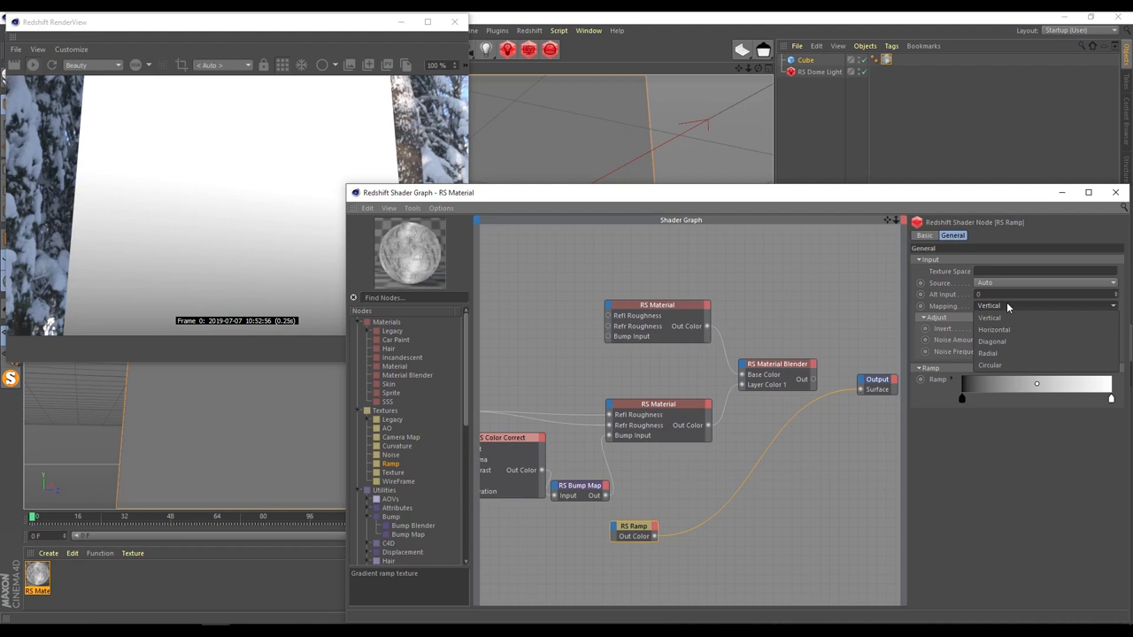
{"action": "left_click", "coordinate": [989, 365]}
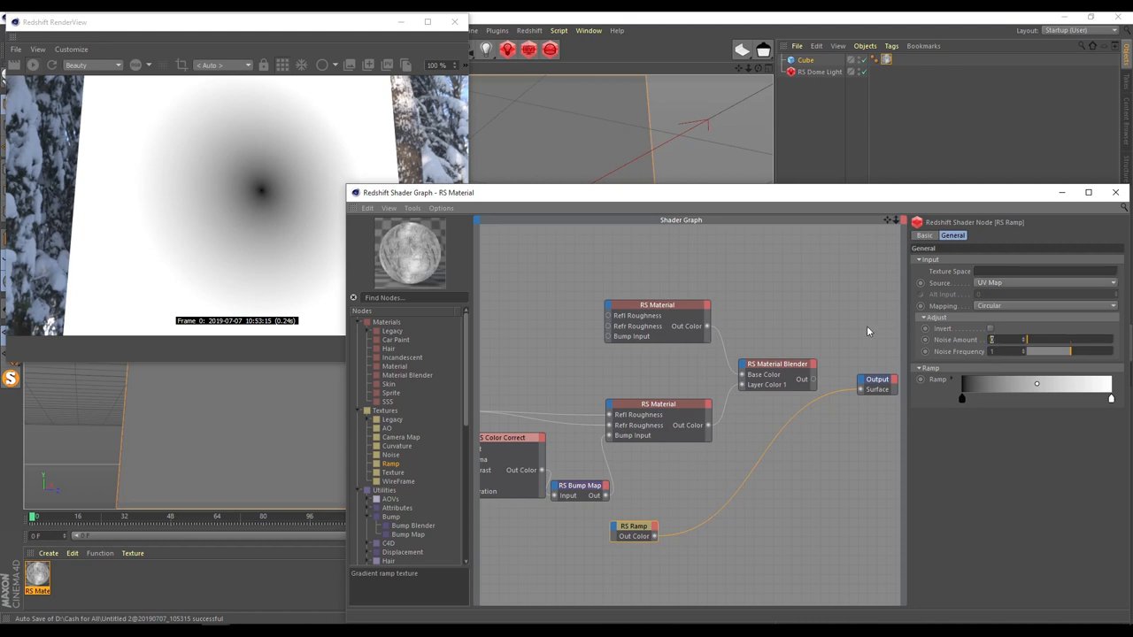
{"action": "type", "text": "0.2"}
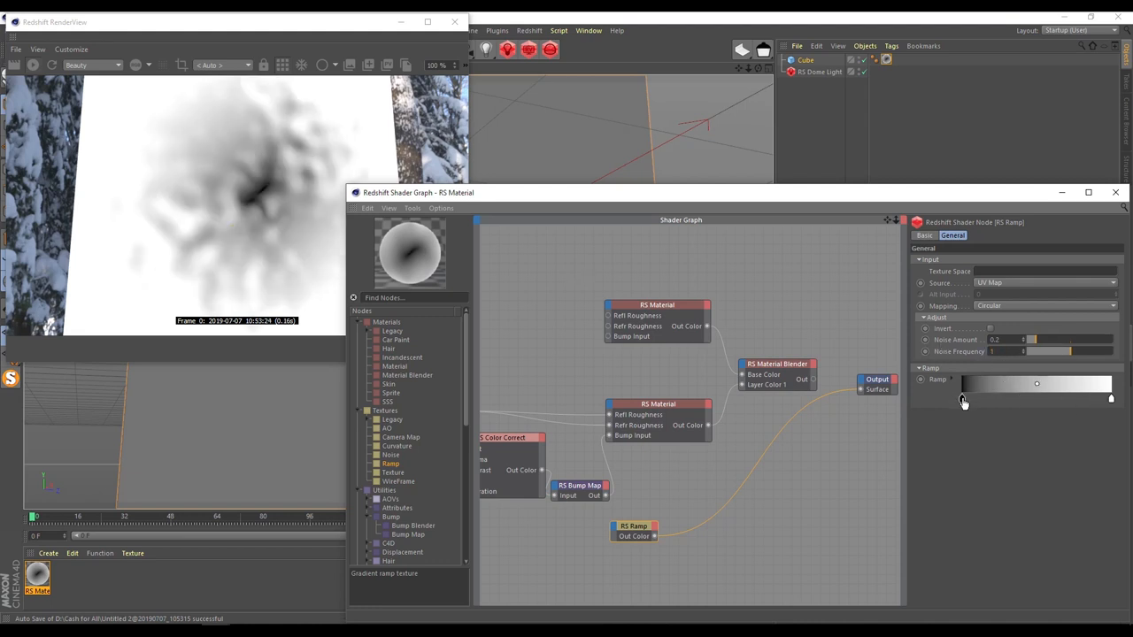
{"action": "left_click_drag", "start_coordinate": [1037, 382], "coordinate": [1080, 382]}
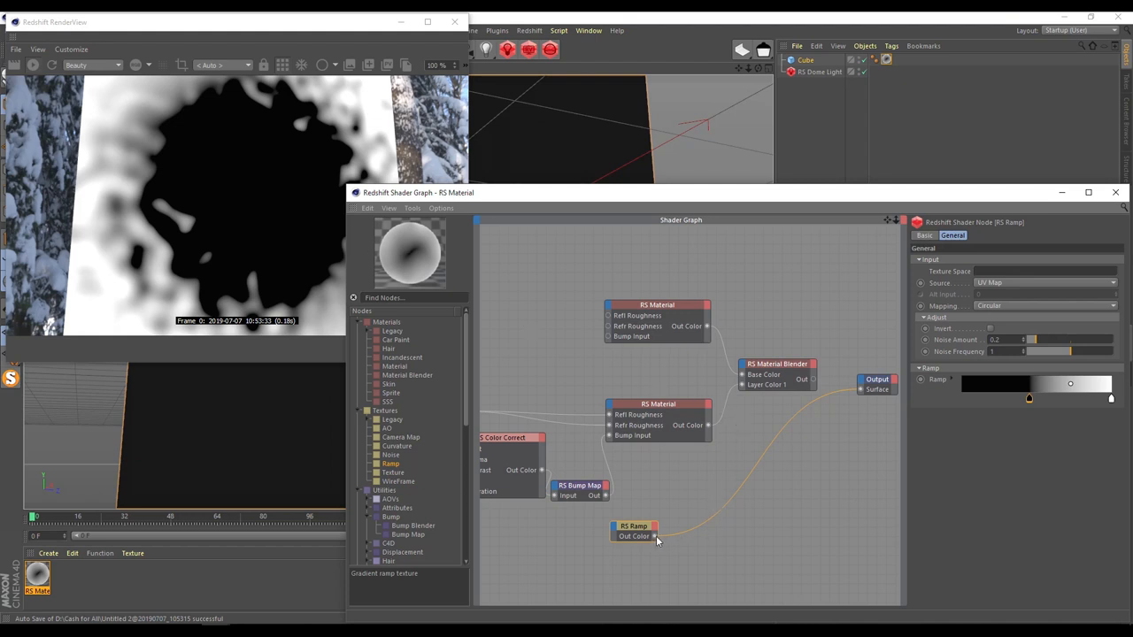
{"action": "left_click_drag", "start_coordinate": [655, 536], "coordinate": [744, 376]}
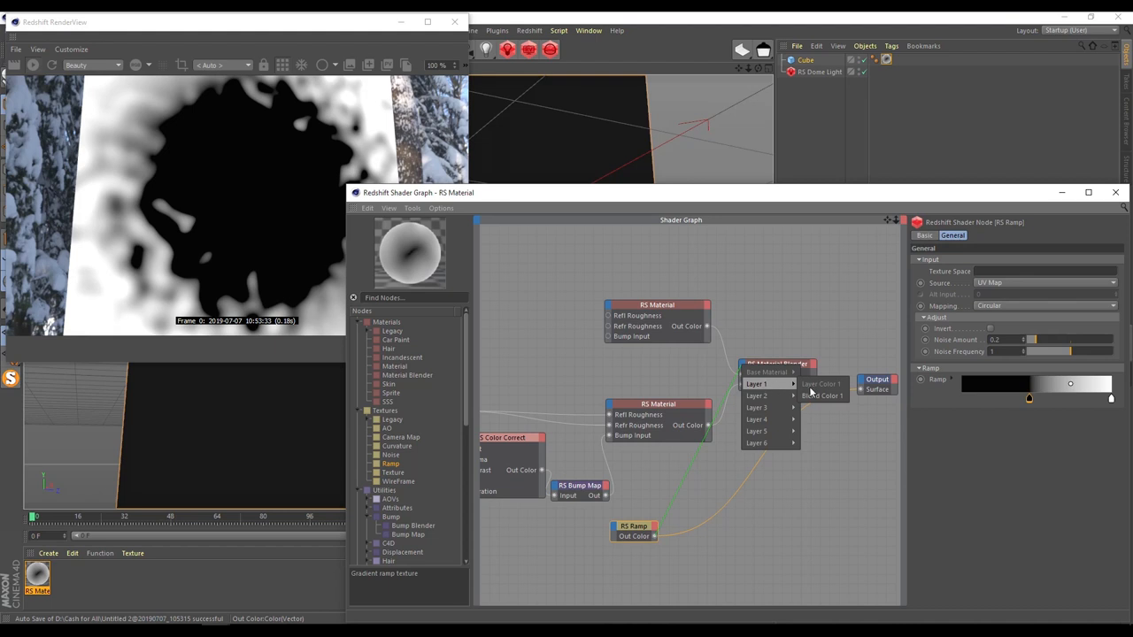
- Plug the Ramp into the Material Blender's Blend Color 1 and soften the gradient knots
{"action": "left_click", "coordinate": [822, 383]}
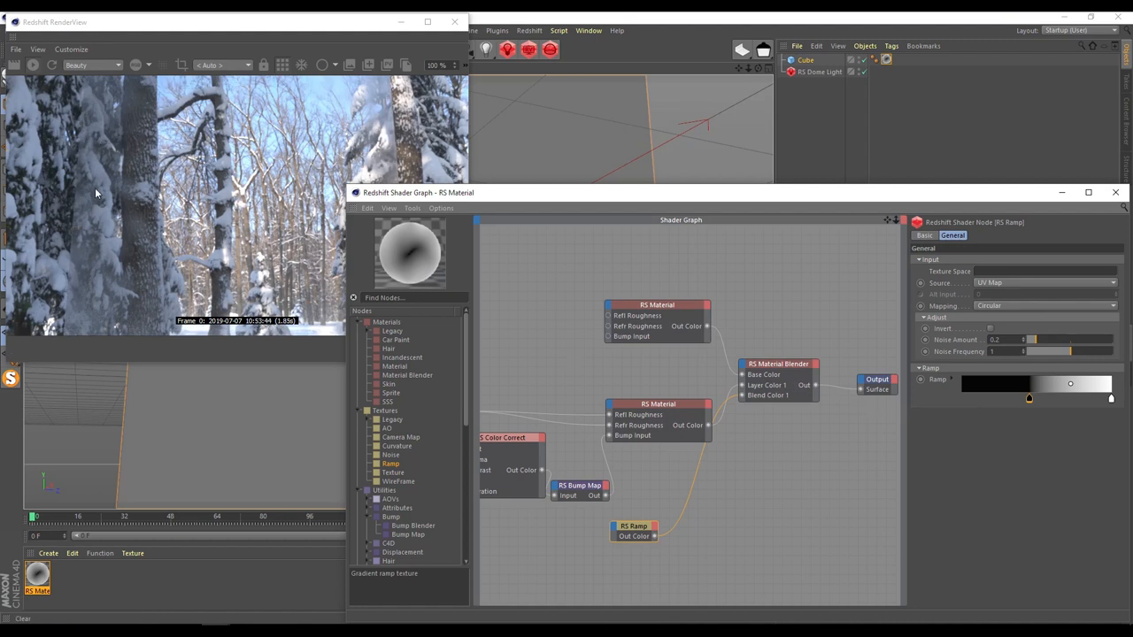
{"action": "left_click", "coordinate": [1029, 398]}
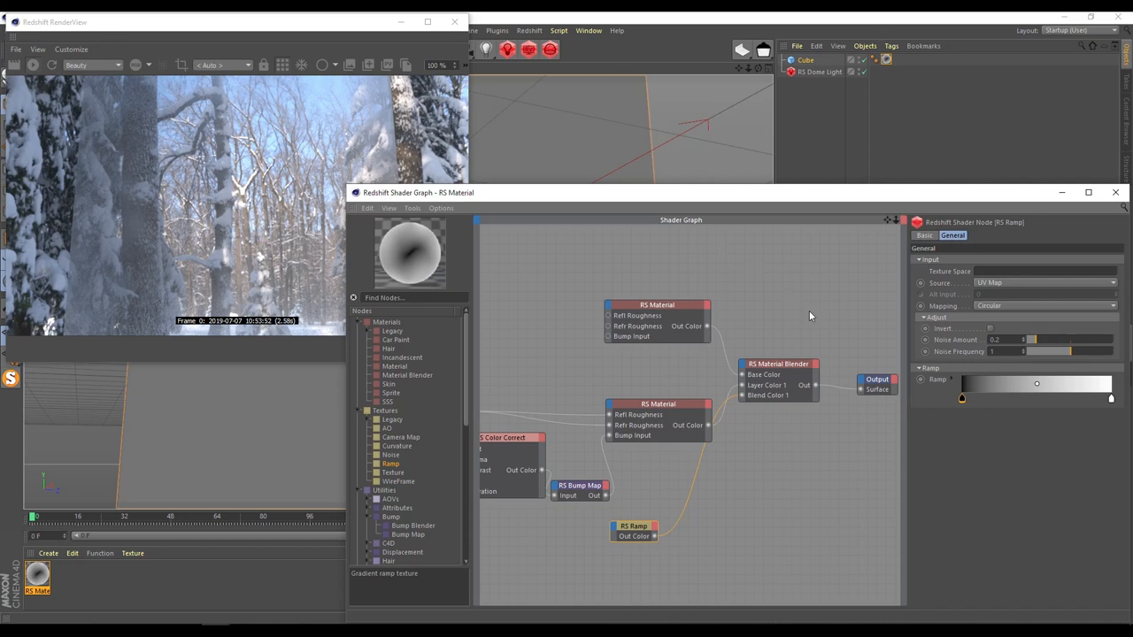
{"action": "mouse_move", "coordinate": [219, 274]}
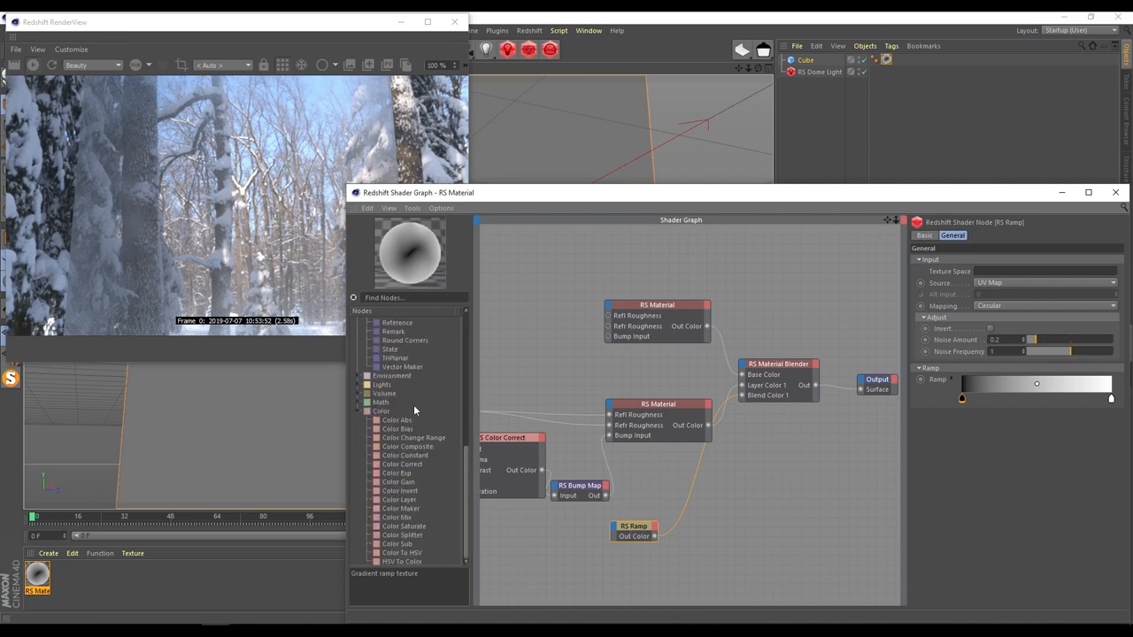
{"action": "mouse_move", "coordinate": [409, 459]}
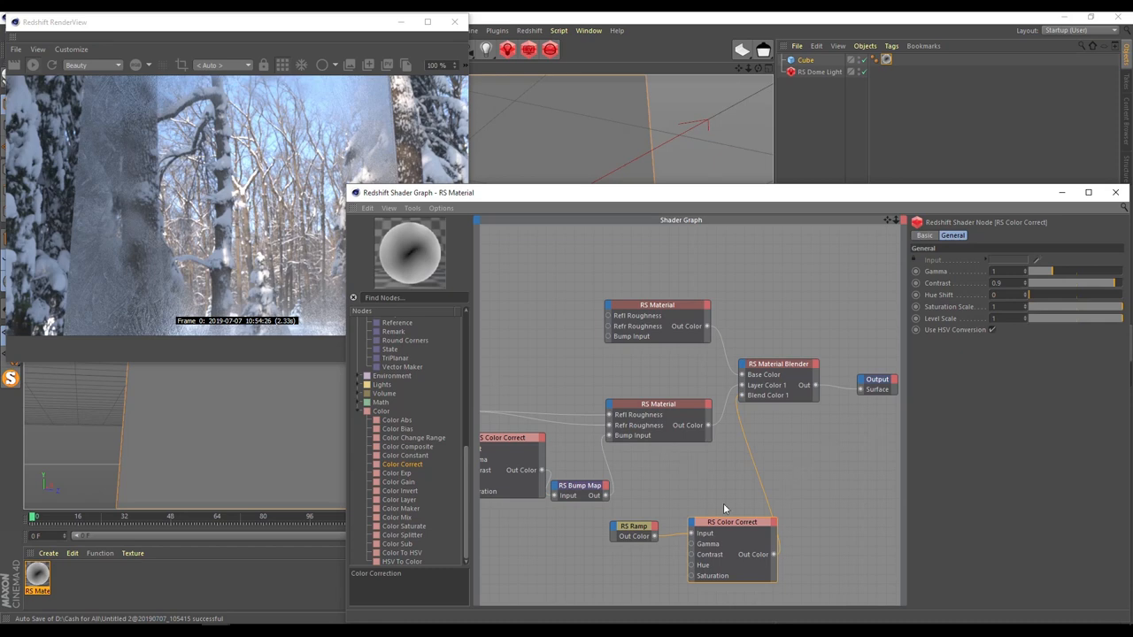
- Reshape the Ramp gradient by sliding a knot and adding another to rebalance frosted versus clear areas
{"action": "left_click", "coordinate": [634, 527]}
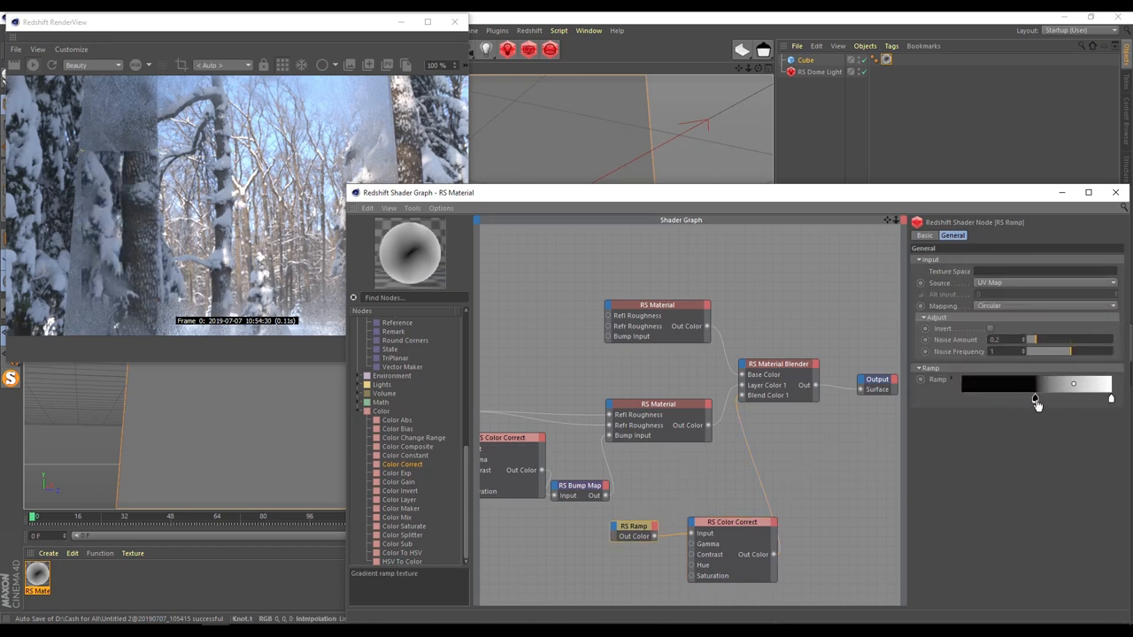
{"action": "left_click_drag", "start_coordinate": [1073, 382], "coordinate": [1095, 383]}
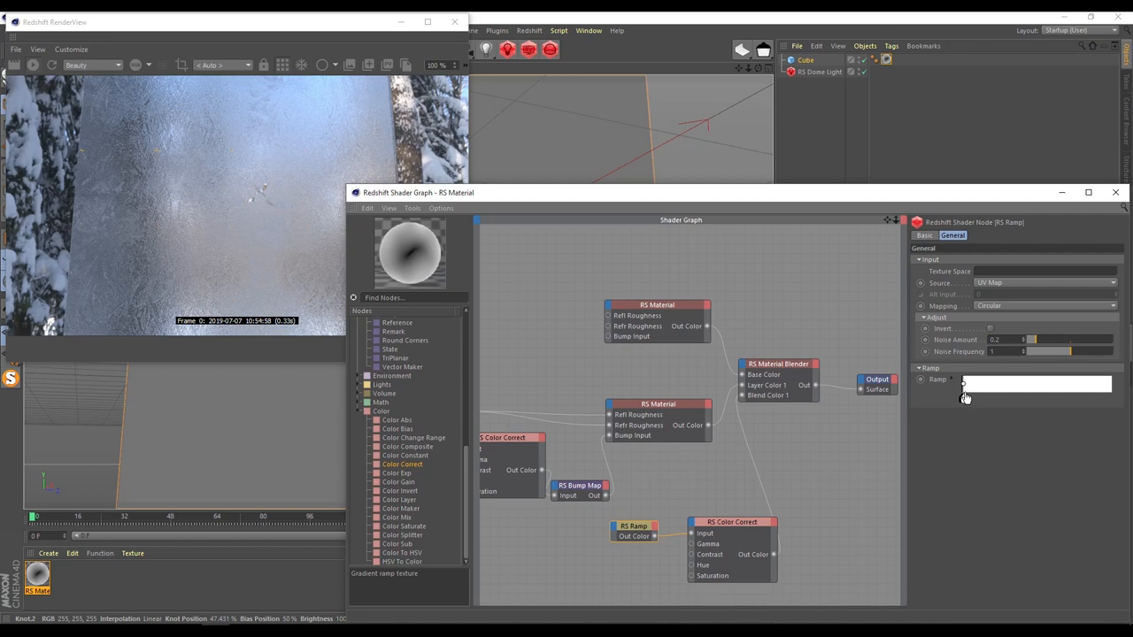
{"action": "left_click", "coordinate": [1038, 382]}
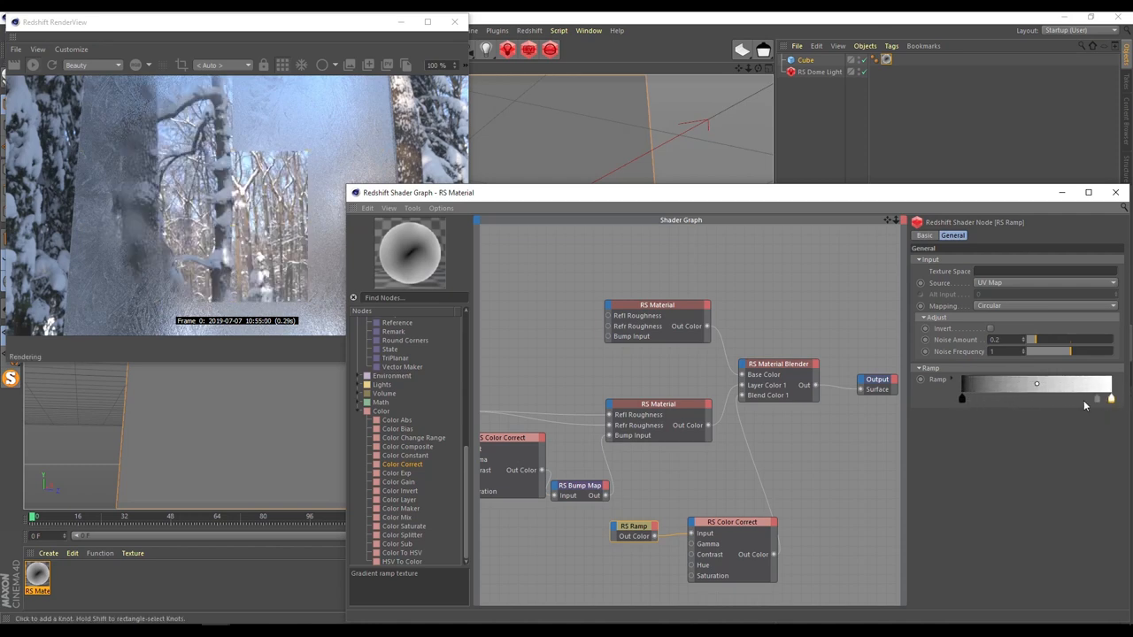
{"action": "mouse_move", "coordinate": [1018, 196]}
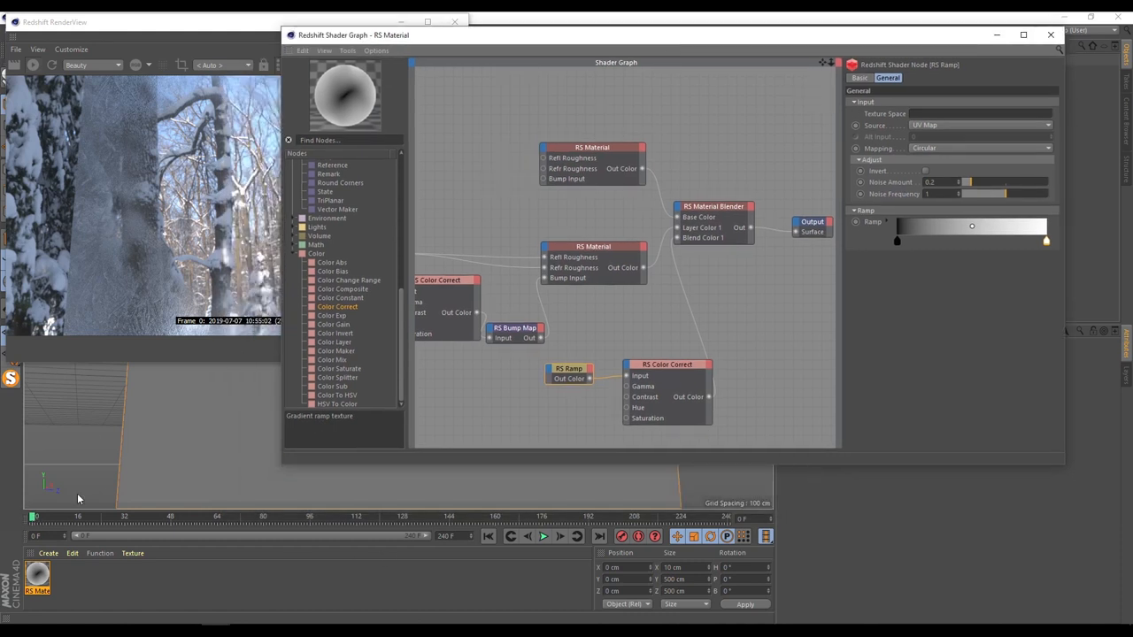
- Keyframe the Ramp at frame 0, move to a later frame, adjust and keyframe again, and play the frost animation
{"action": "left_click", "coordinate": [896, 241]}
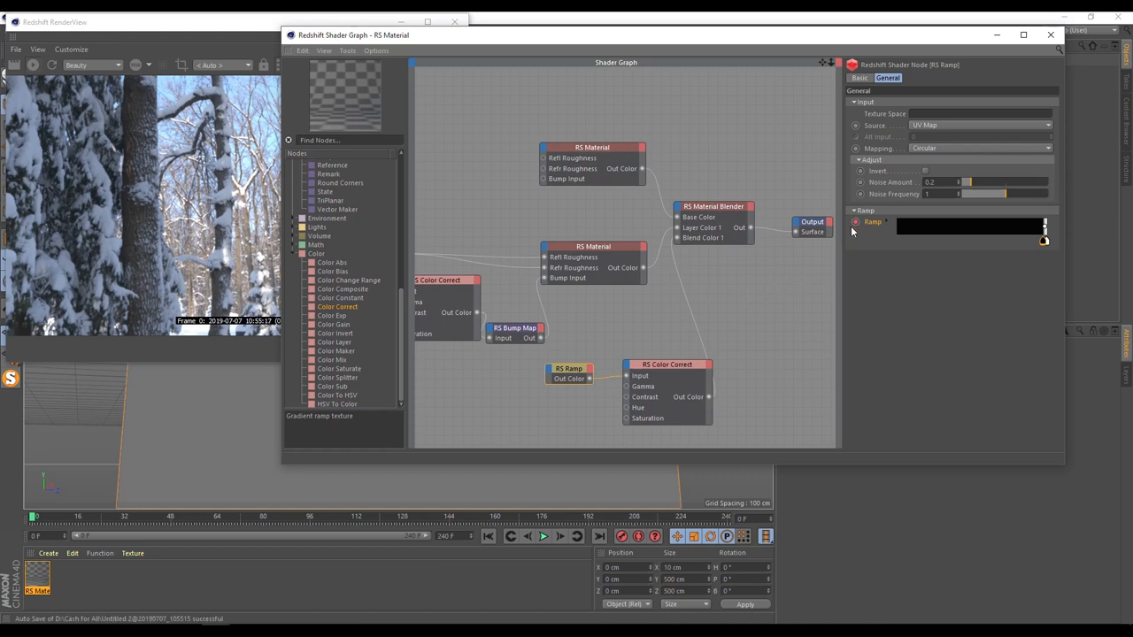
{"action": "mouse_move", "coordinate": [252, 505]}
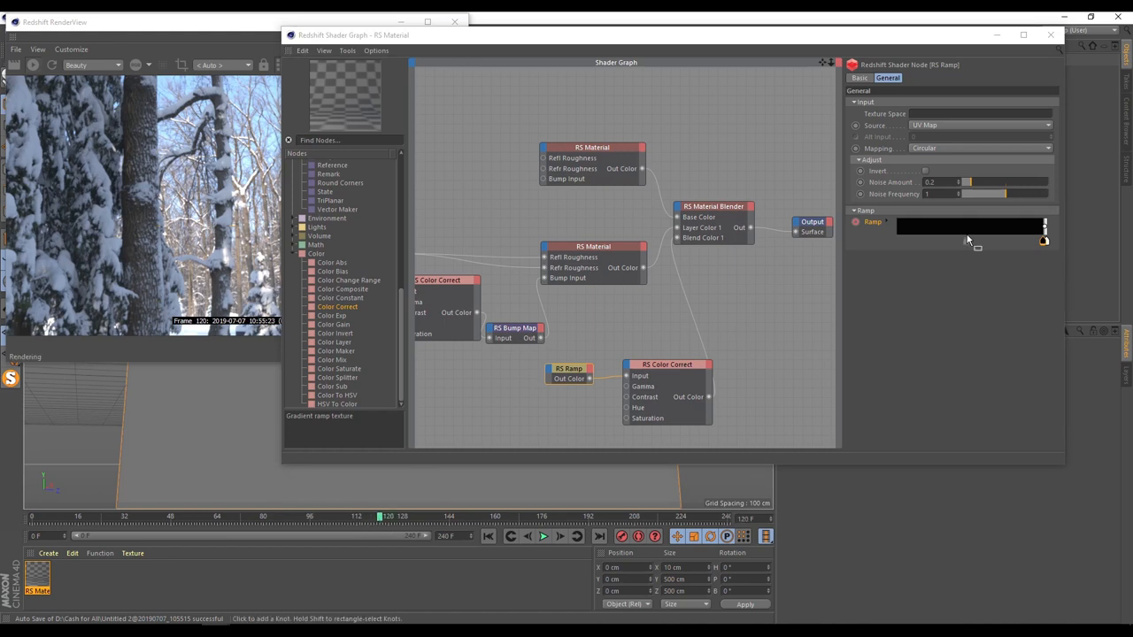
{"action": "left_click", "coordinate": [970, 227]}
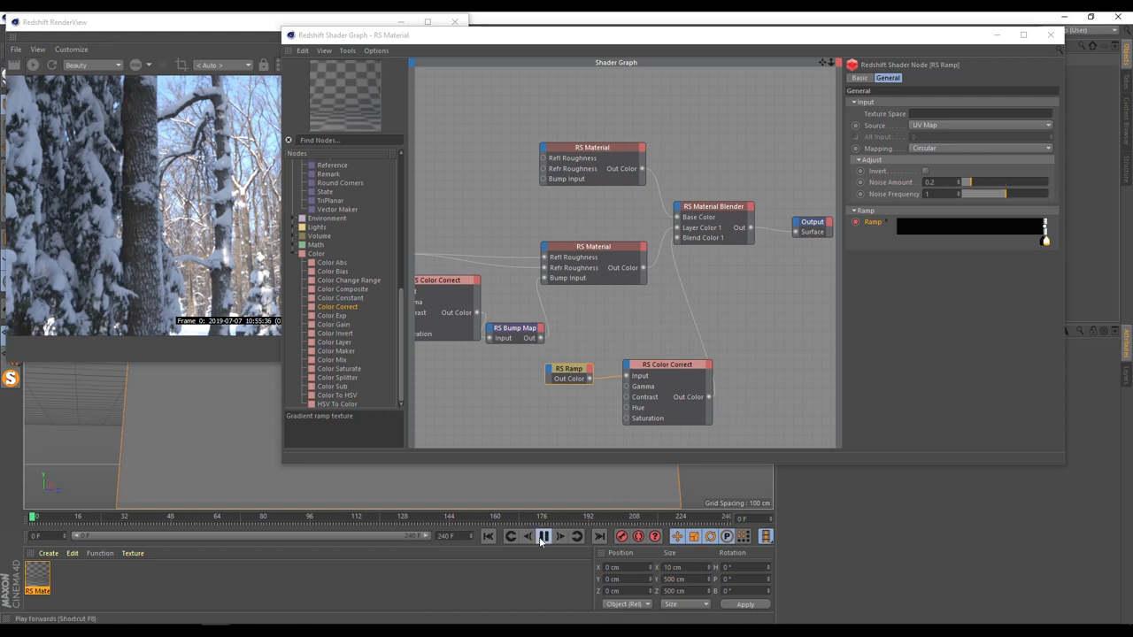
{"action": "left_click", "coordinate": [543, 534]}
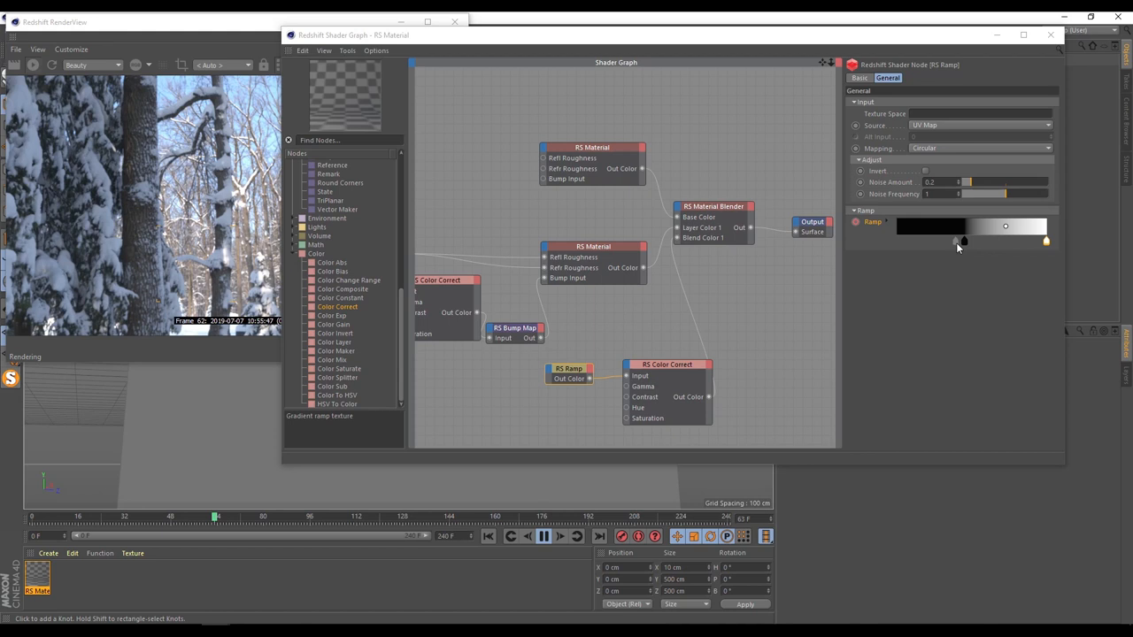
{"action": "left_click", "coordinate": [541, 535]}
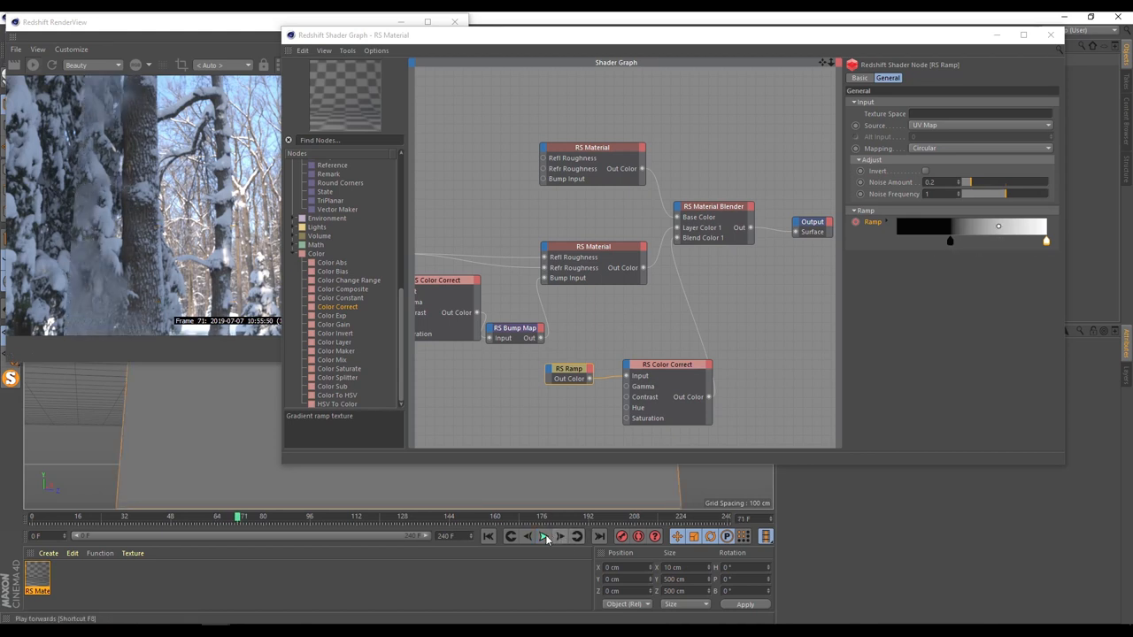
{"action": "left_click", "coordinate": [543, 537]}
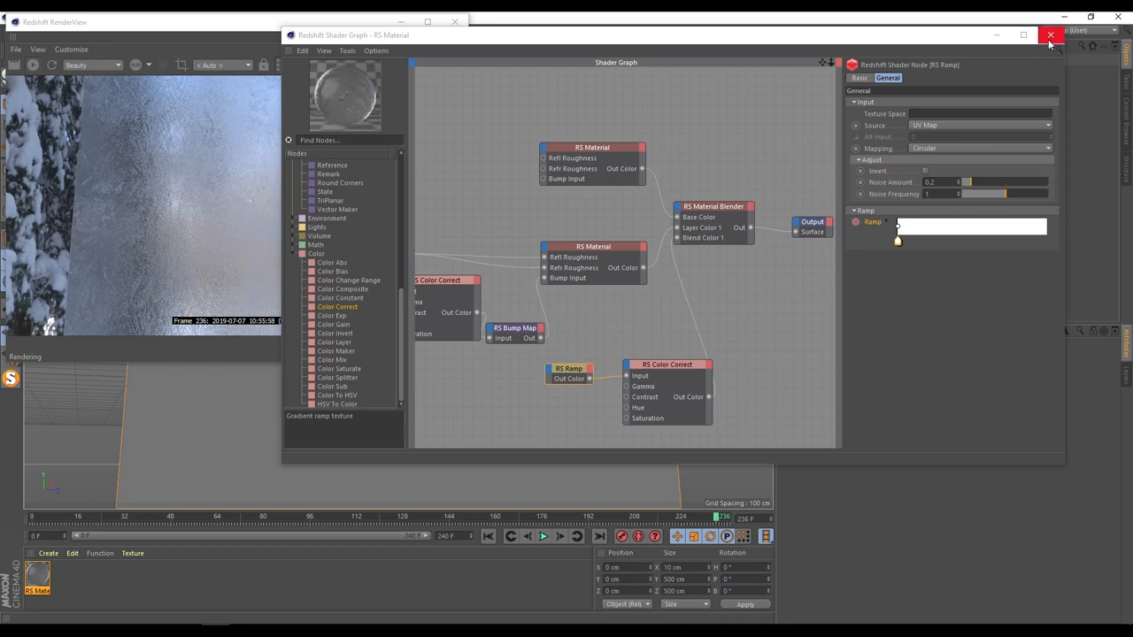
- Close the Shader Graph window to review the frosted window render
{"action": "left_click", "coordinate": [1052, 35]}
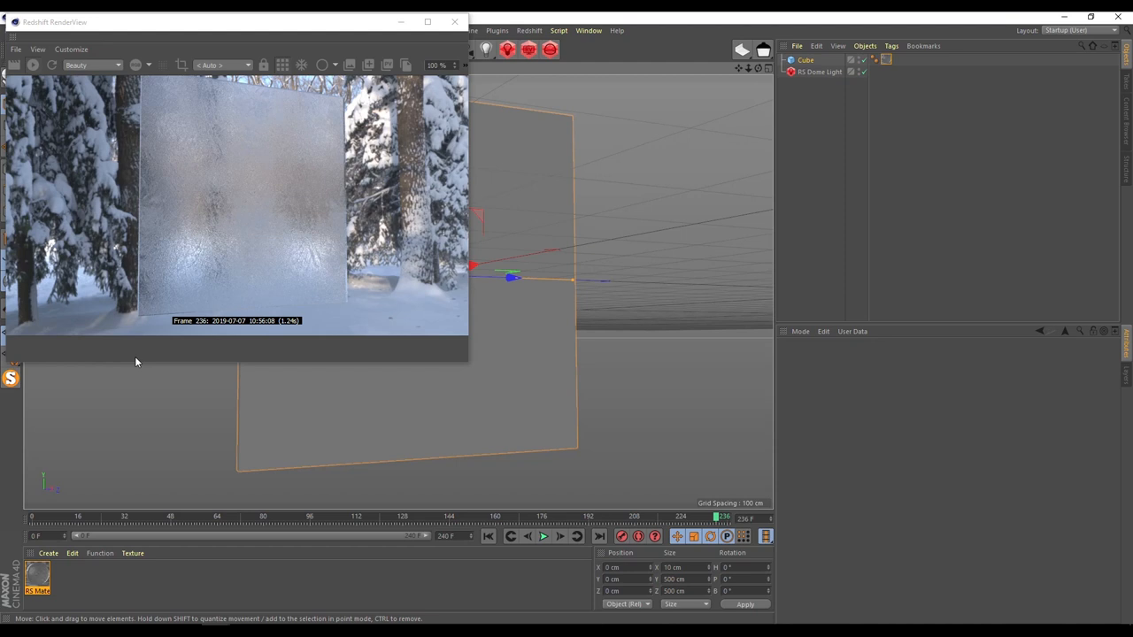
{"action": "mouse_move", "coordinate": [436, 333]}
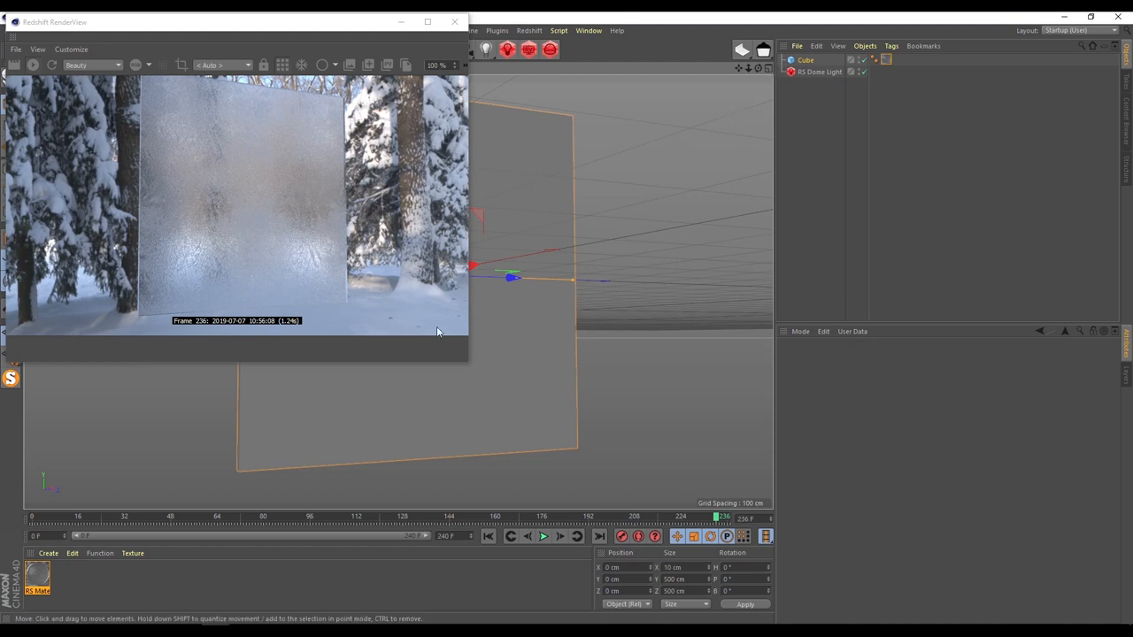
{"action": "mouse_move", "coordinate": [188, 474]}
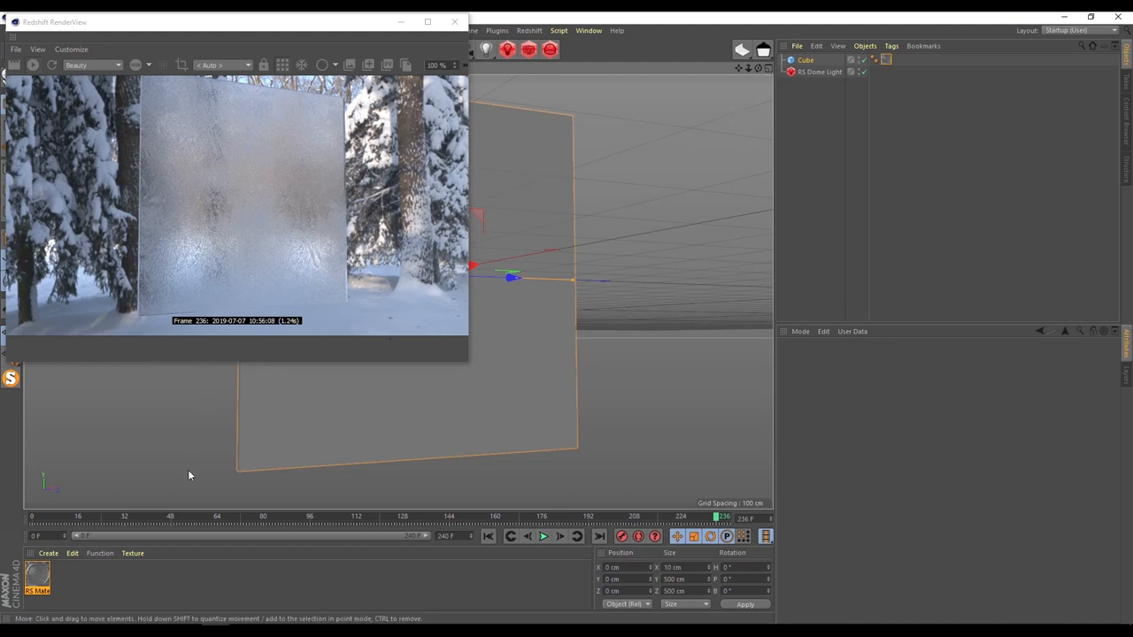
{"action": "mouse_move", "coordinate": [280, 207]}
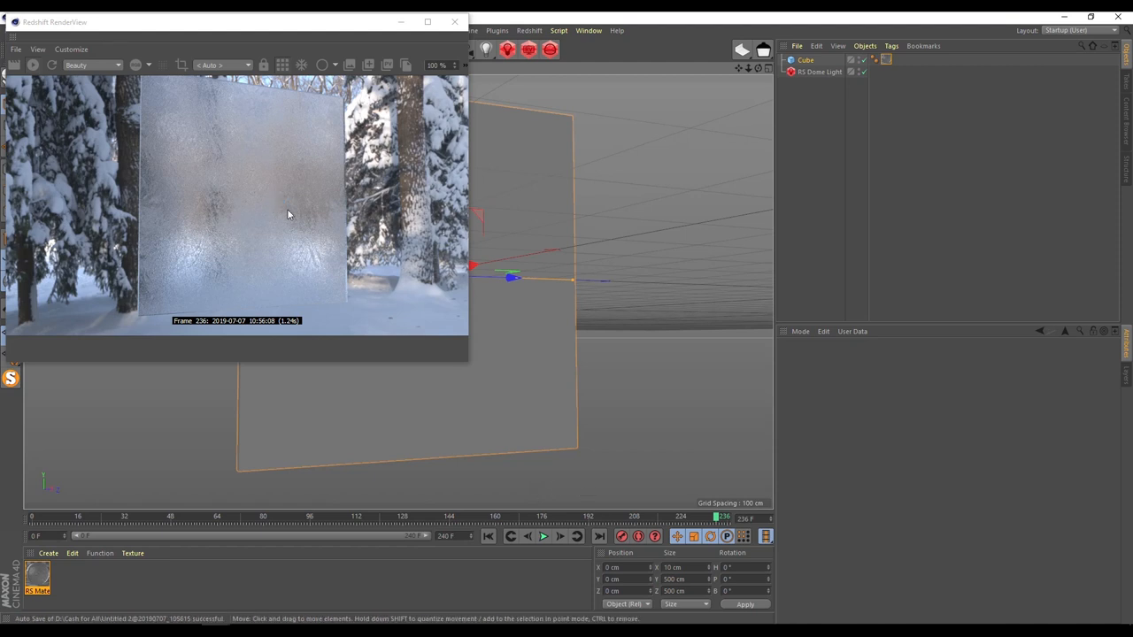
{"action": "mouse_move", "coordinate": [471, 322]}
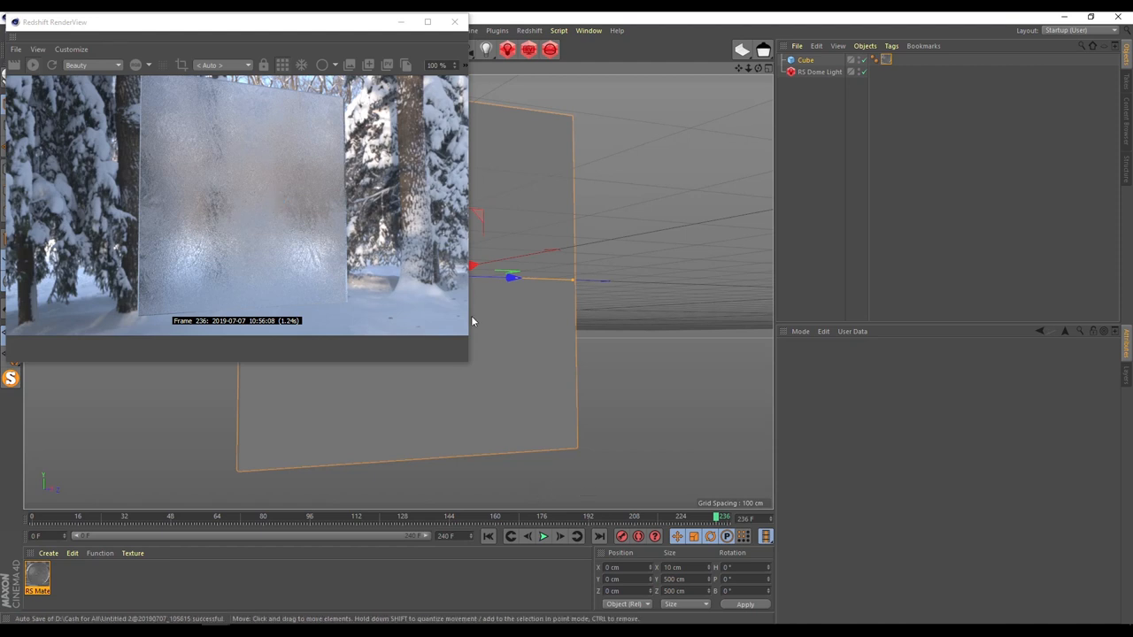
{"action": "mouse_move", "coordinate": [552, 326]}
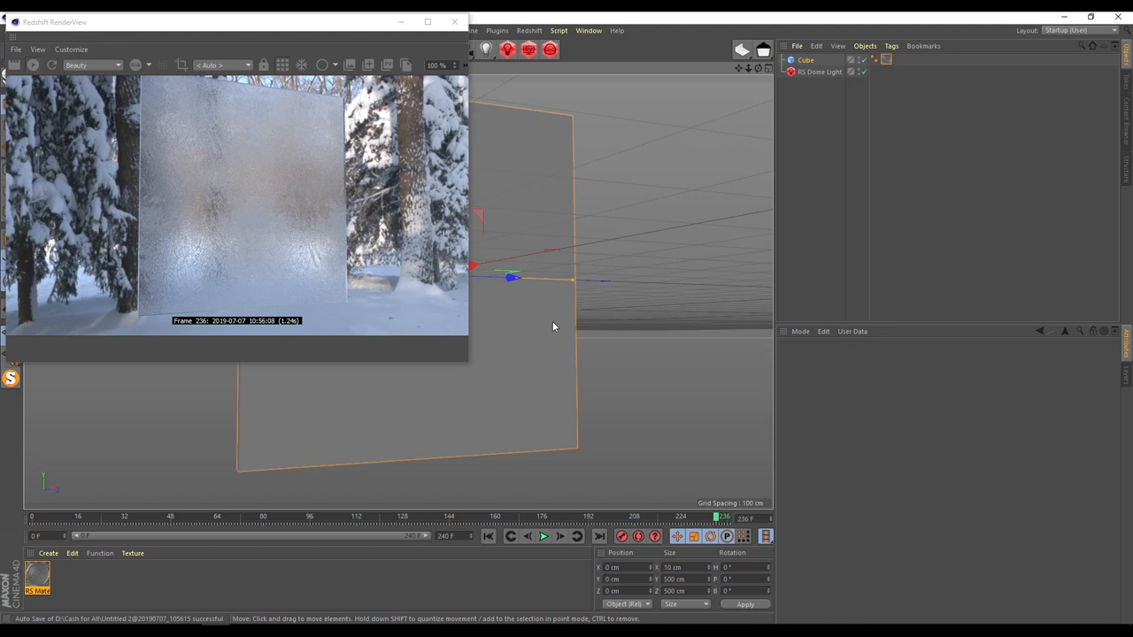